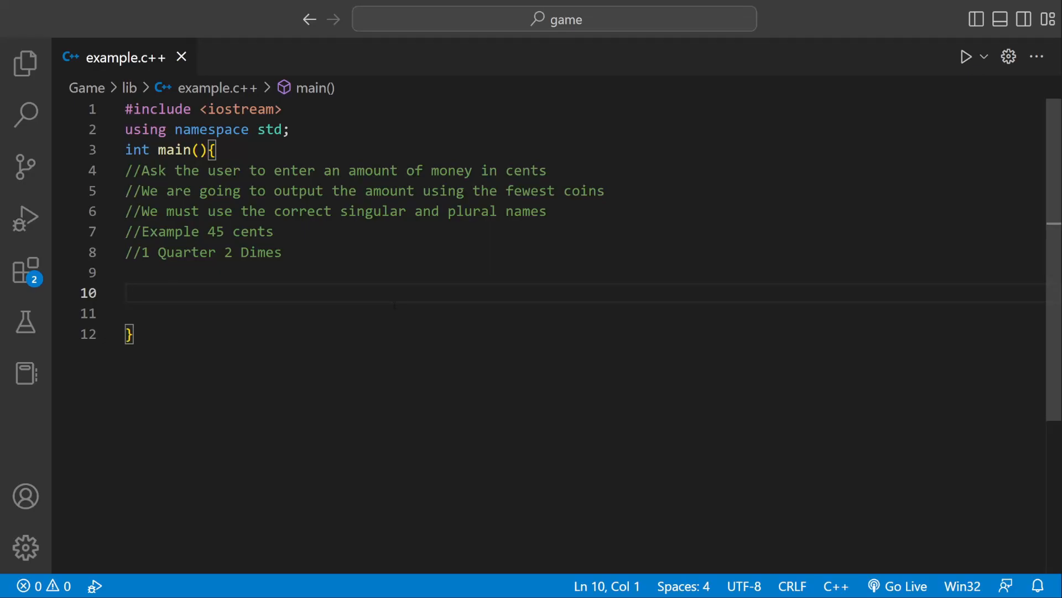
Review the comments' amount, cents and example 45, then place the cursor on line 9
double_click(372, 170)
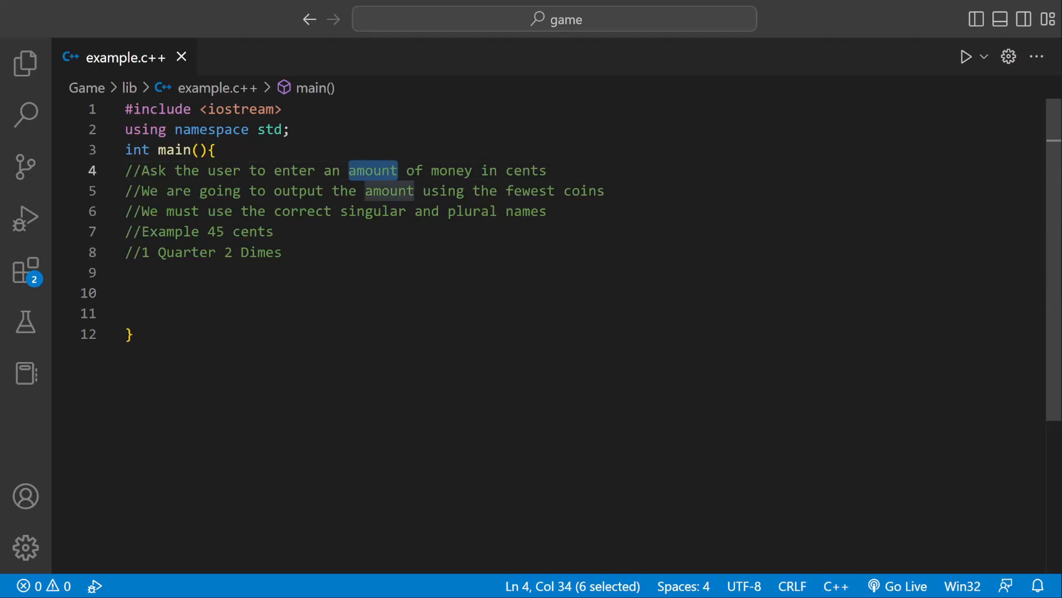
double_click(526, 169)
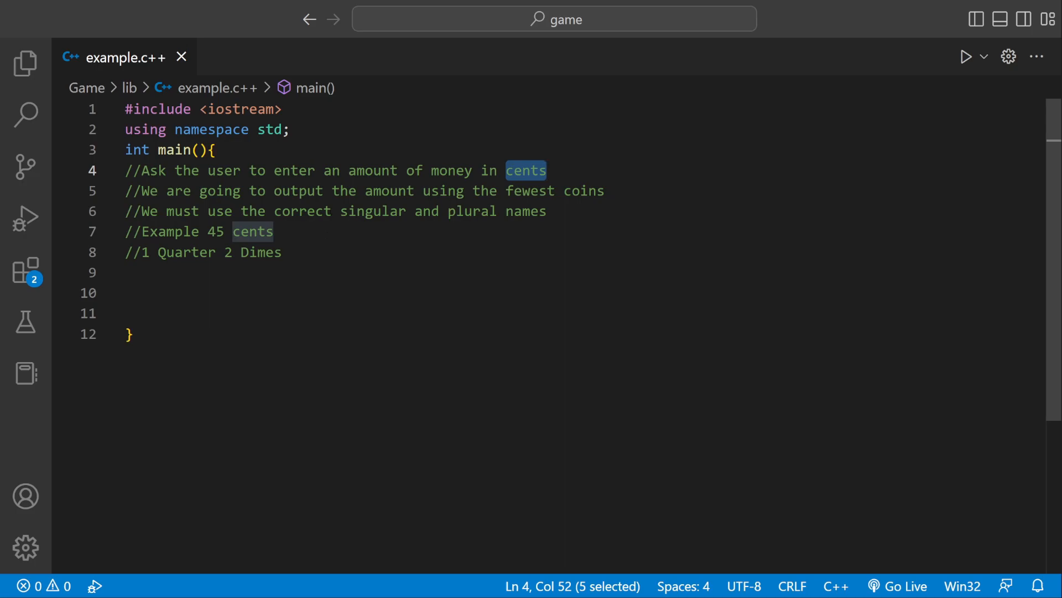
double_click(216, 232)
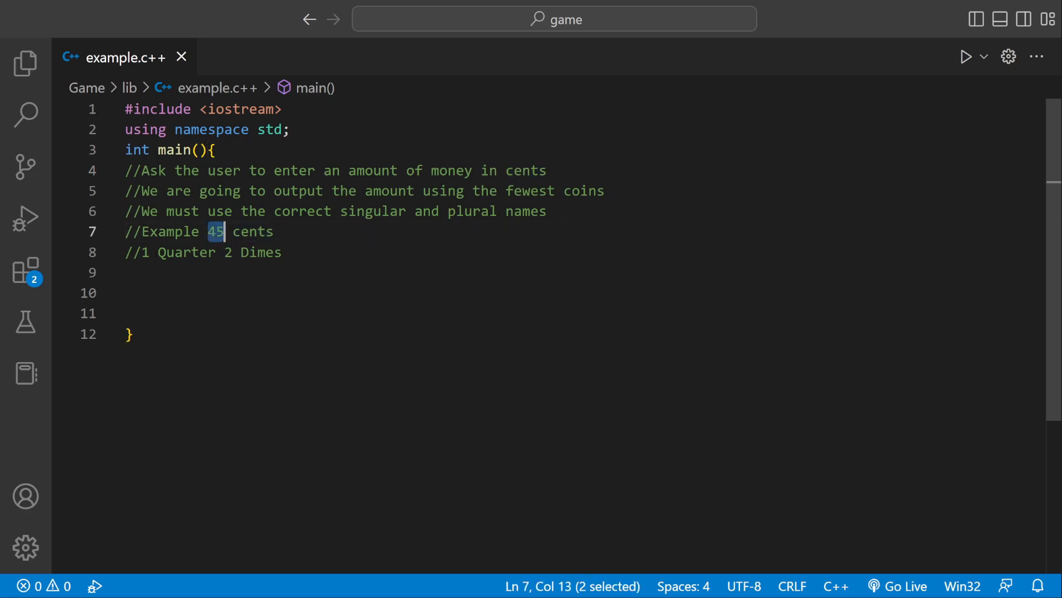
left_click(233, 252)
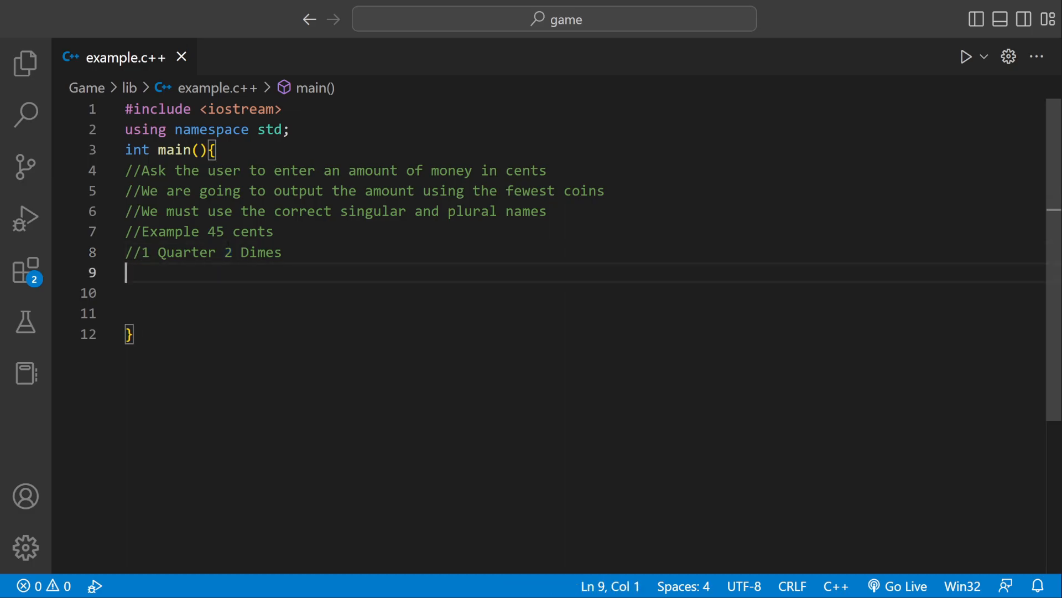
Define constants Dollar = 100, Quarter = 25, Dime = 10 and Nickel = 5
type("int Dollar = 100;")
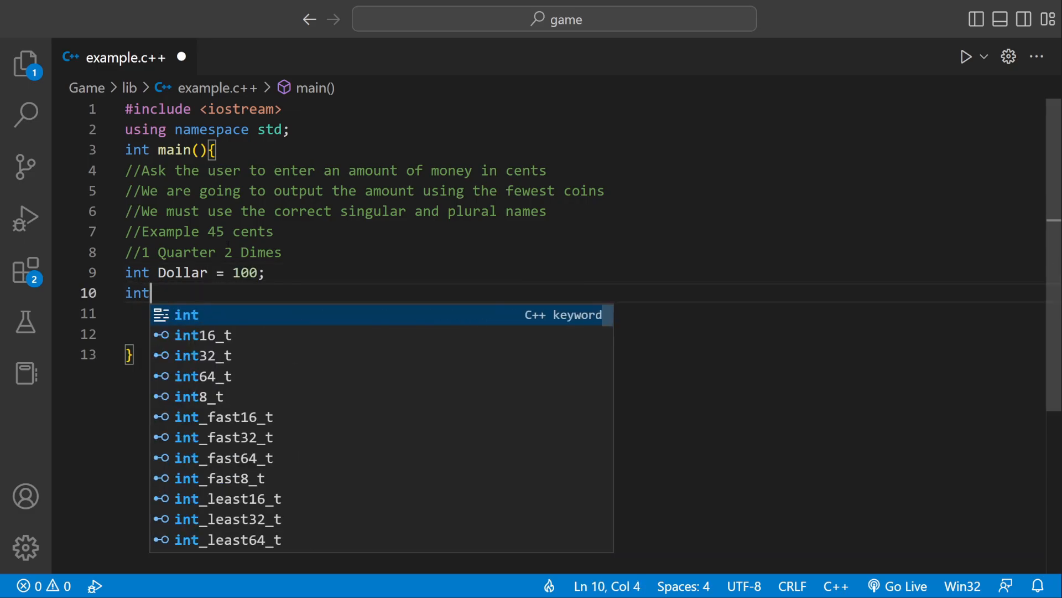
type("Qu")
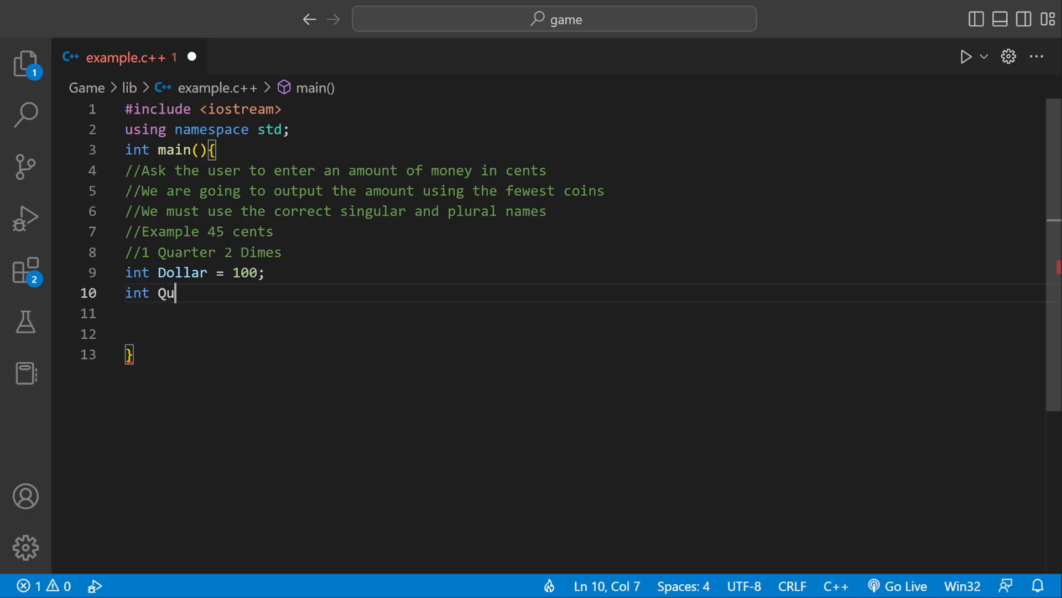
type("arter =")
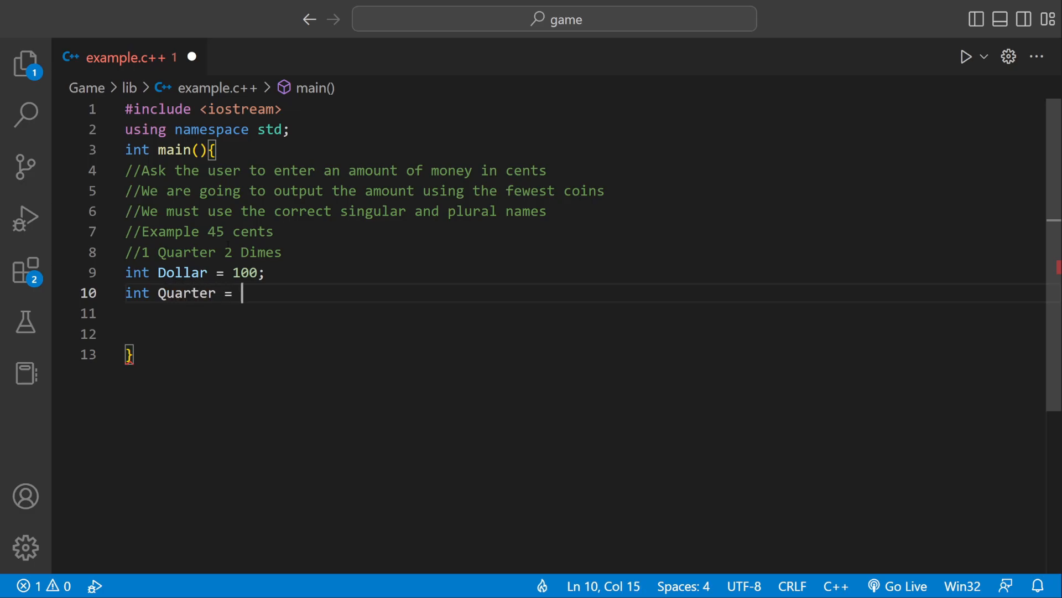
type("25;")
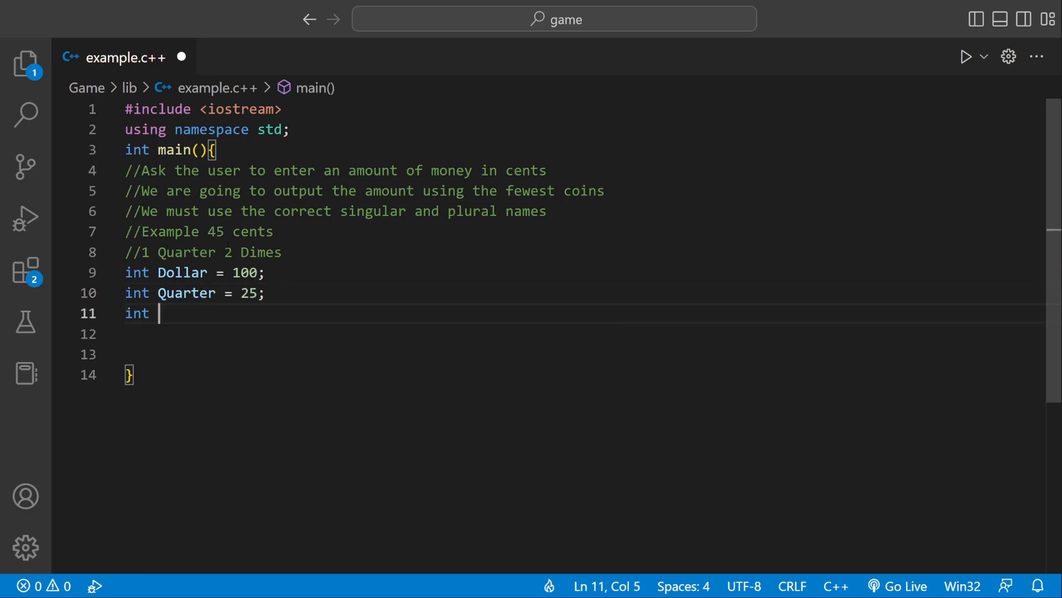
type("Dime = 10;")
left_click(585, 334)
type("int Nickel")
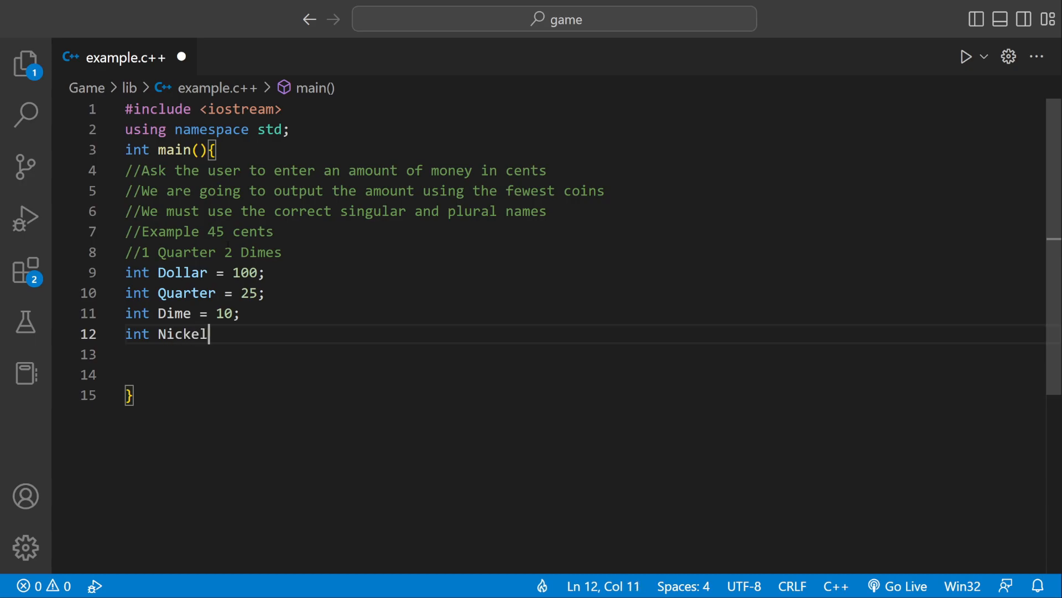
type("=")
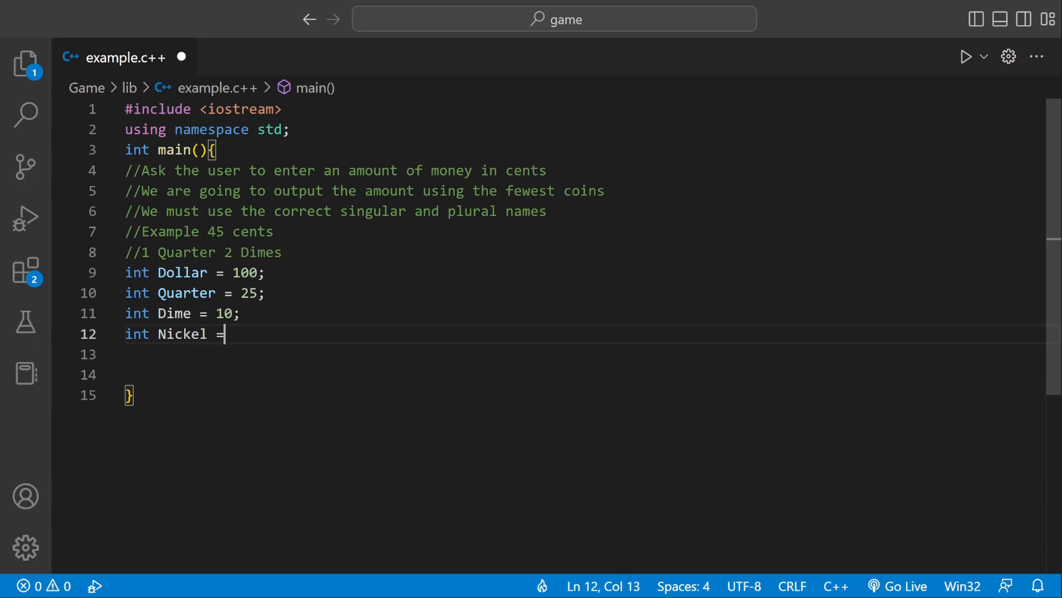
type("5")
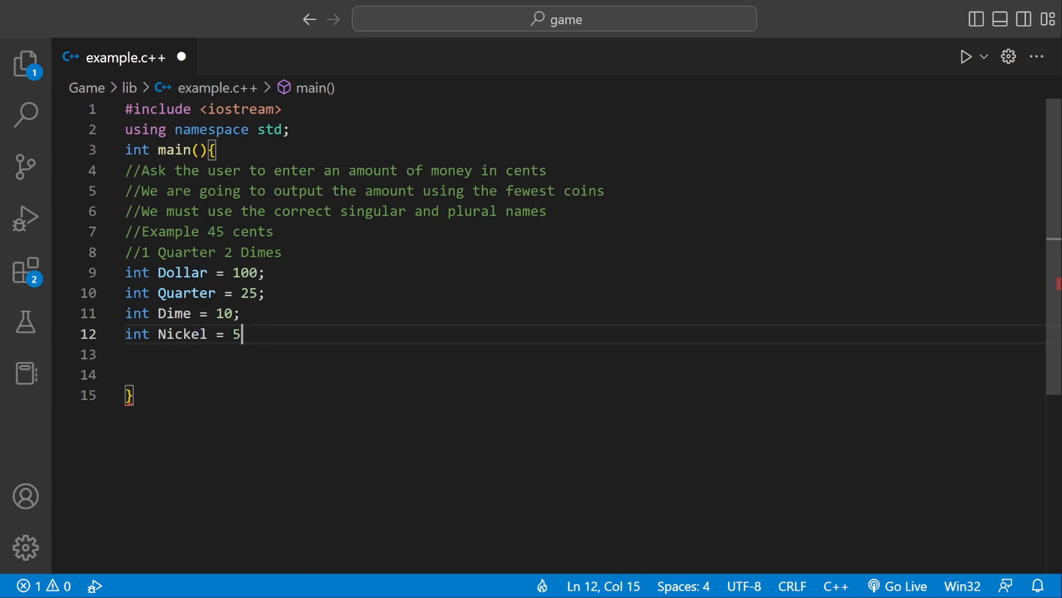
Declare int cents and read it with cin>>cents
key("Enter")
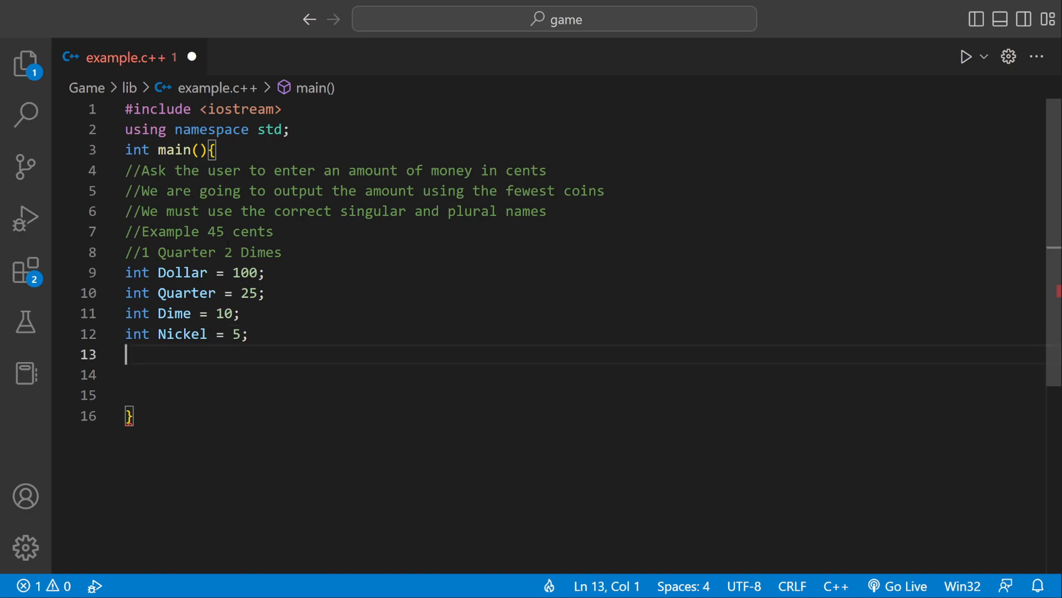
type("int cent")
left_click(585, 374)
type("ci")
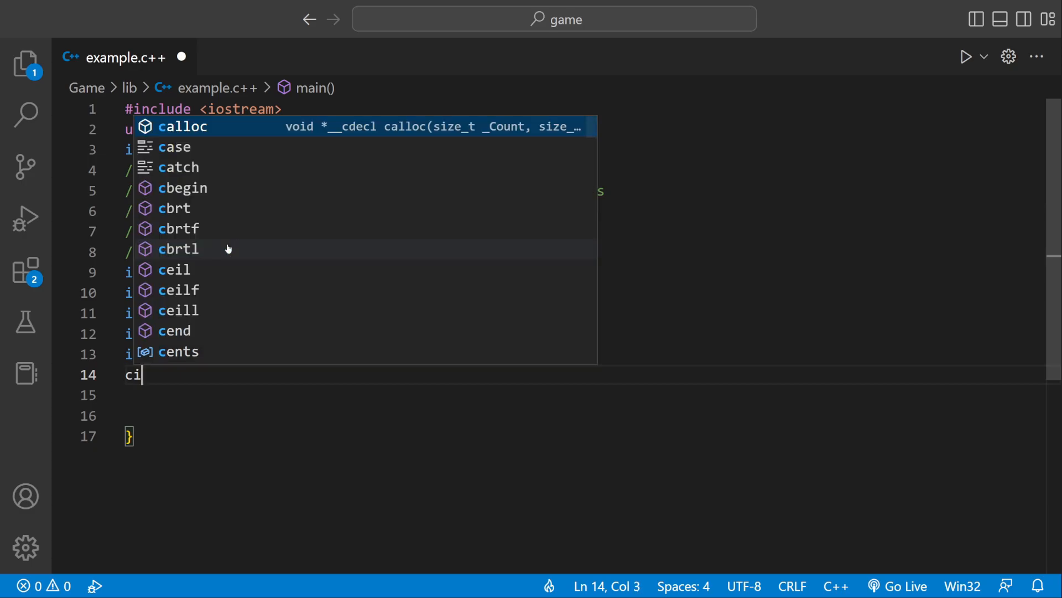
type("n>>cents;")
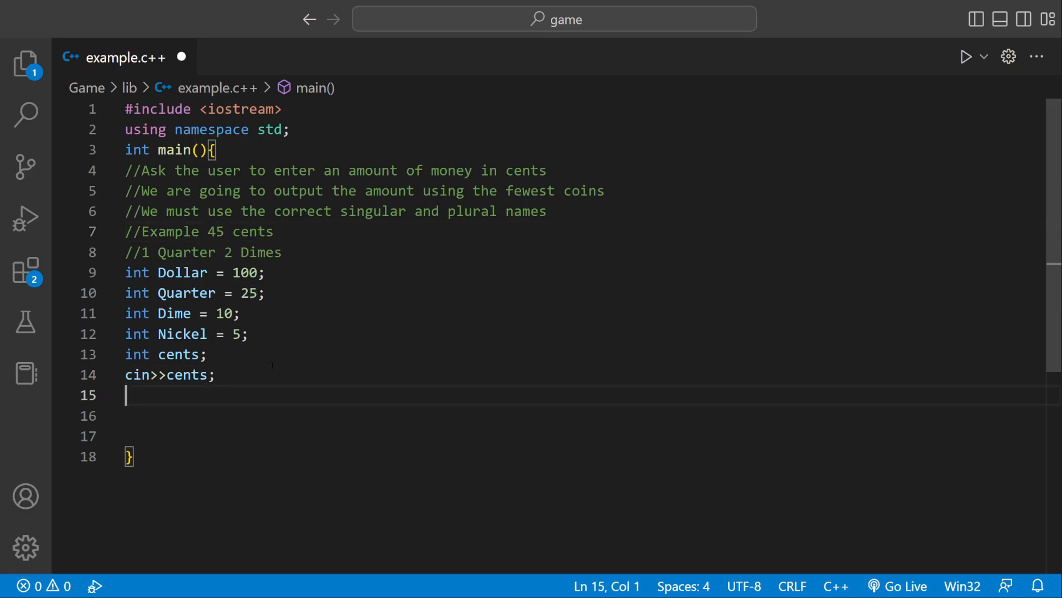
Declare int numDollar, numQuarter, numDime, numNickel and centsLeft on line 16
type("int n")
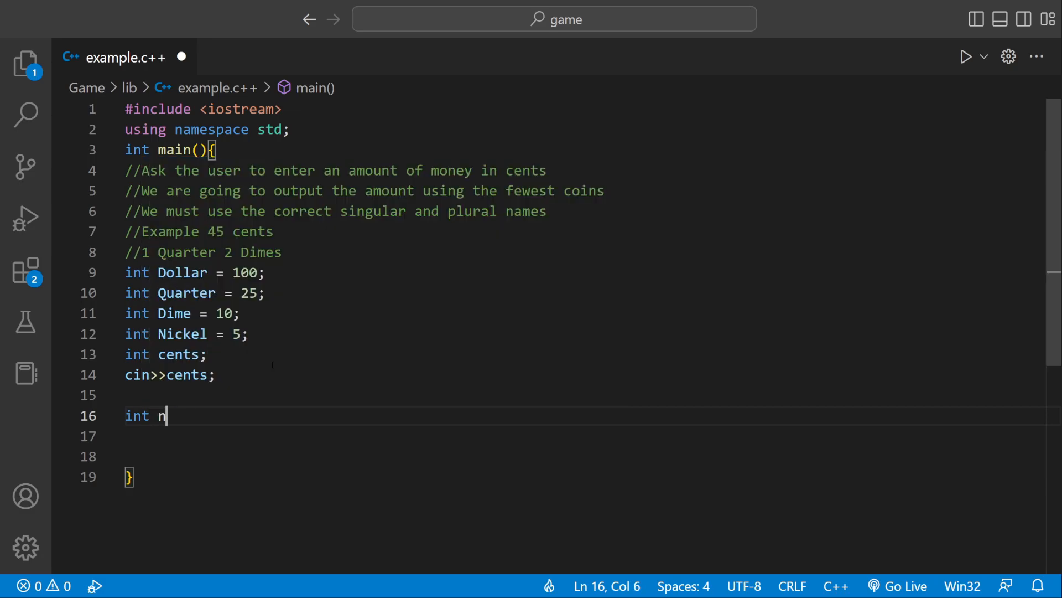
key("Backspace")
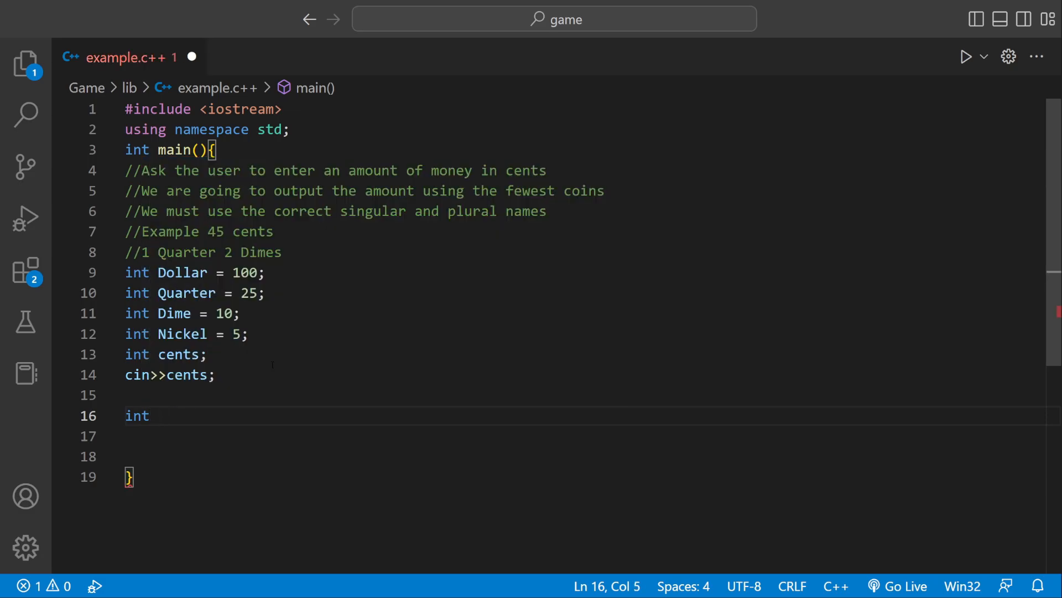
type("numDollar")
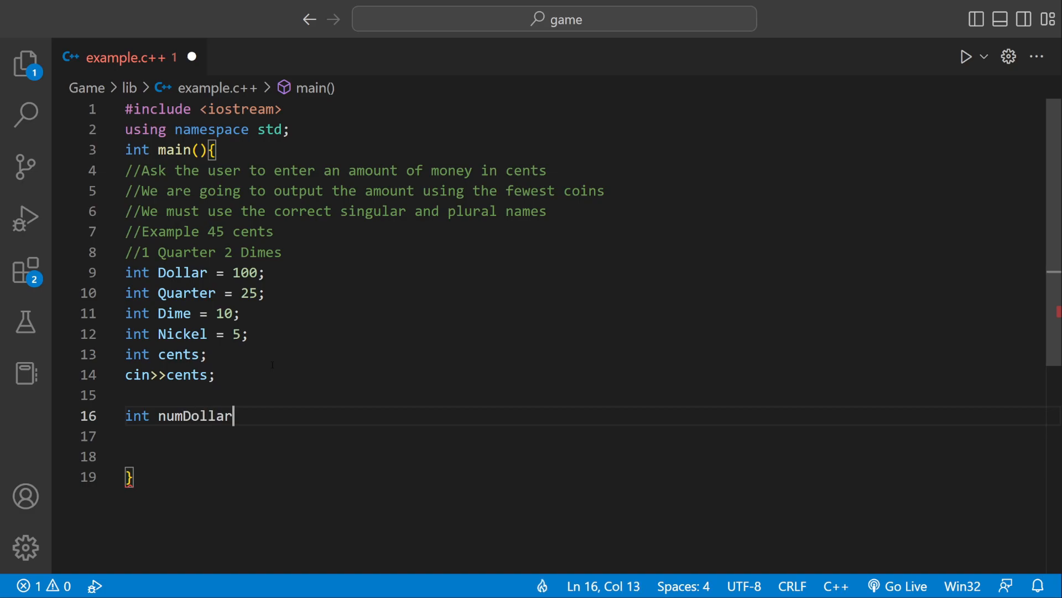
type(",")
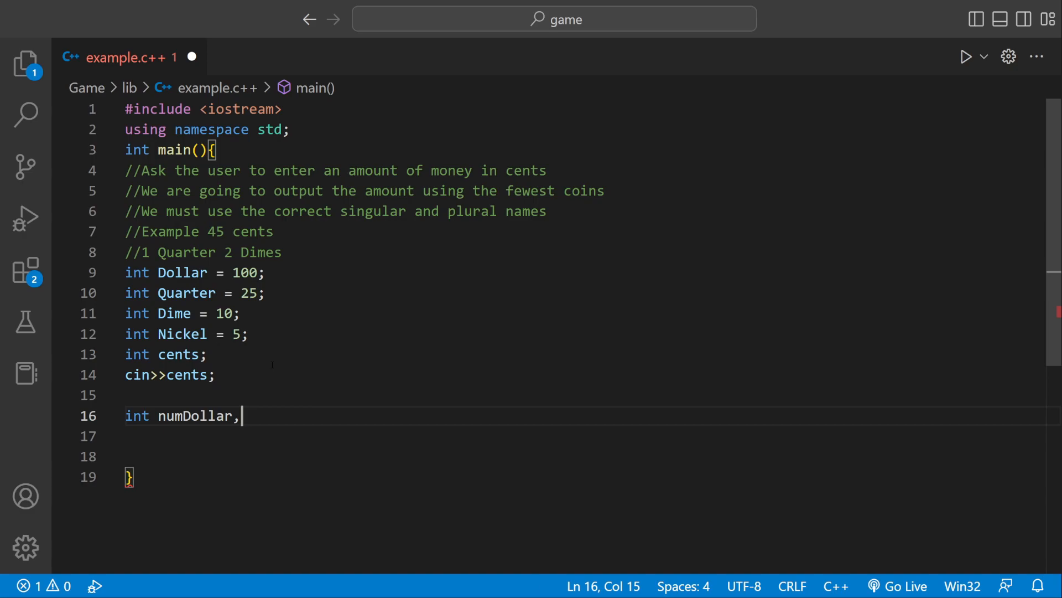
type("num")
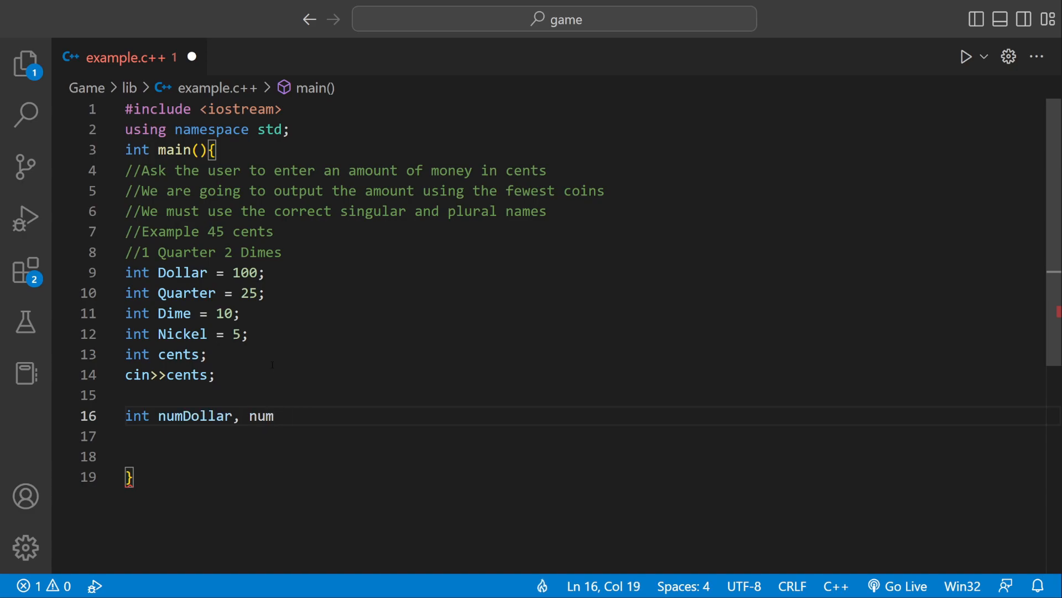
type("Quarter")
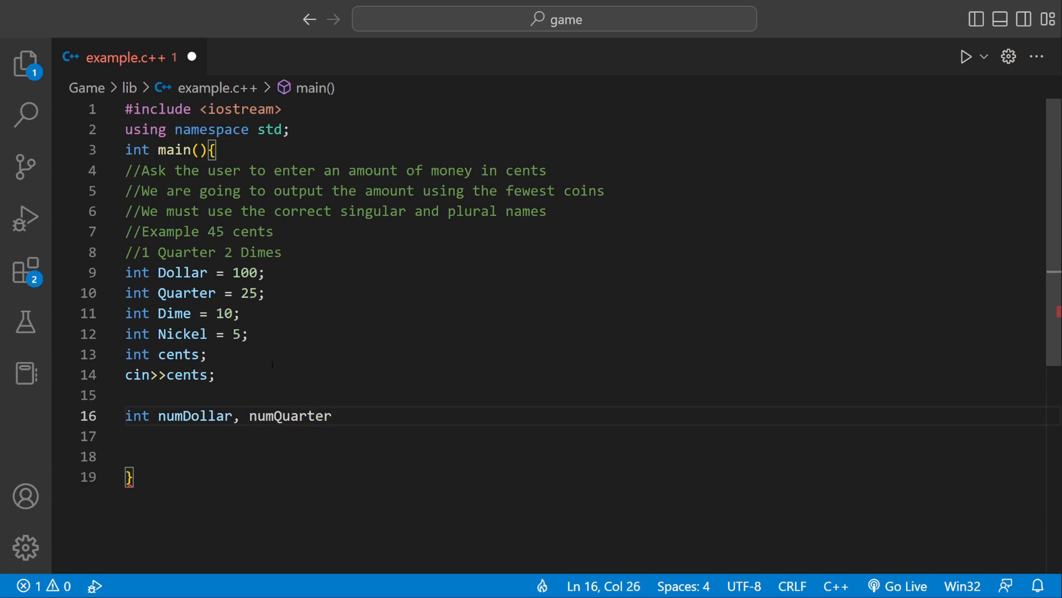
type(", numDimne")
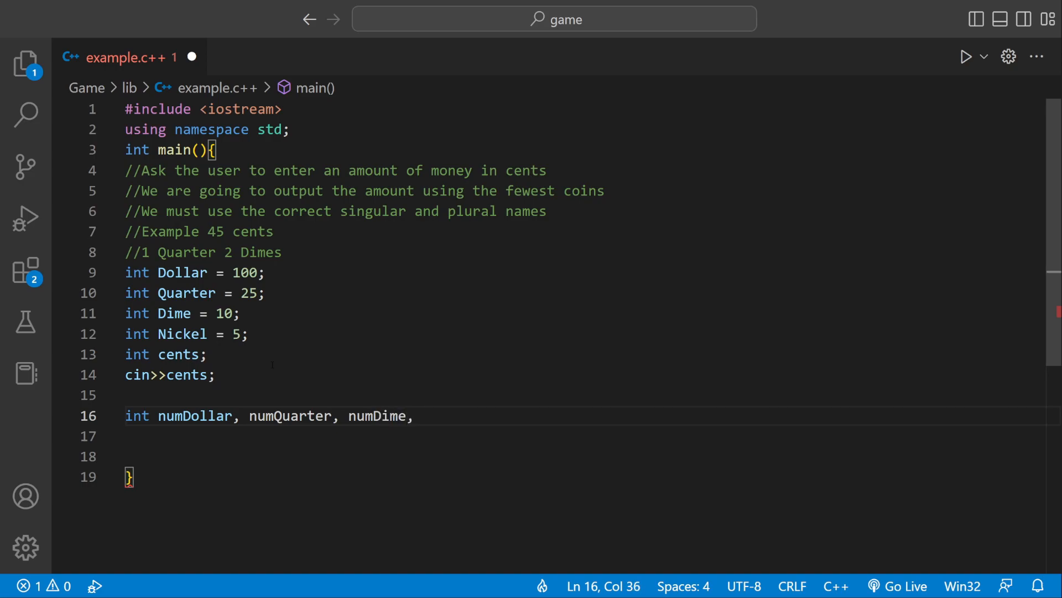
type("num")
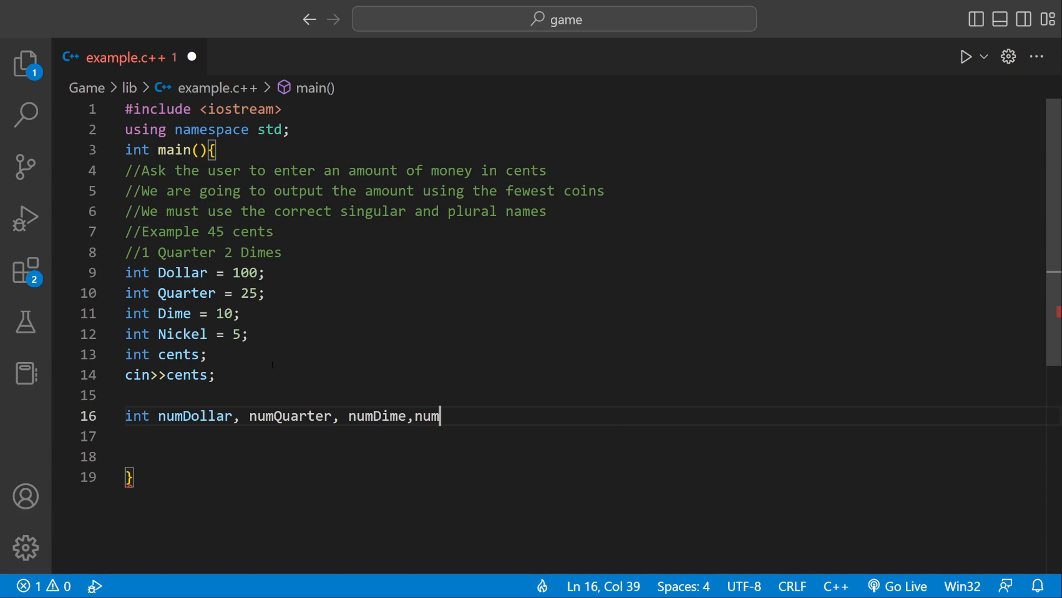
type("Nickel")
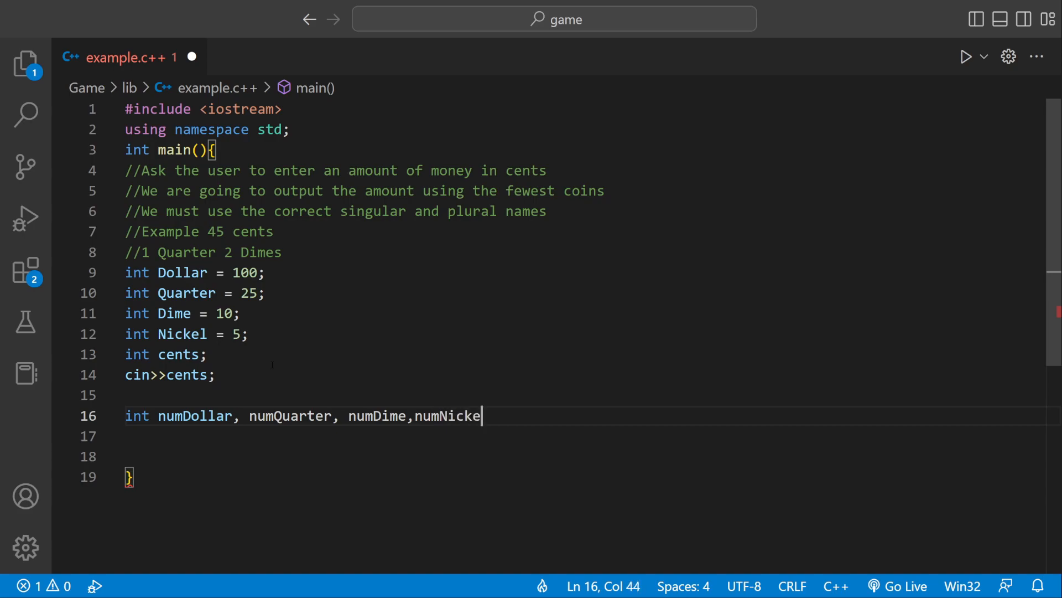
type(",cent")
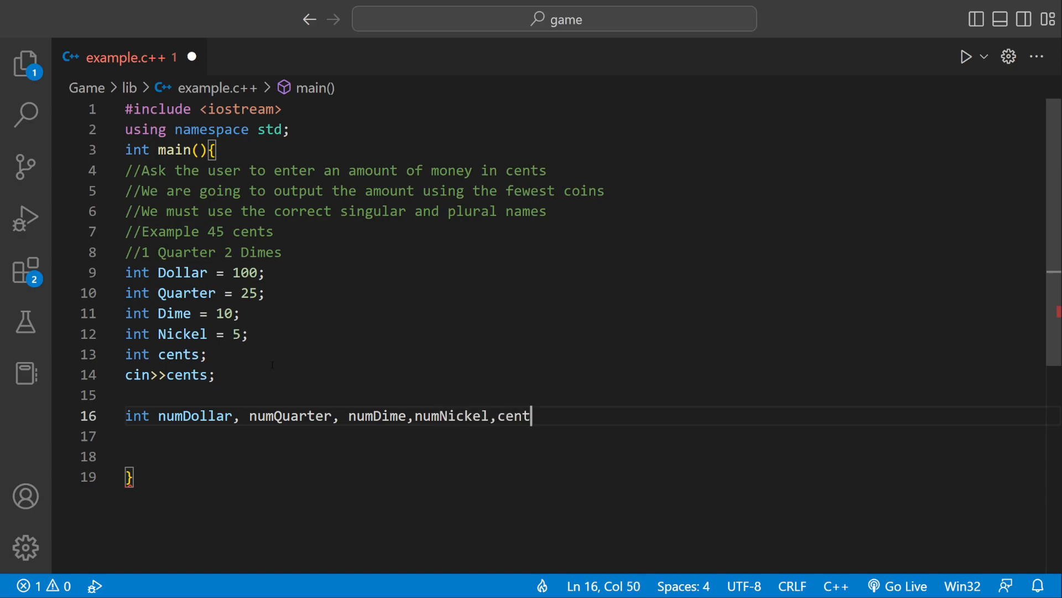
type("sLeft;")
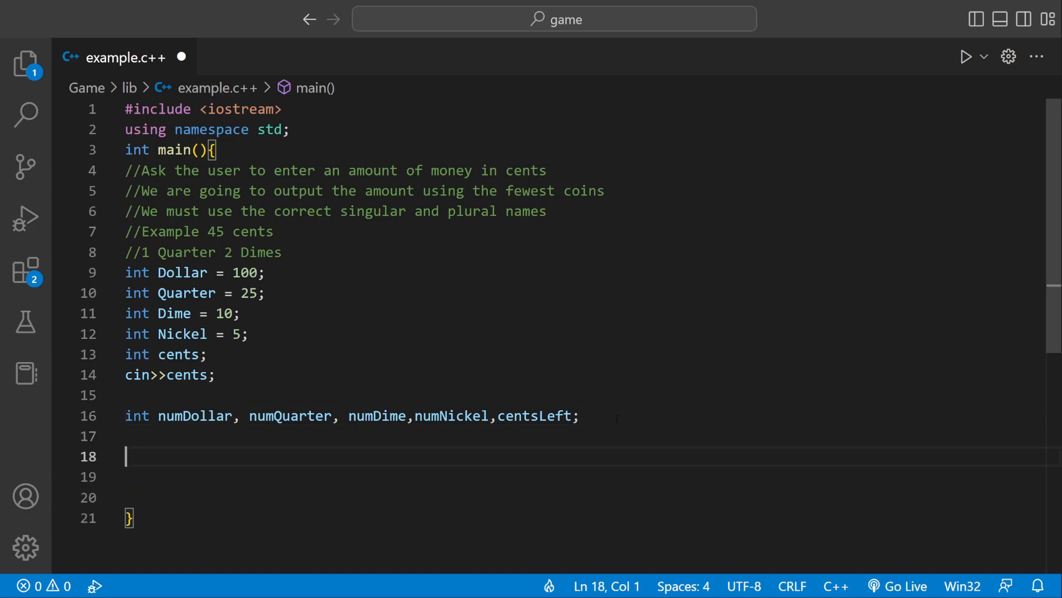
mouse_move(293, 393)
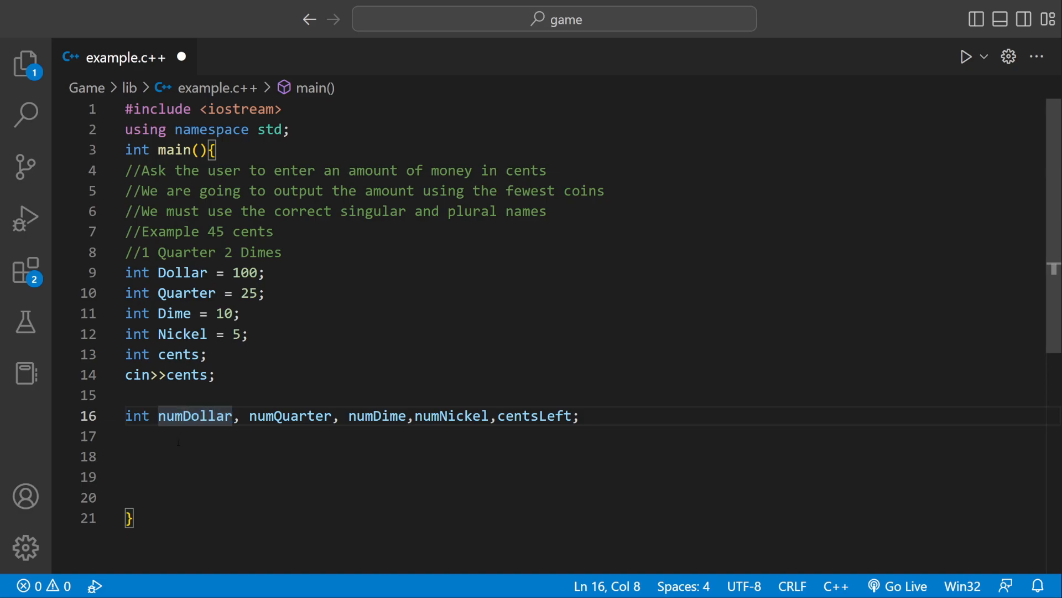
Add the statement numDollar = cents/Dollar; on line 18
type("numDollar =")
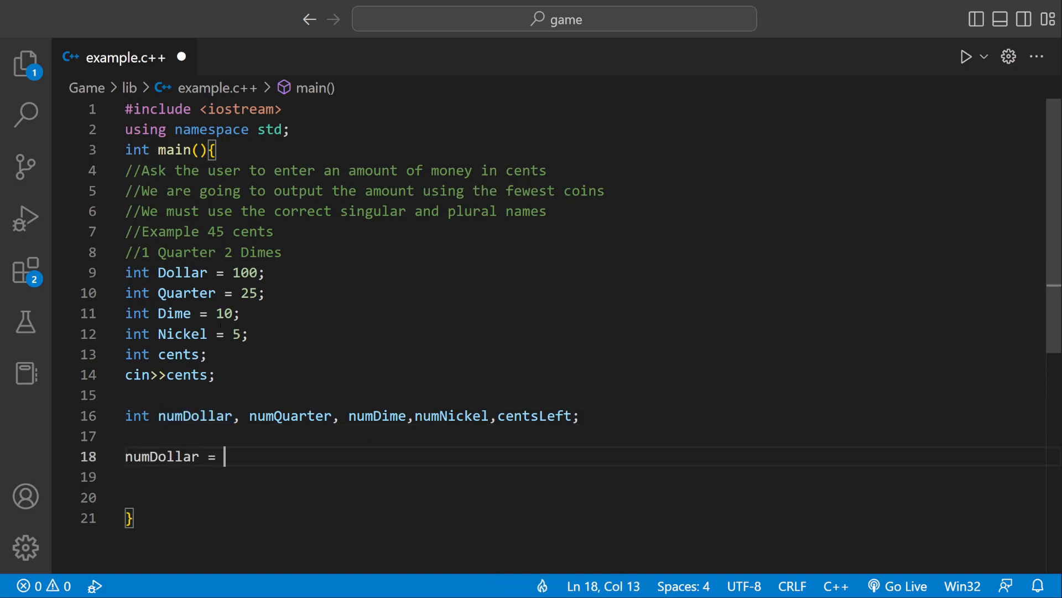
type("cents")
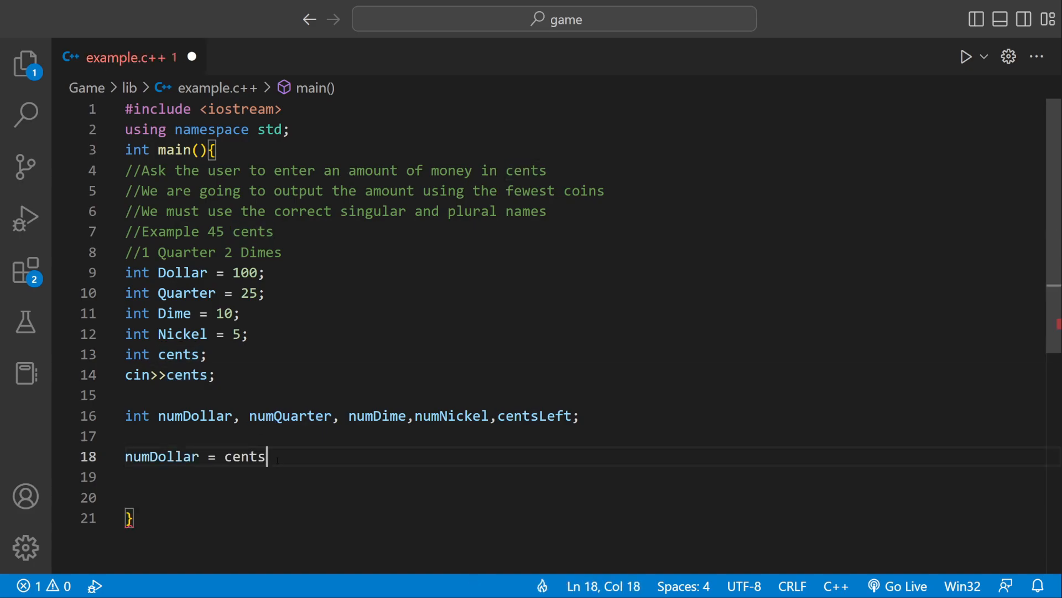
type("/")
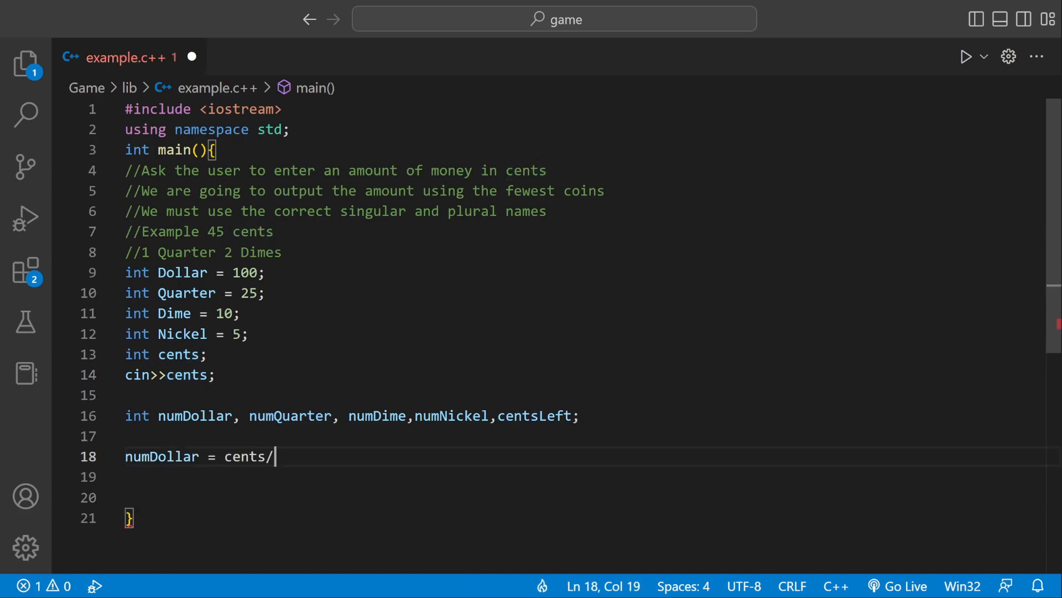
type("Dollar")
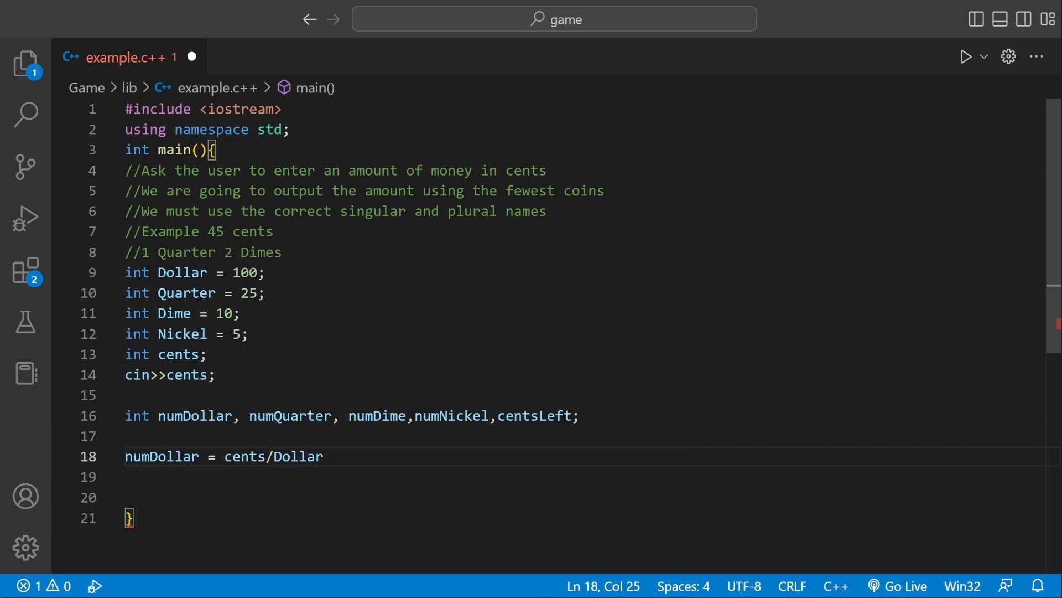
double_click(161, 456)
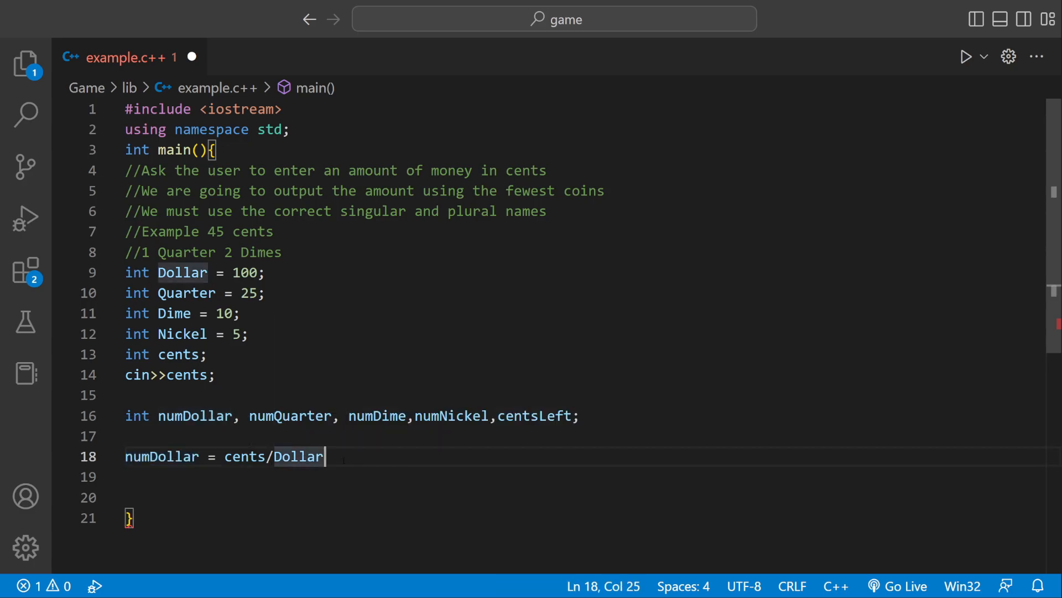
key("Enter")
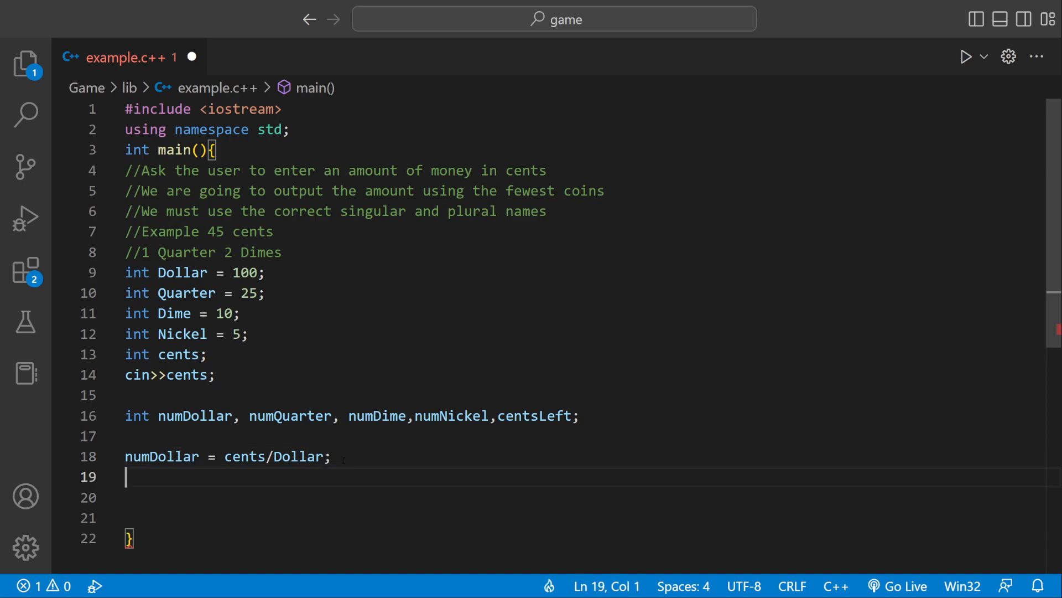
Add centsLeft = cents%Dollar; on the following line
left_click(564, 416)
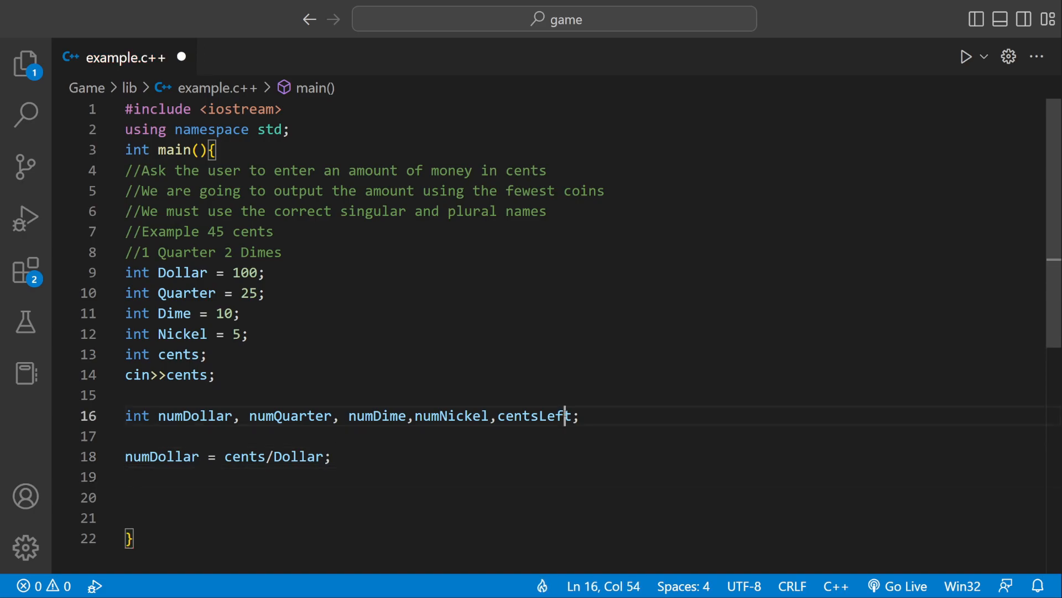
double_click(534, 415)
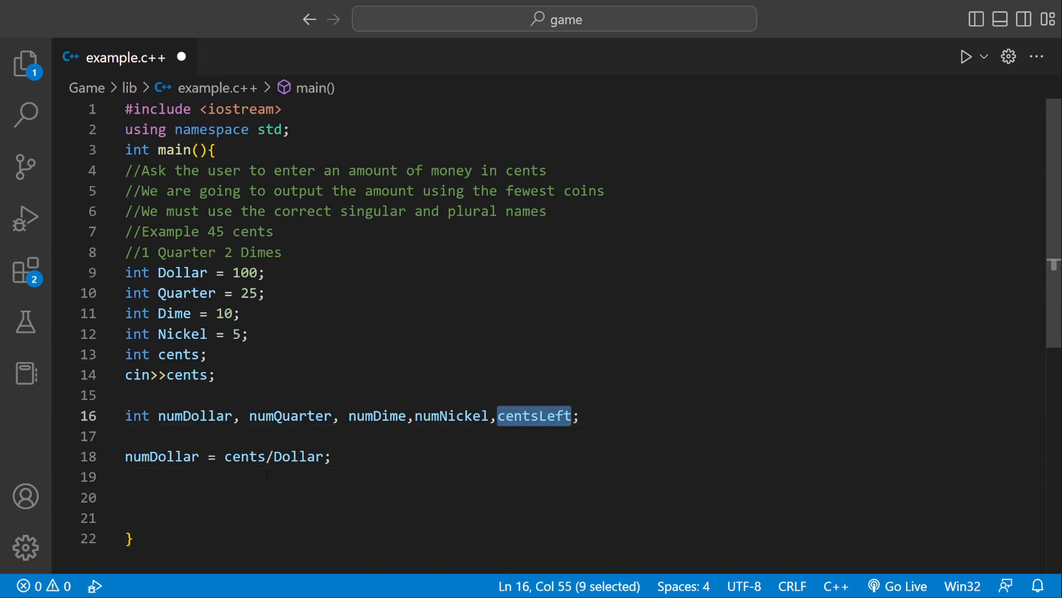
type("centsLeft =")
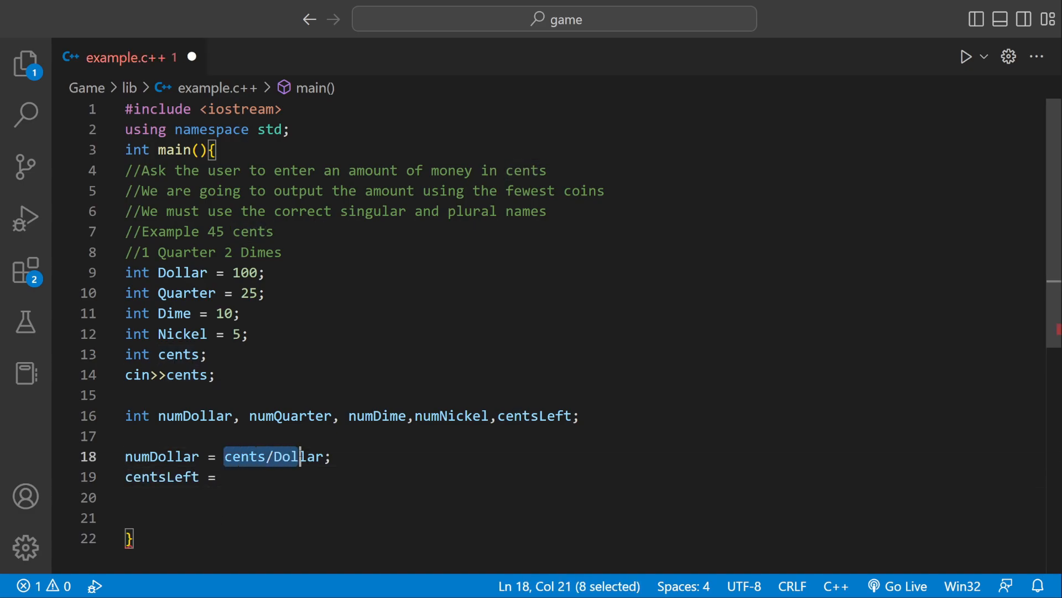
type("cents/Dollar;")
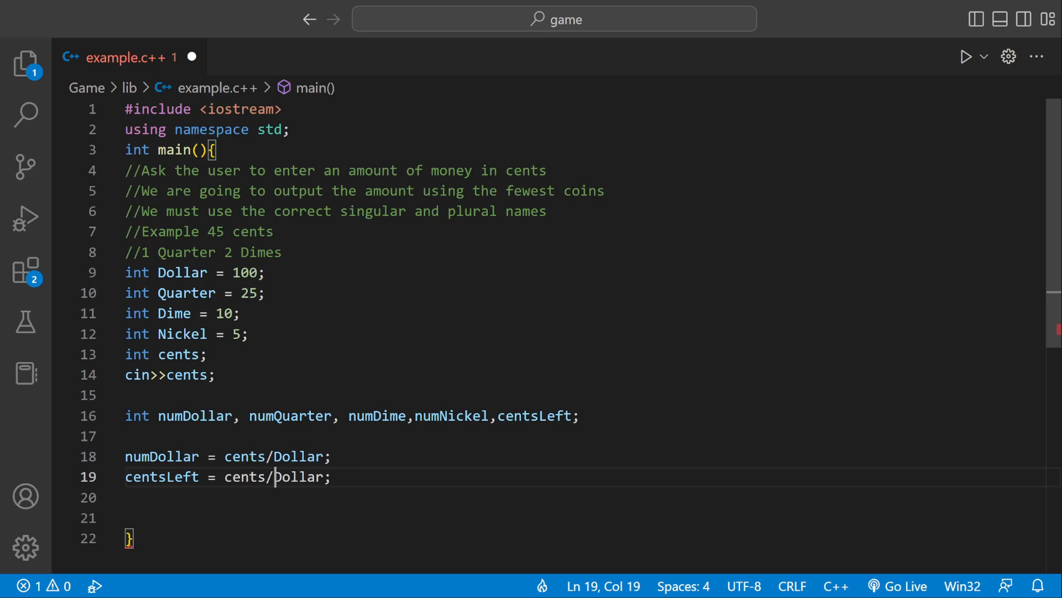
type("%")
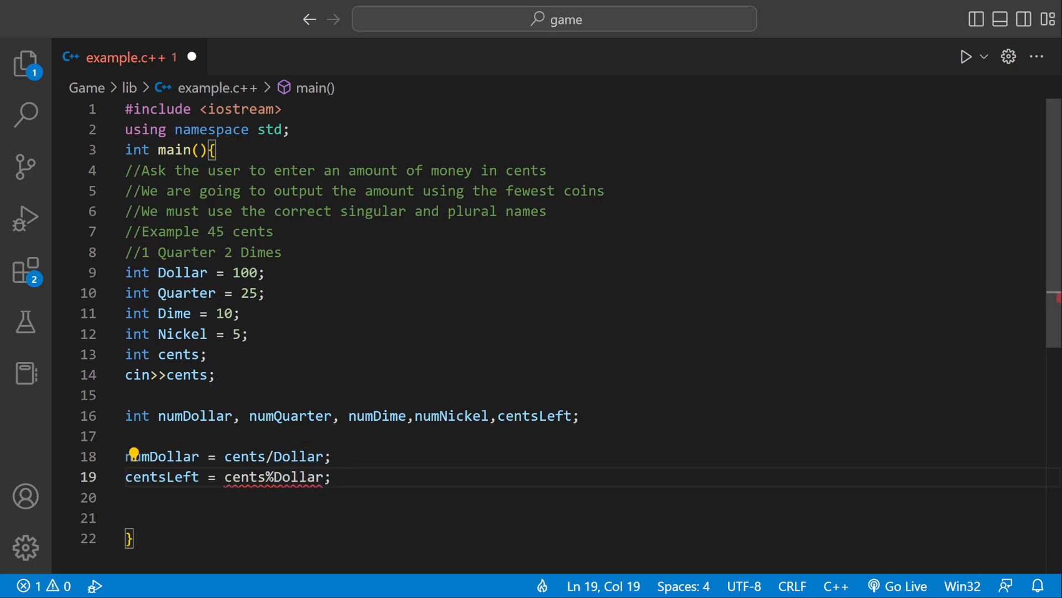
scroll("down", 3)
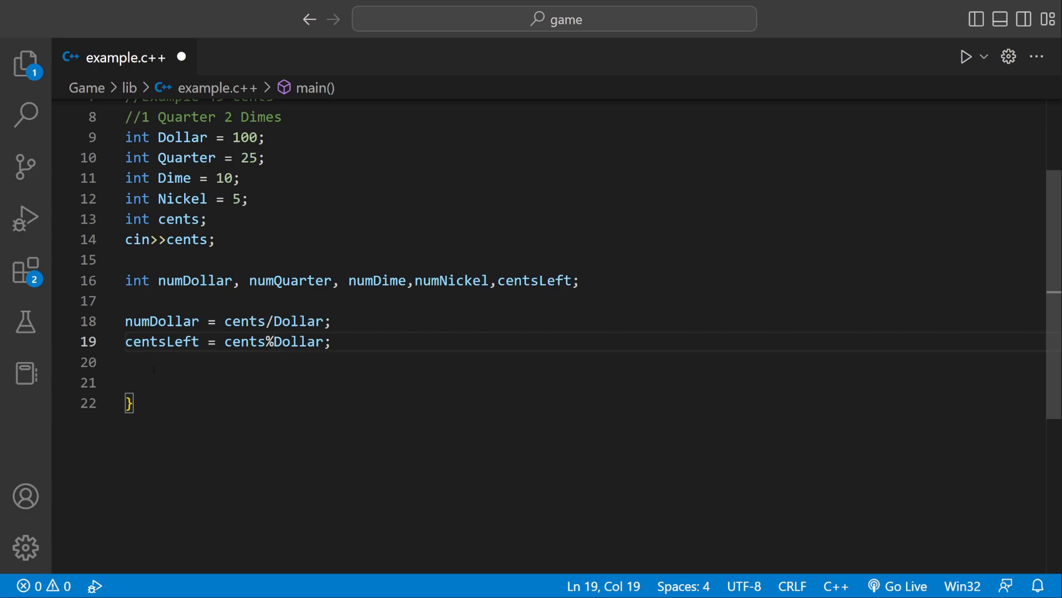
Add numQuarter = centsLeft/Quarter; below the dollar statements
double_click(290, 280)
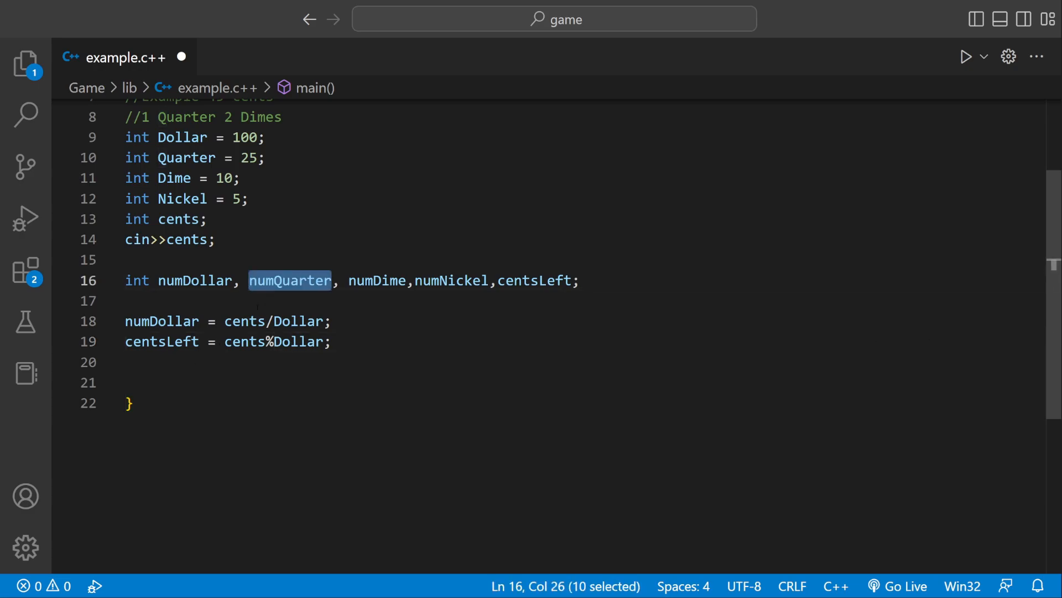
type("numQuarter =")
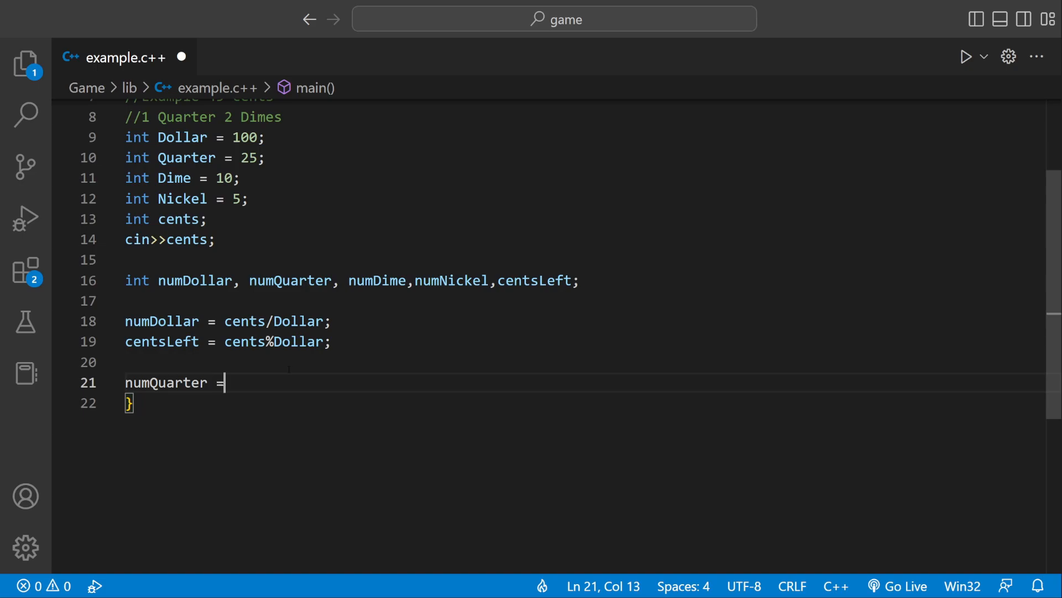
double_click(162, 341)
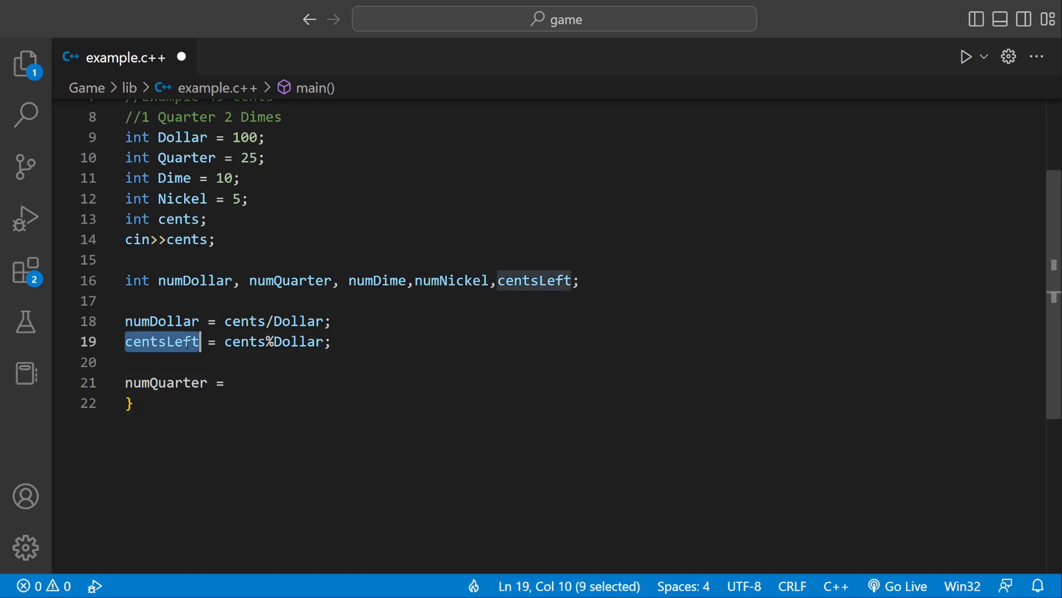
type("centsLeft")
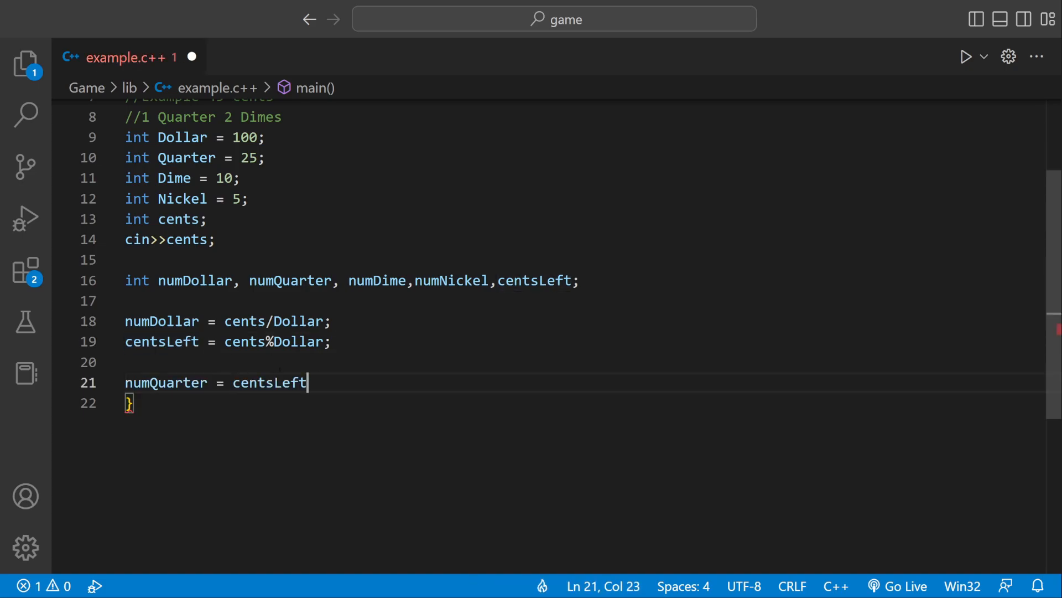
type("/")
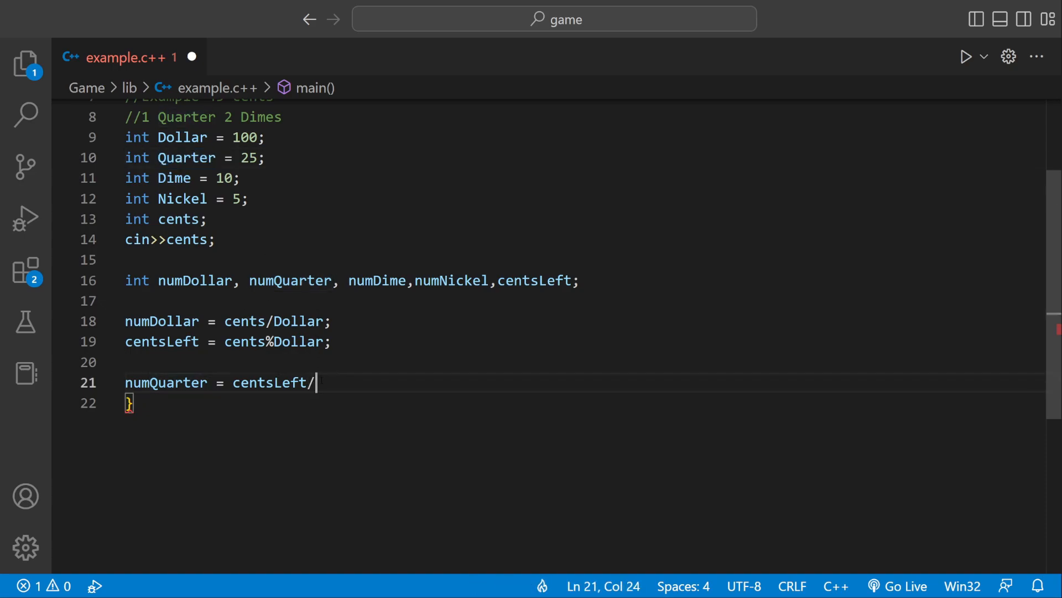
type("Quarter;")
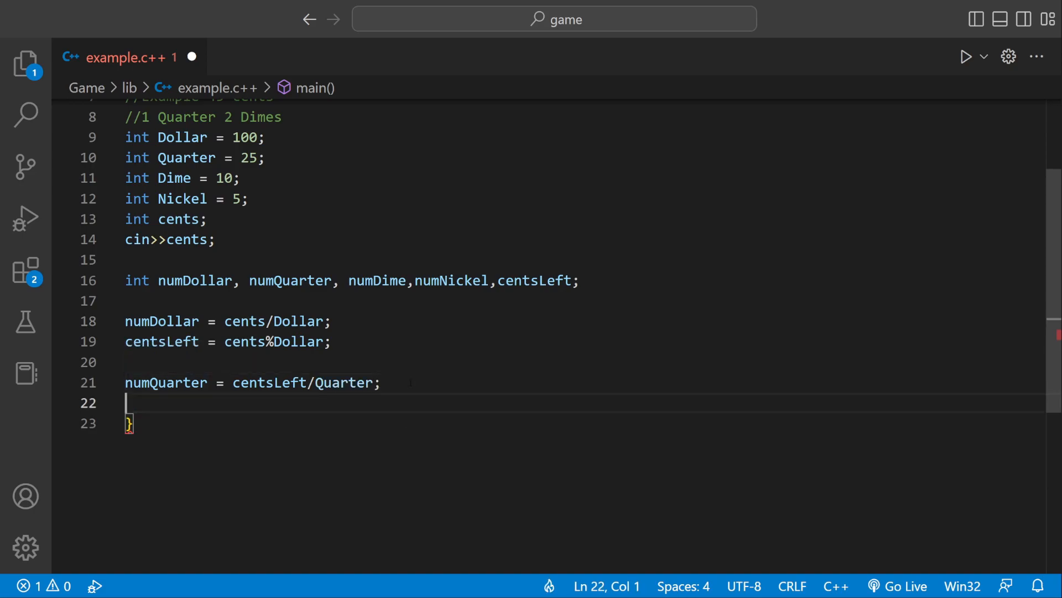
Add centsLeft = centsLeft%Quarter; on the next line
double_click(161, 341)
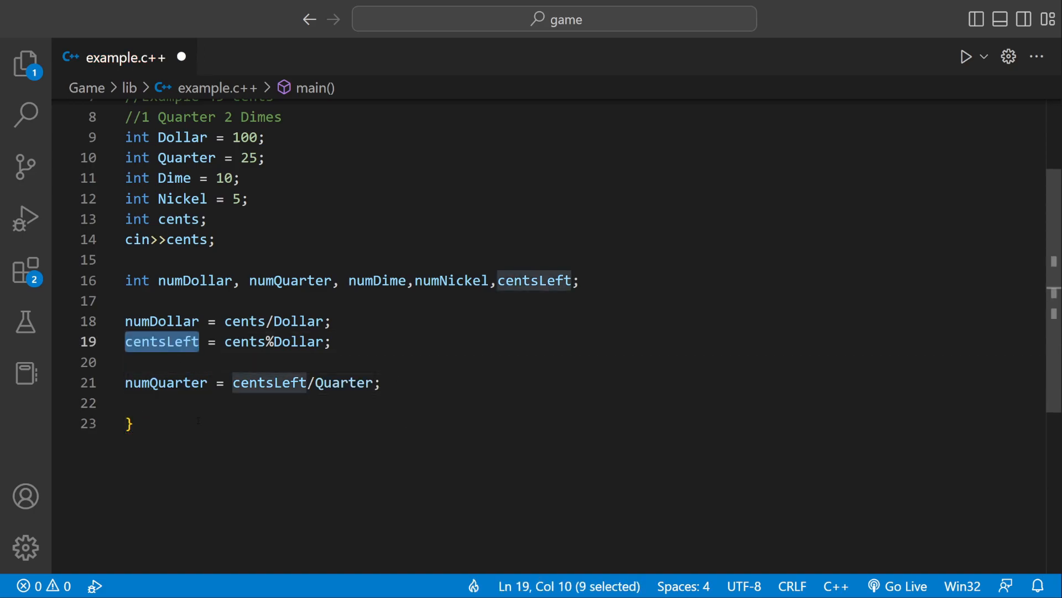
type("centsLeft =")
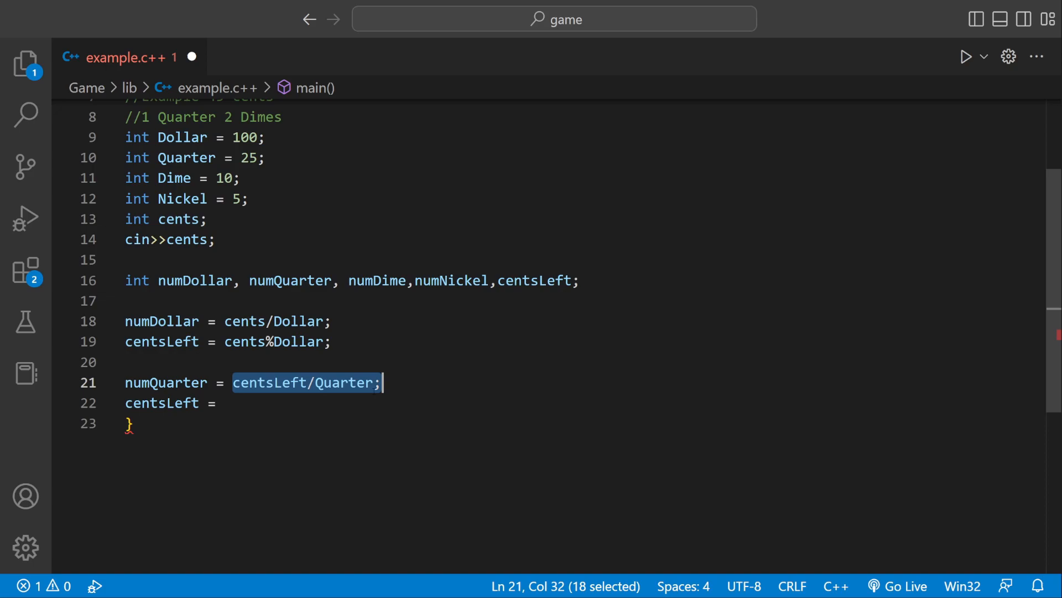
type("centsLeft/Quarter;")
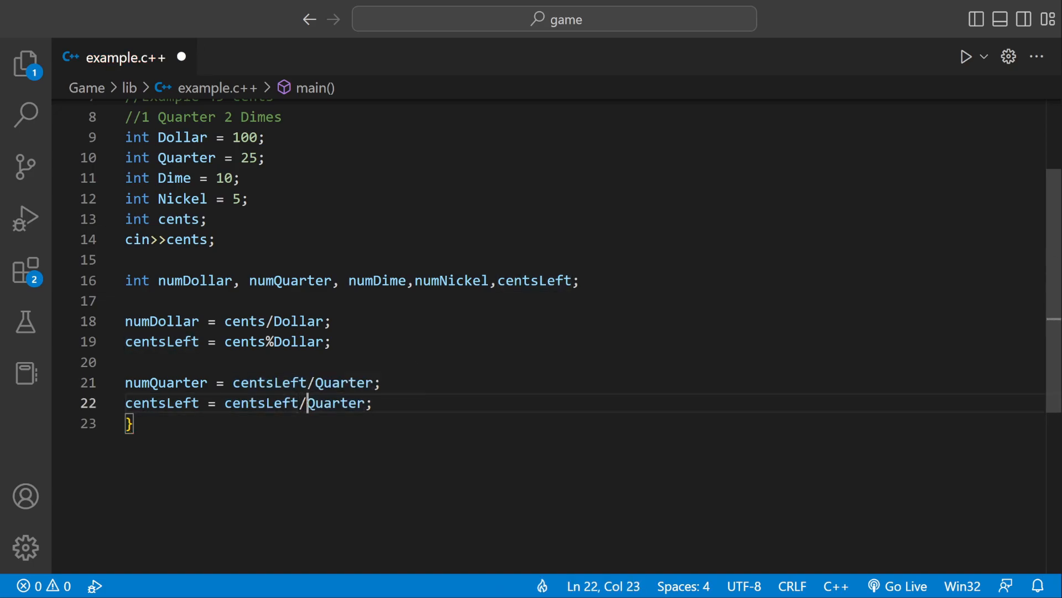
type("%")
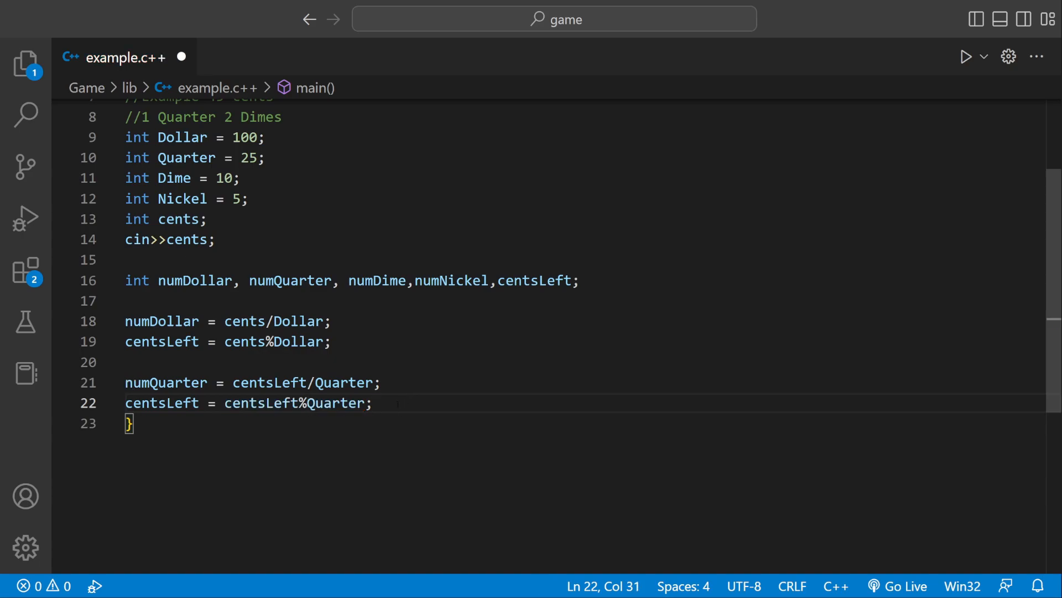
Add numDime = centsLeft/Dime; below the quarter statements
double_click(378, 280)
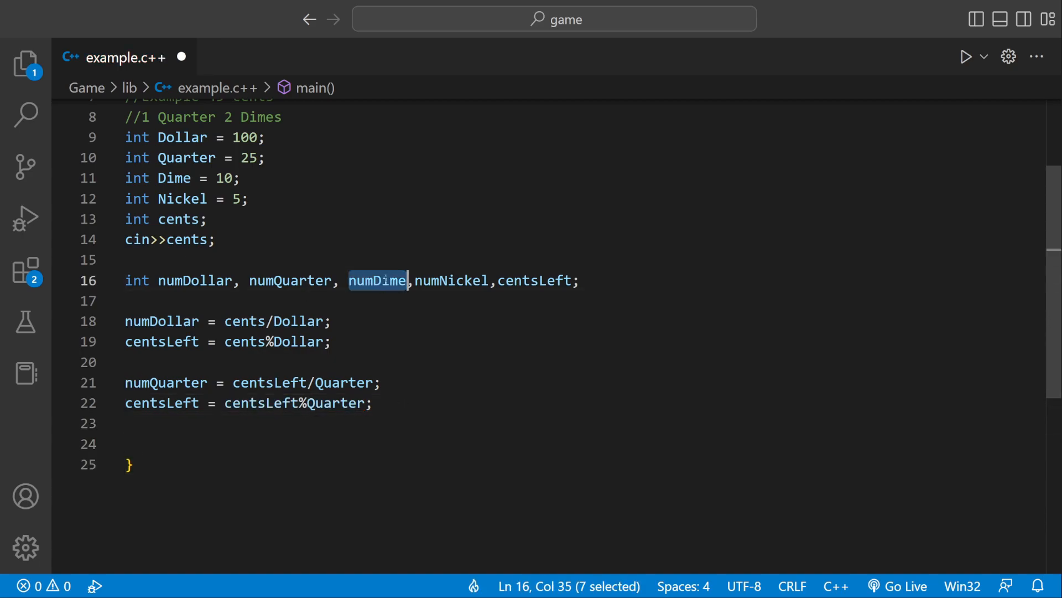
type("numDime")
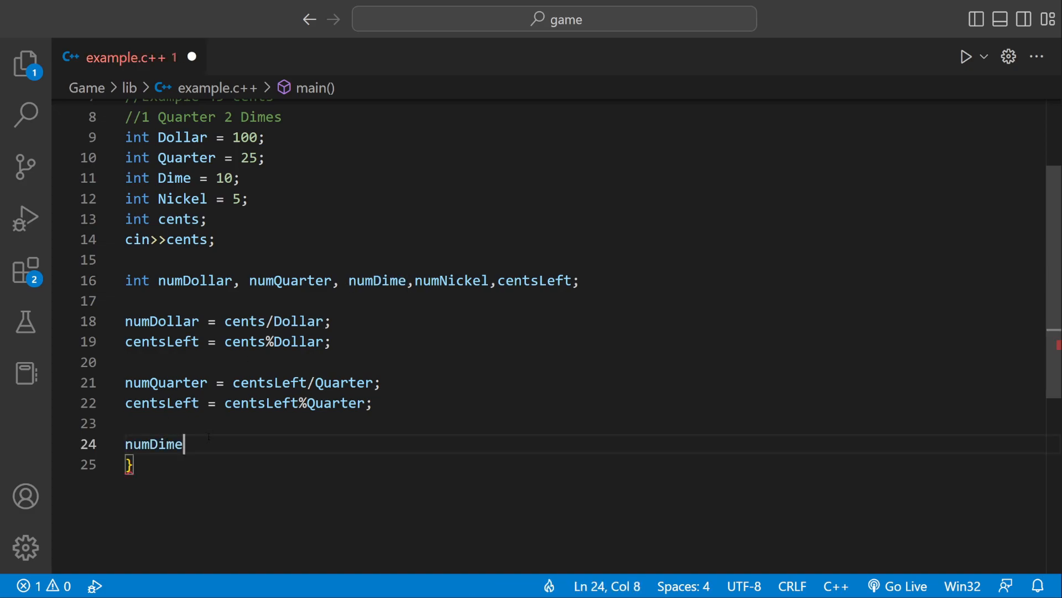
type("=")
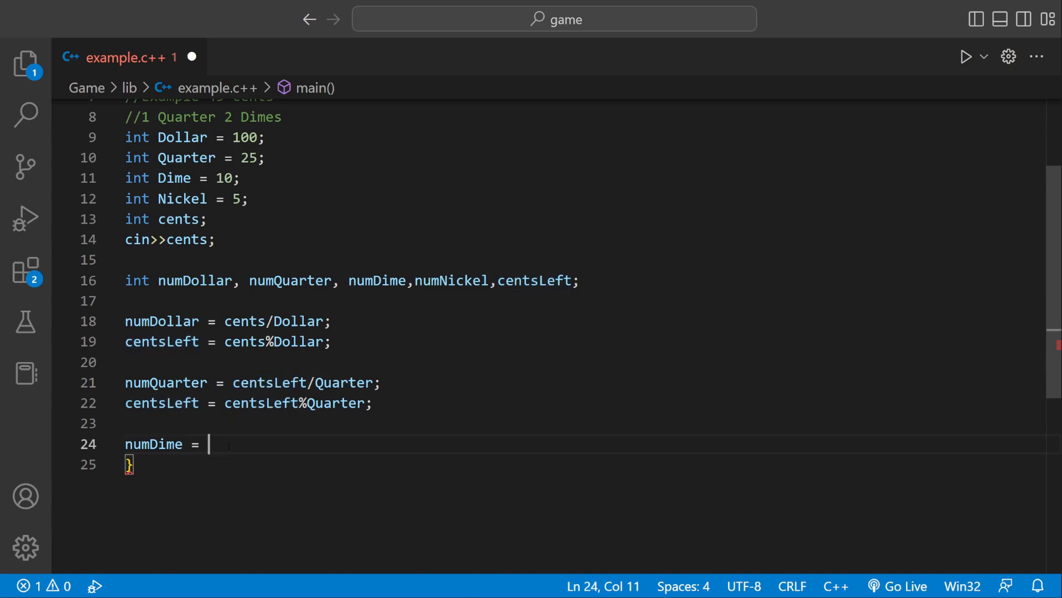
type("centsLeft/")
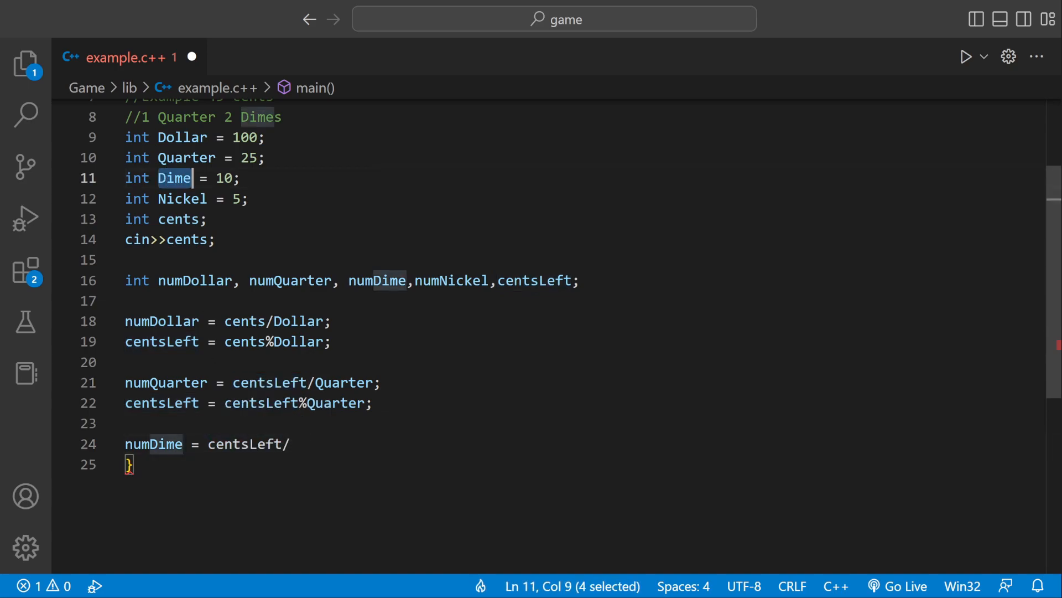
type("Dime;")
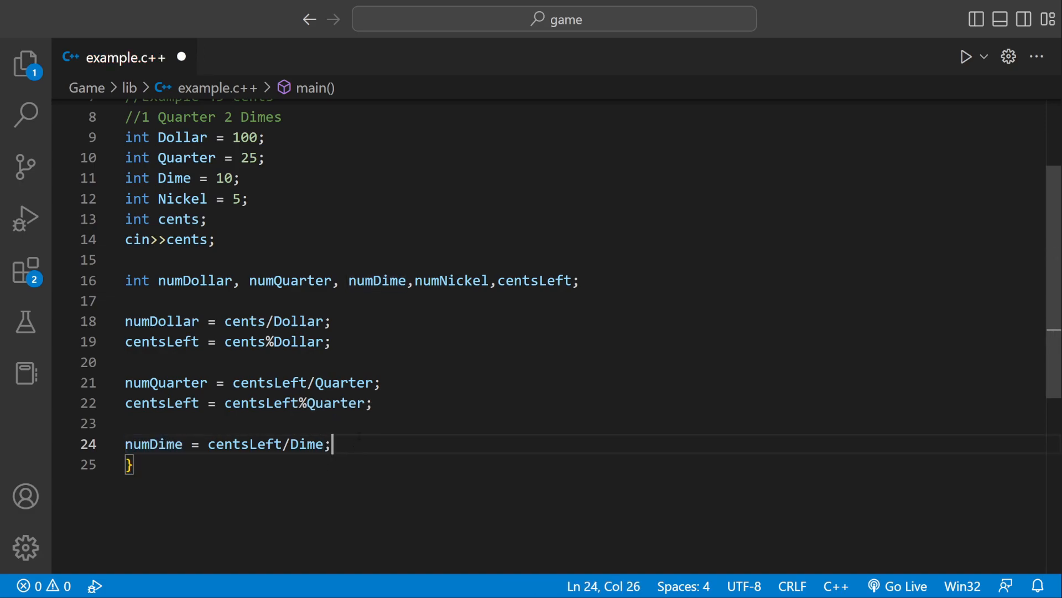
Add centsLeft = centsLeft%Dime; and start a new line below
double_click(161, 402)
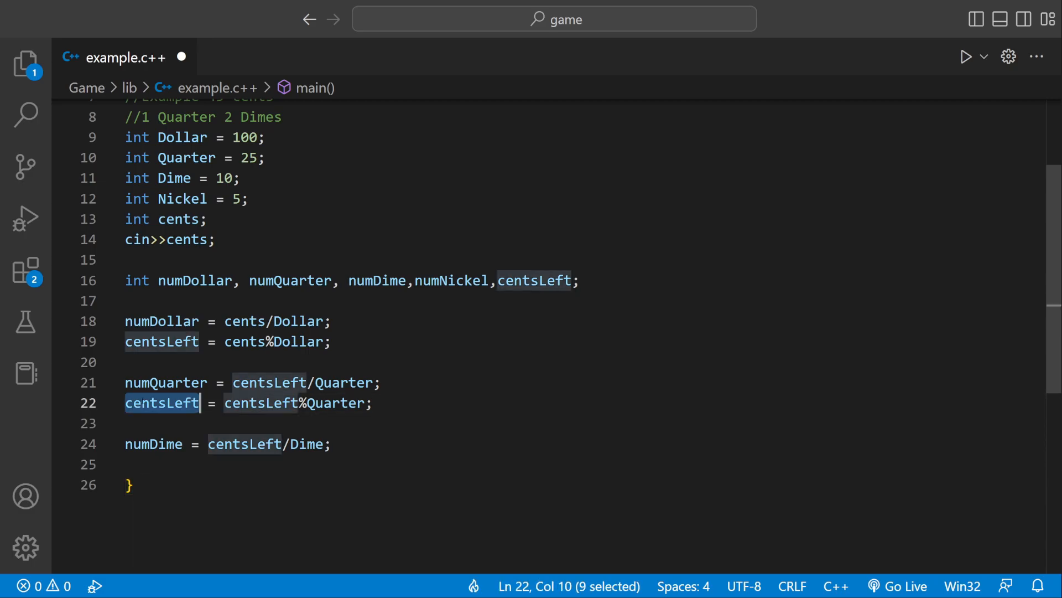
type("centsLeft =")
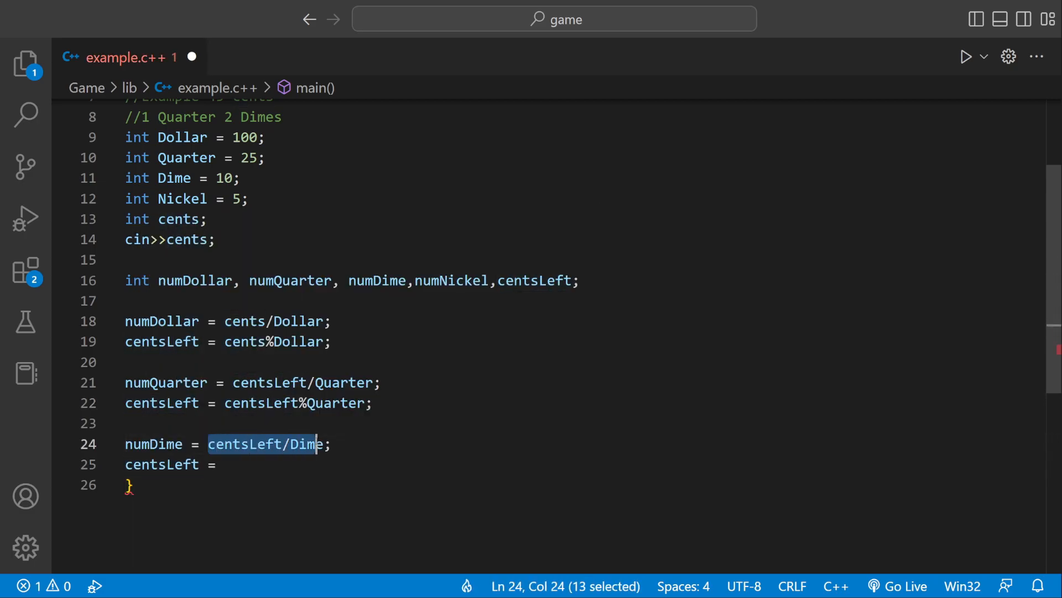
type("centsLeft/Dime")
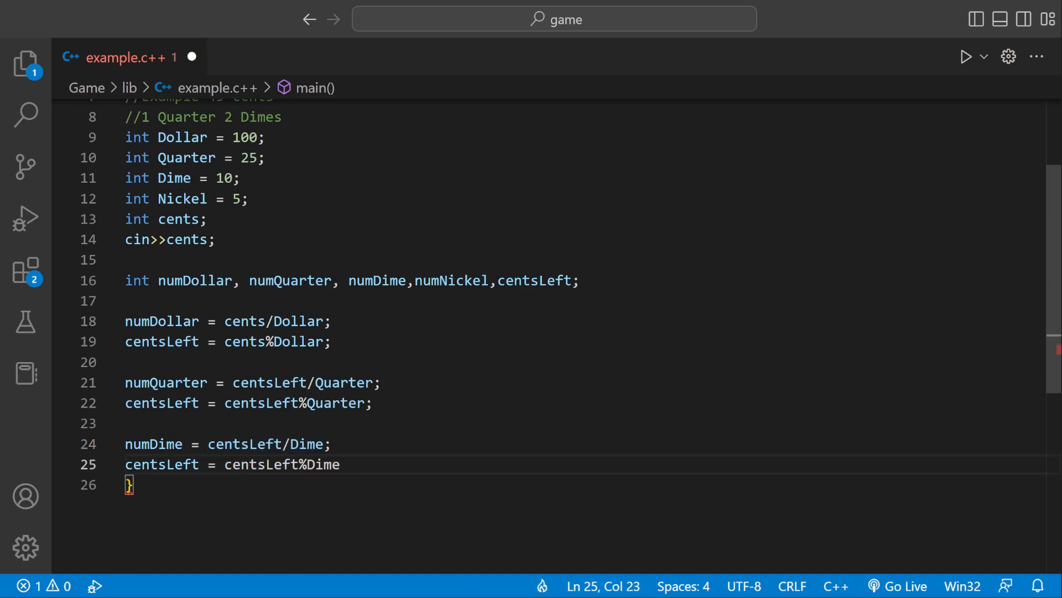
type(";")
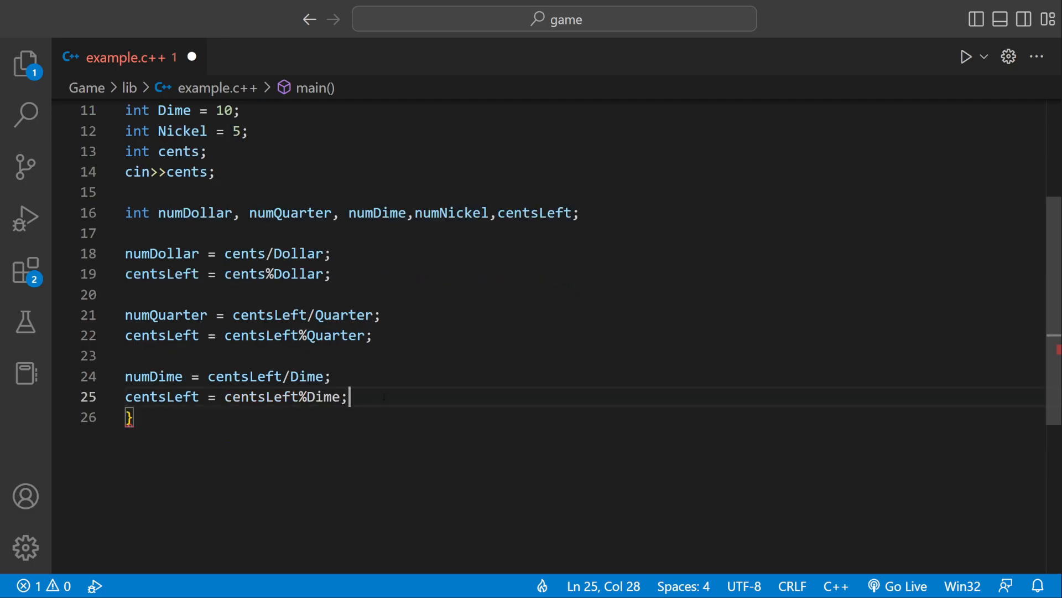
key("enter")
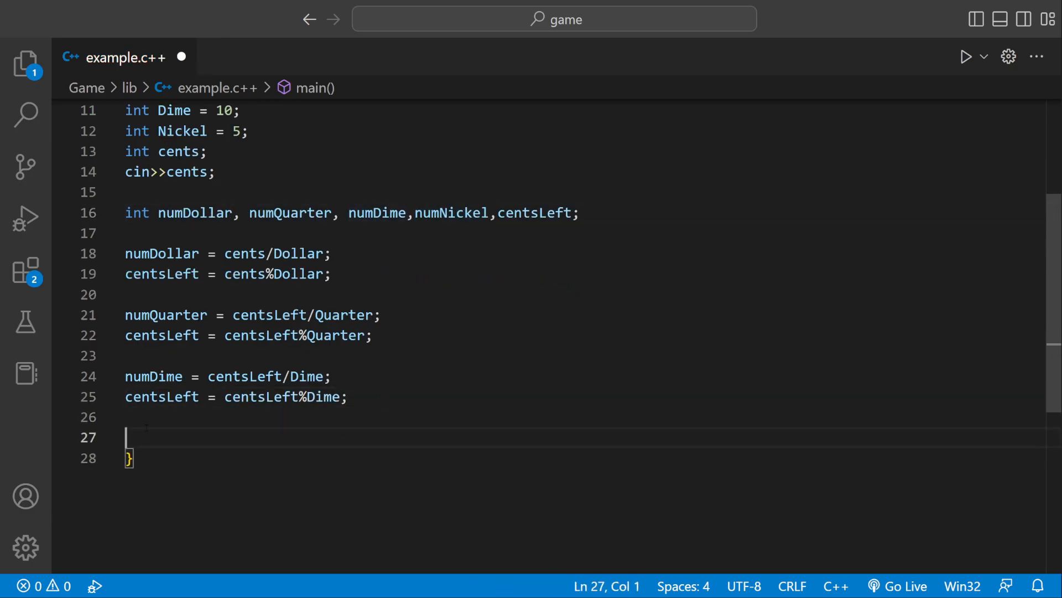
Add numNickel = centsLeft/Nickel; and centsLeft = centsLeft%Nickel;, followed by blank lines
type("numNickel =")
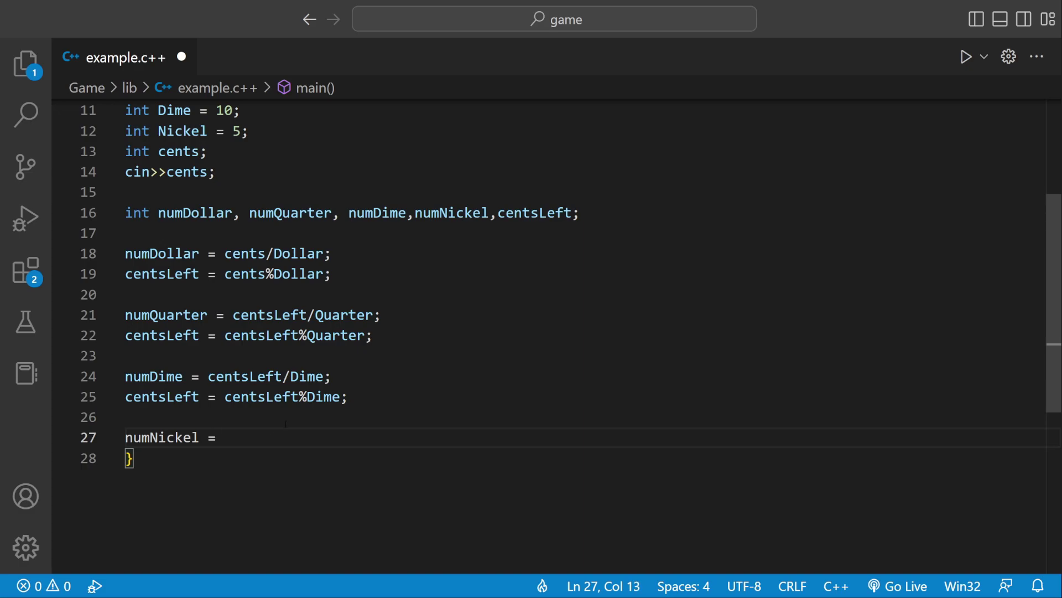
type("centsLeft")
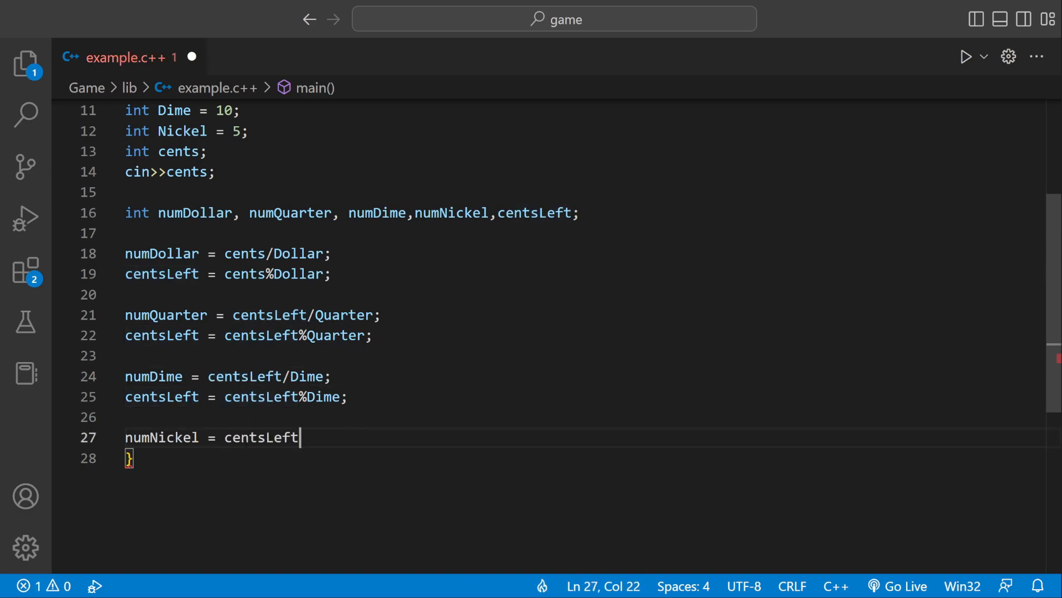
type("/")
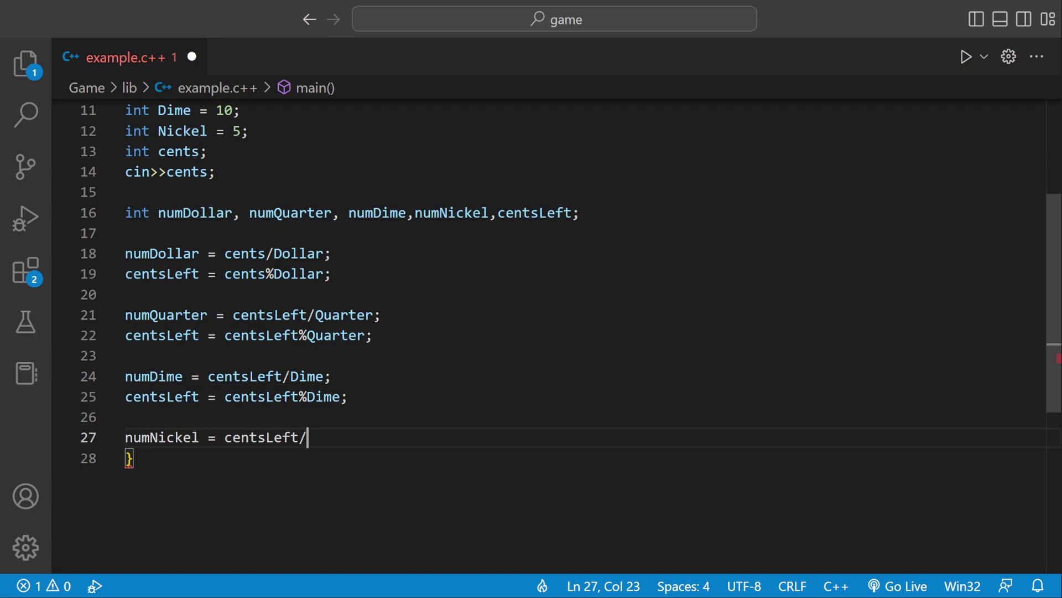
type("Nickel;")
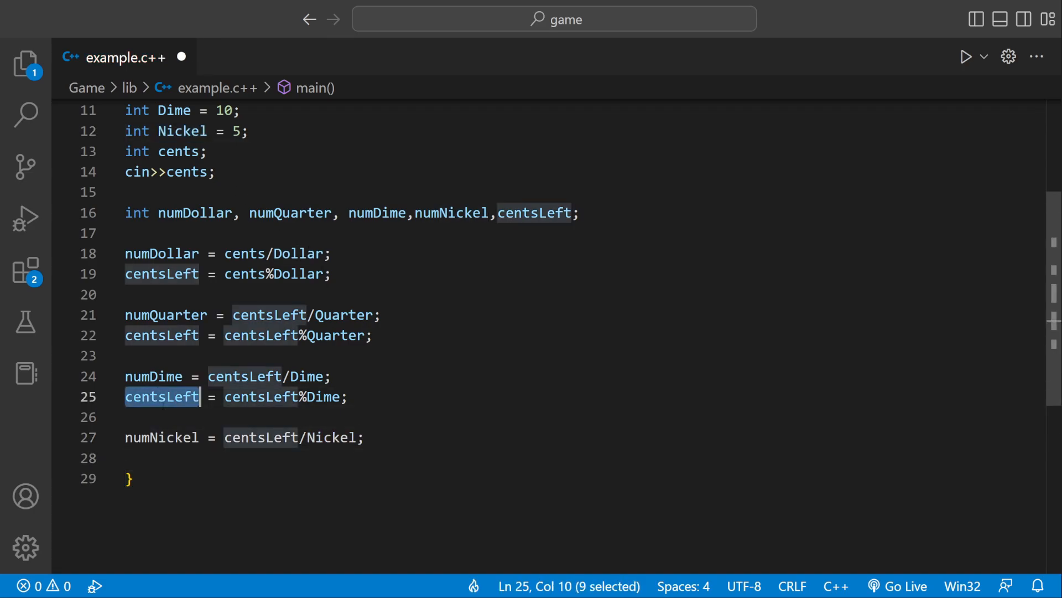
type("centsLeft = centsLeft%Nickel;")
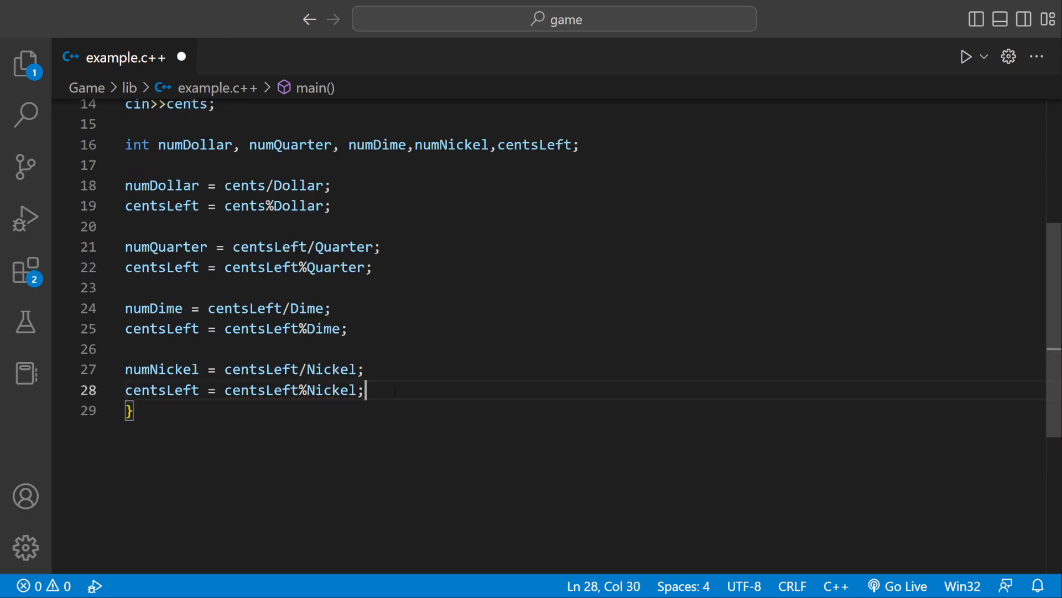
key("Enter")
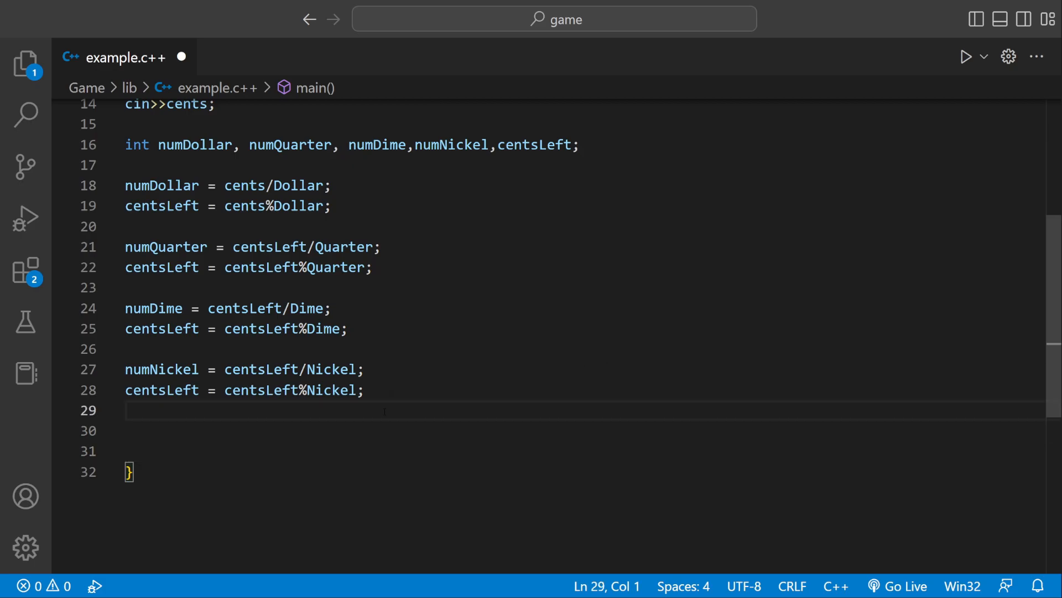
Add if(cents == 0) printing "No Change" with endl, and save the file
key("Enter")
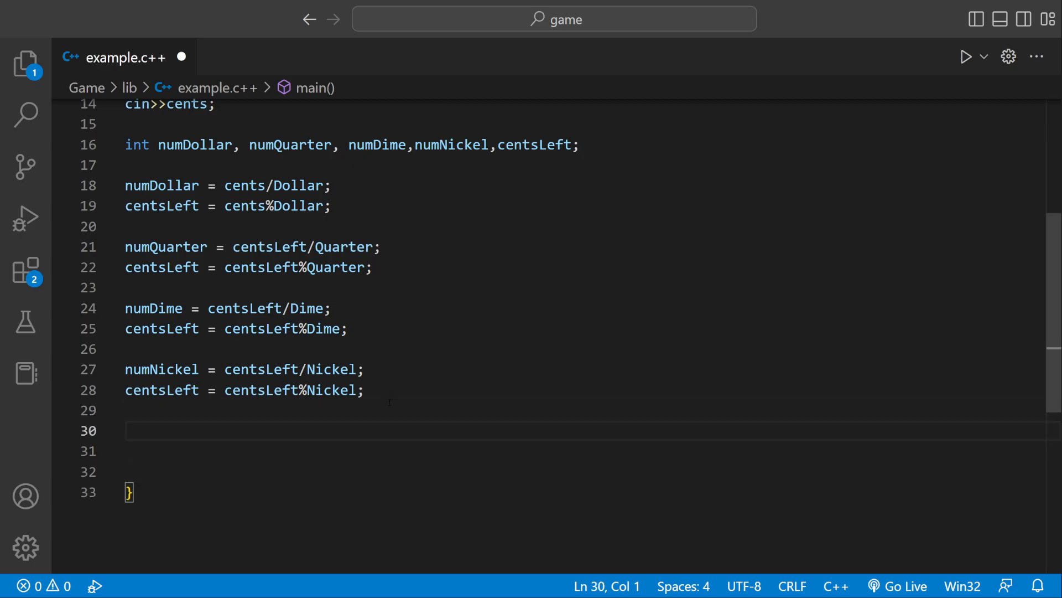
type("if(")
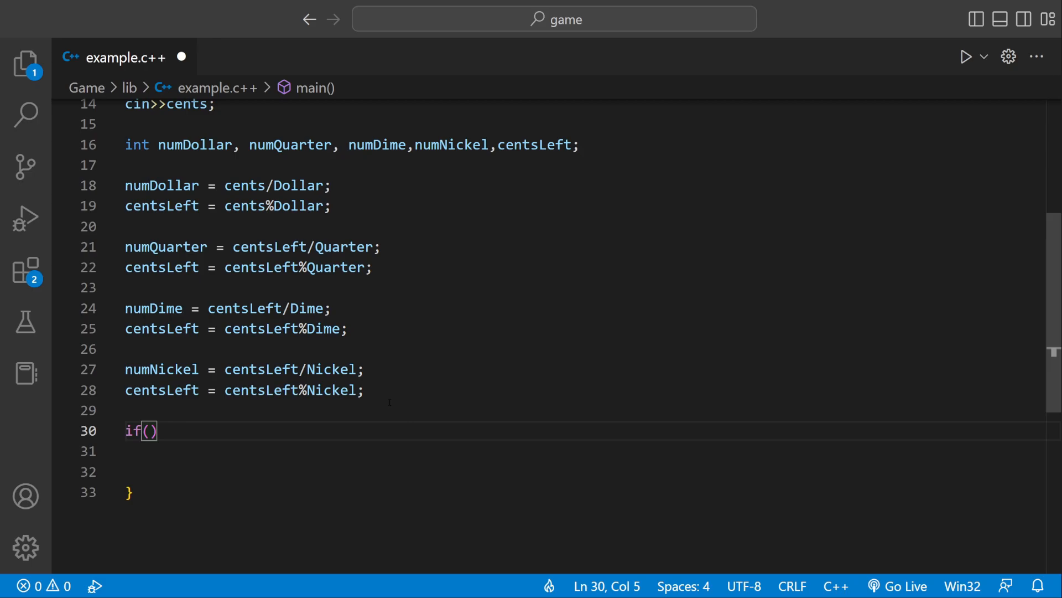
type("cents ==")
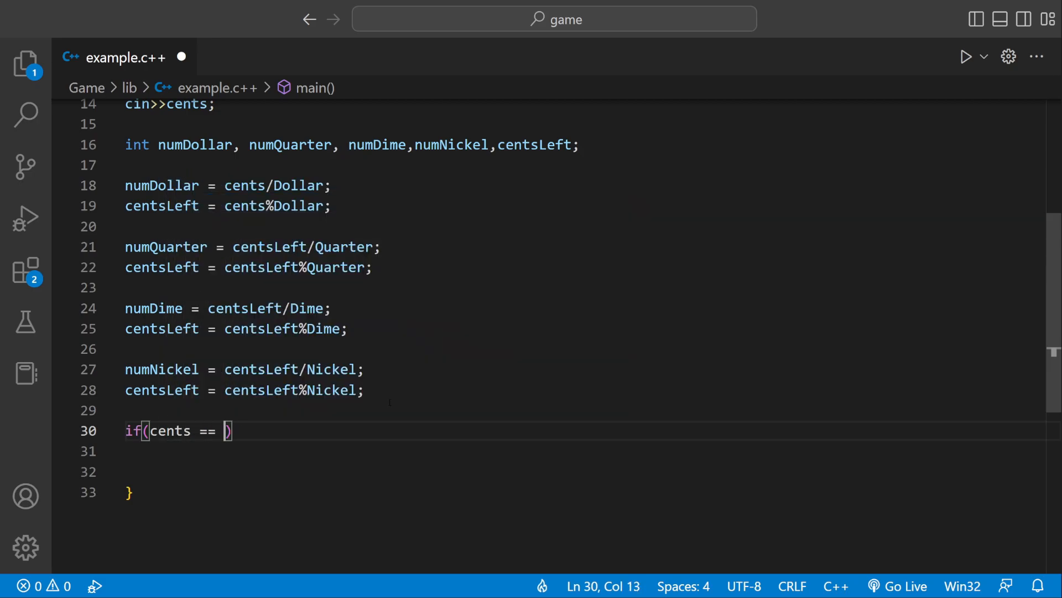
type("0")
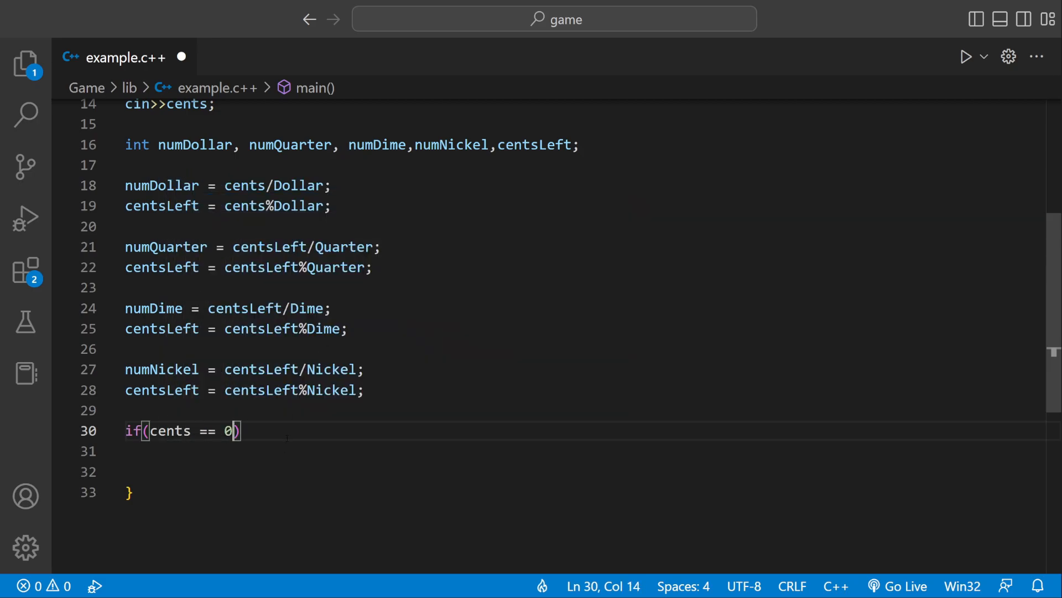
type("cotu")
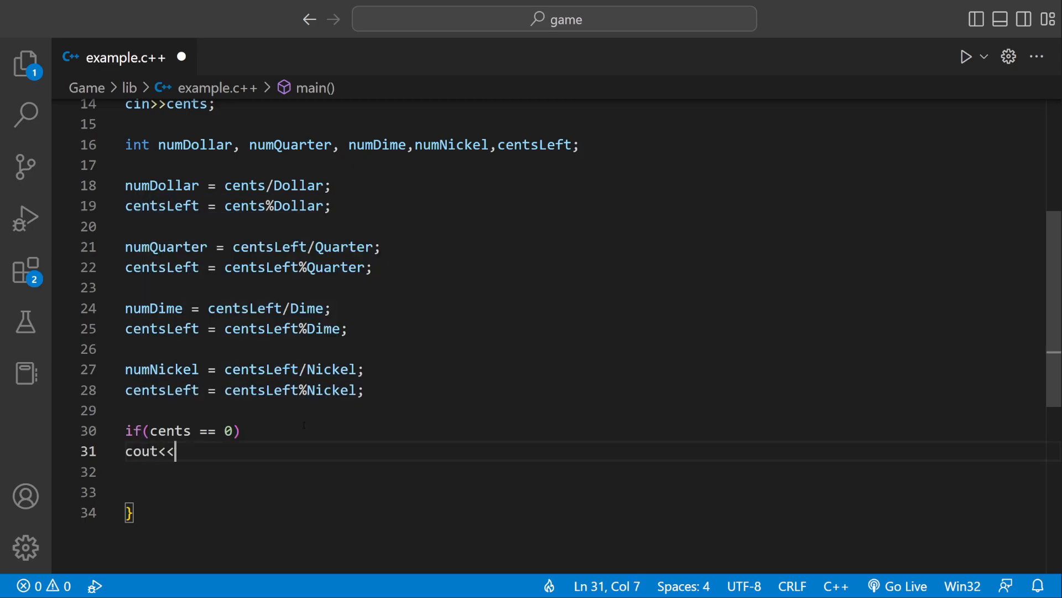
type("\"N\"")
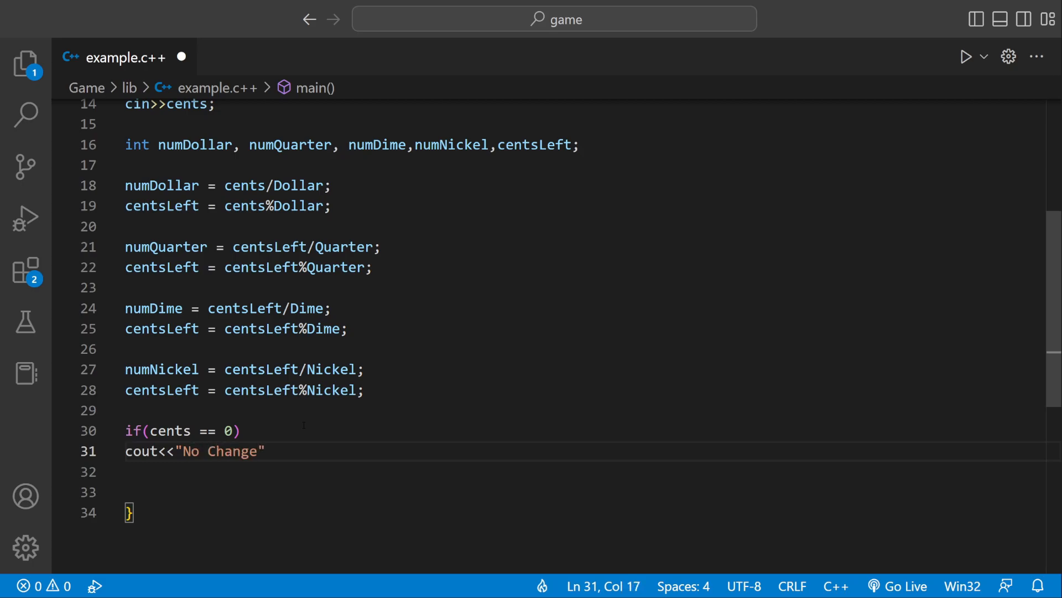
left_click(266, 452)
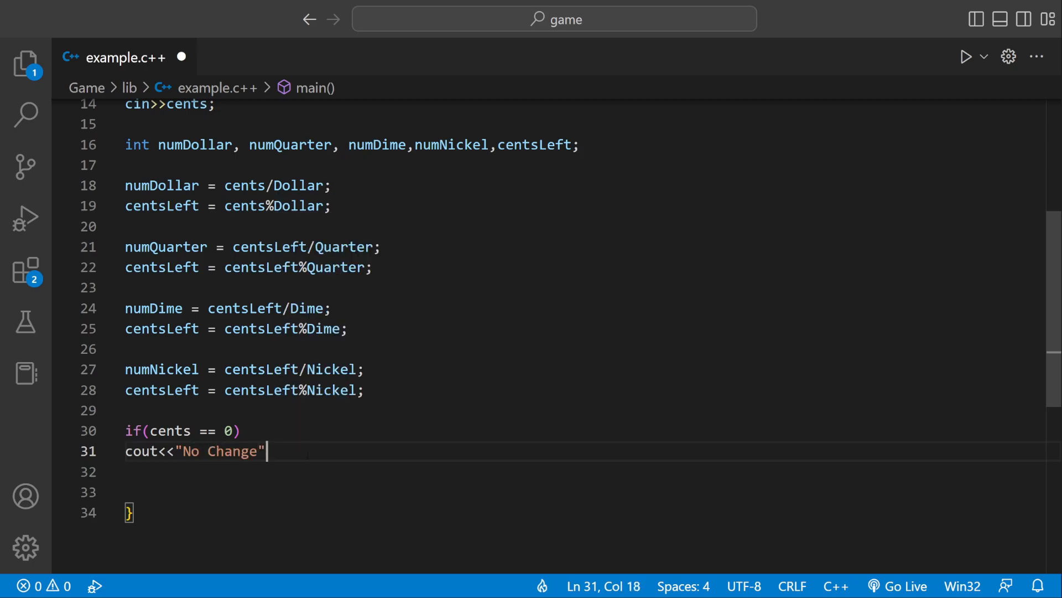
type("<<endl")
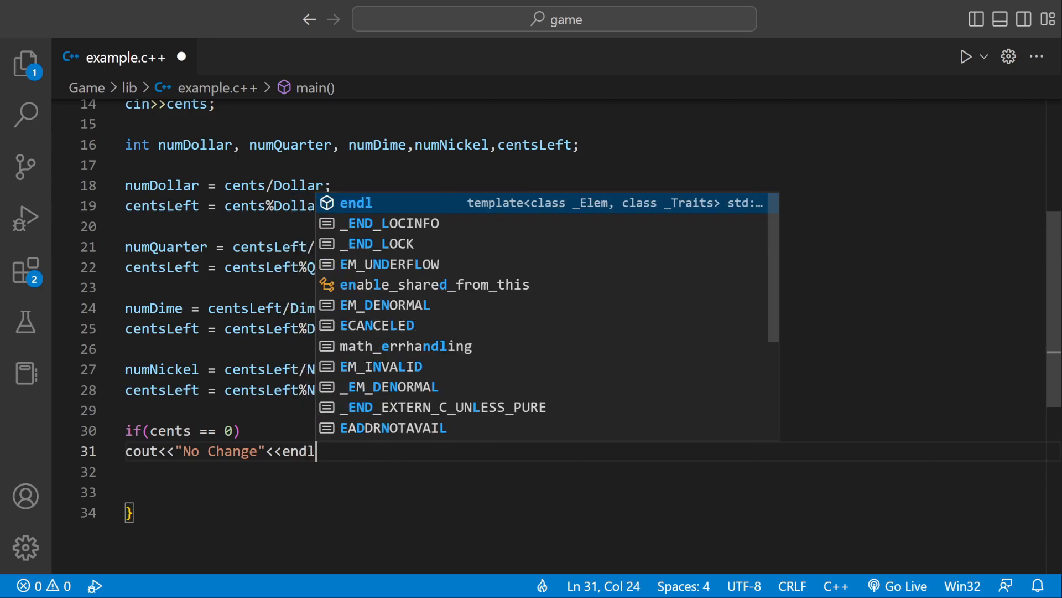
type(";")
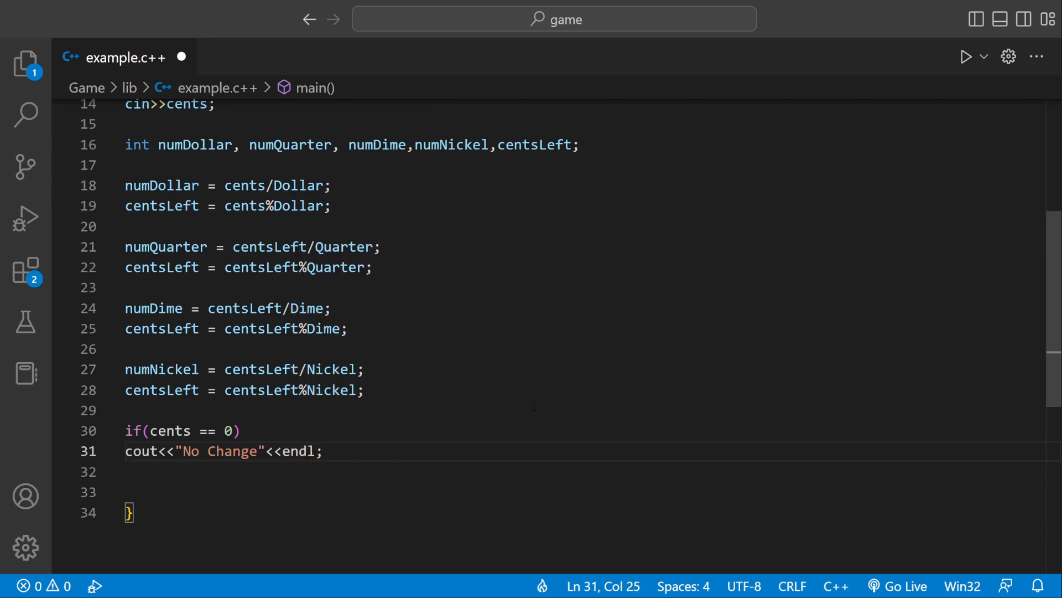
key("ctrl+s")
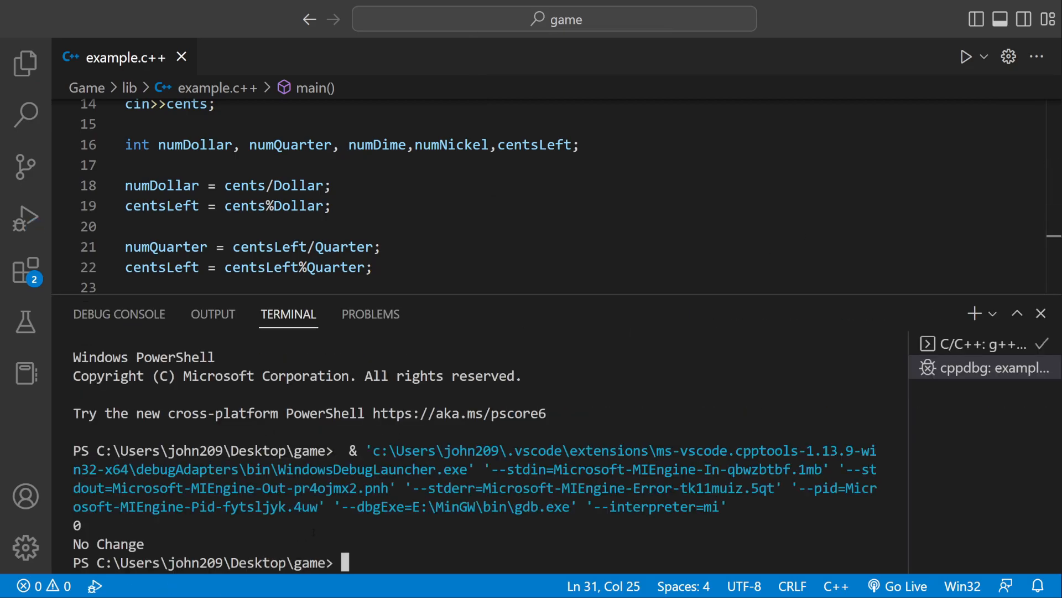
Return to the editor at the zero-cents condition after the test run
left_click(1041, 313)
type("if(cents == 0")
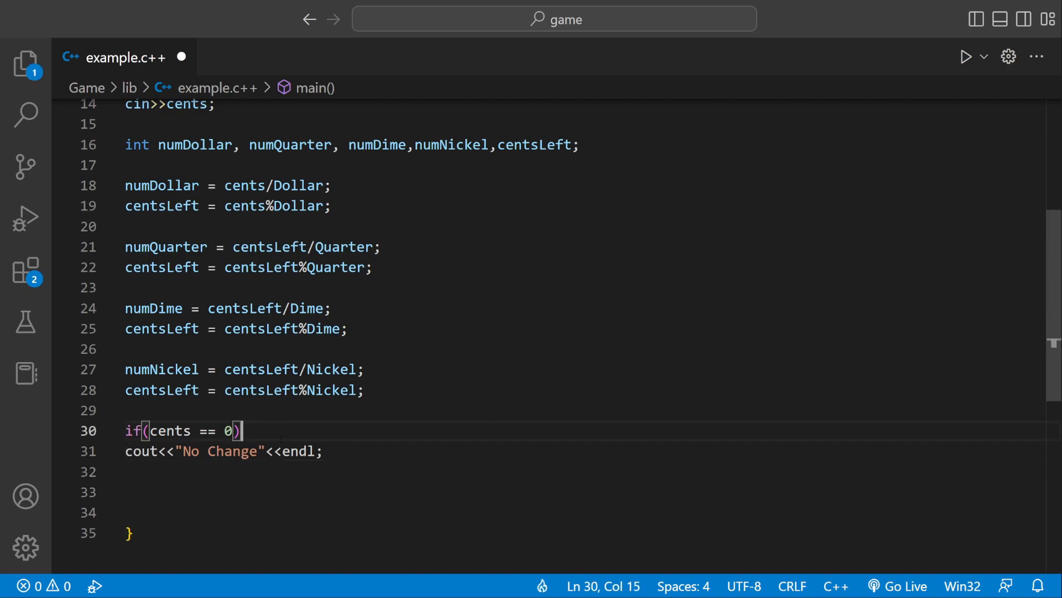
type("{}")
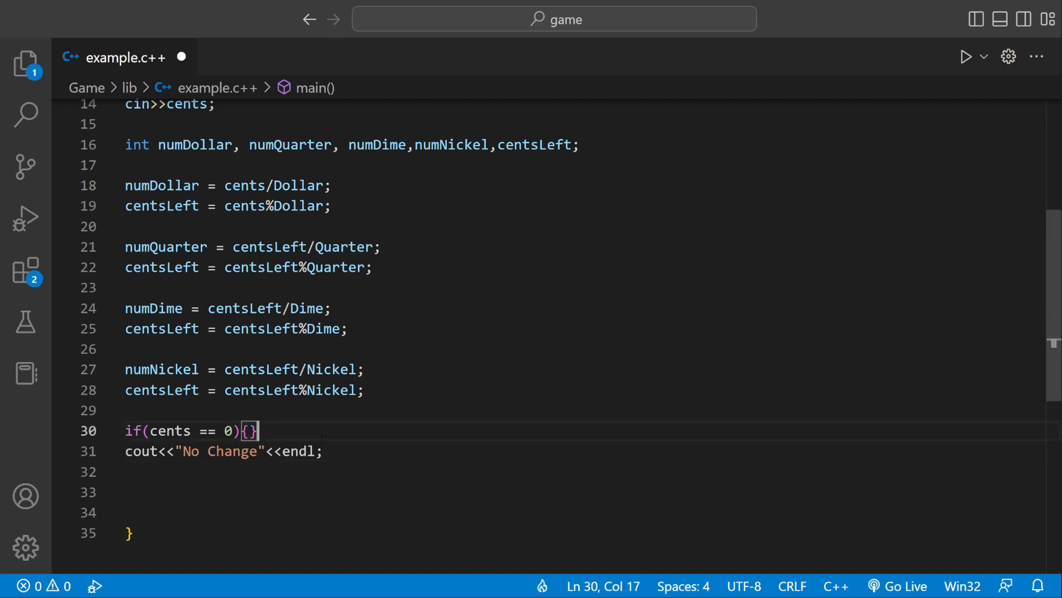
key("Enter")
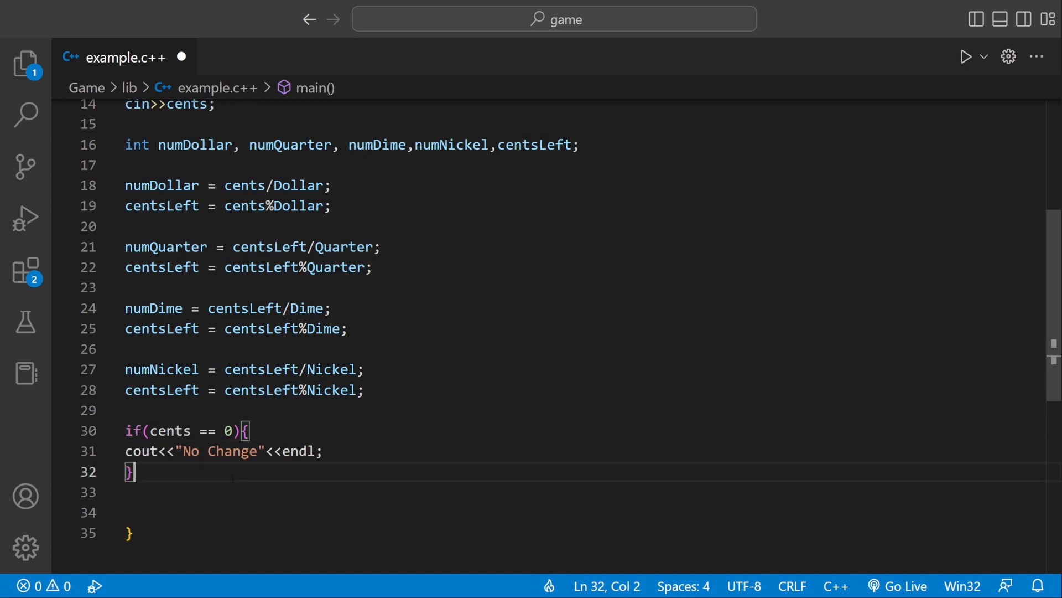
key("Backspace")
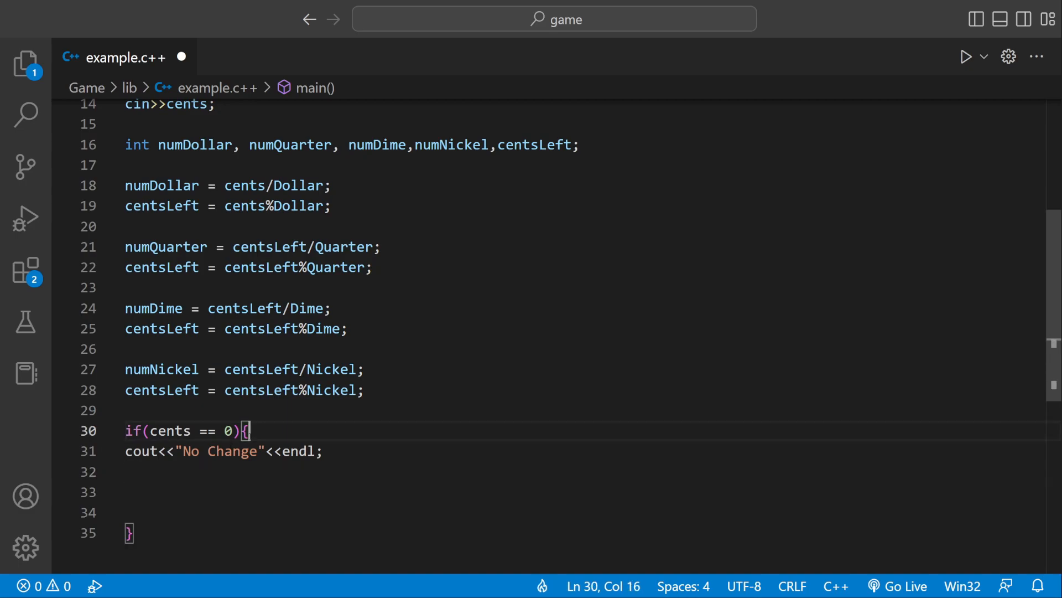
type("if(")
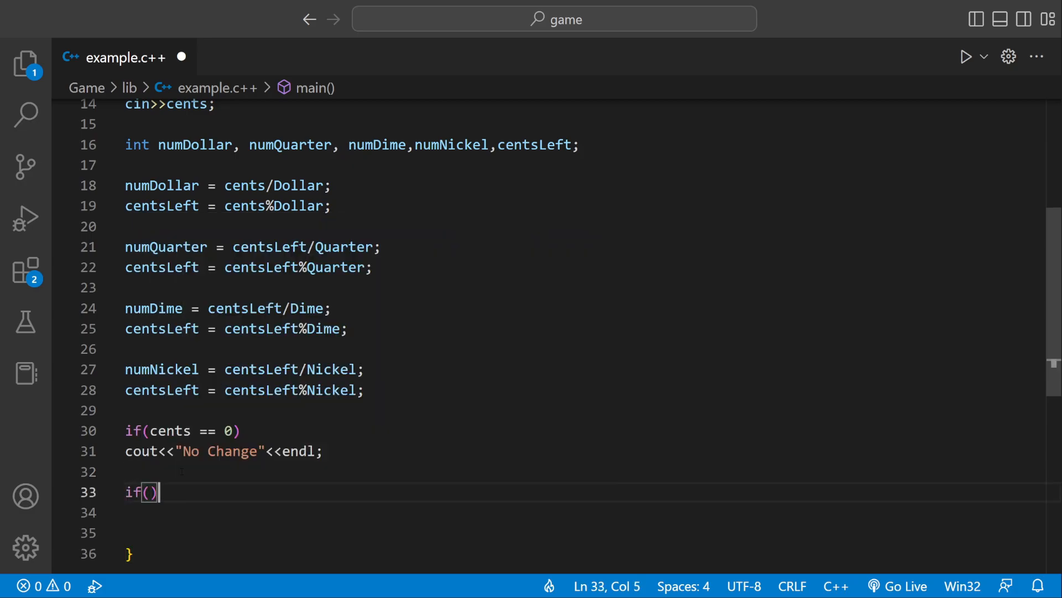
Add if(numDollar==1) printing numDollar with " Dollar" and endl
type("numDollar")
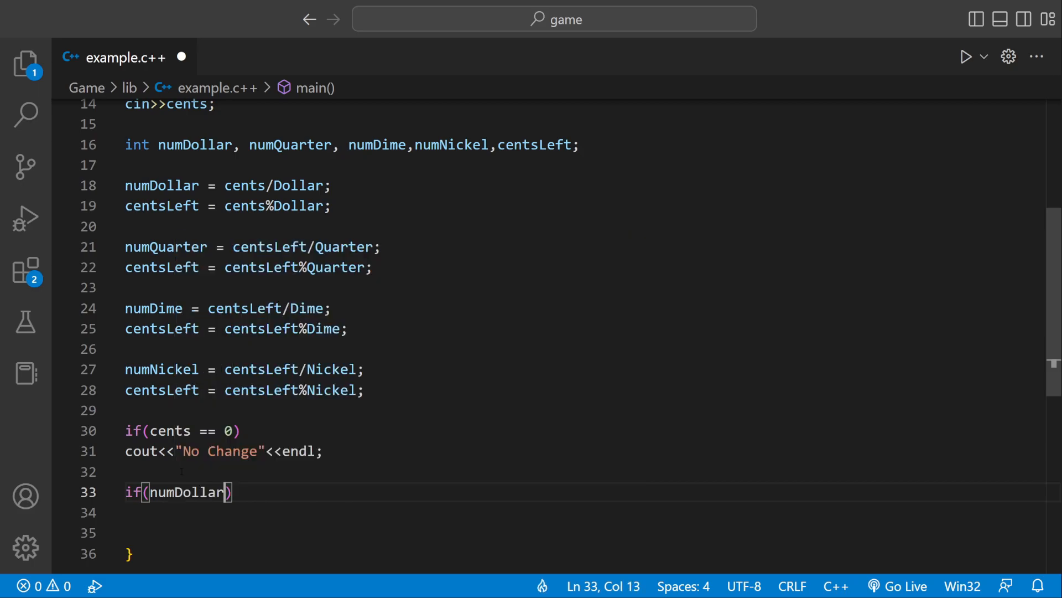
type("==1")
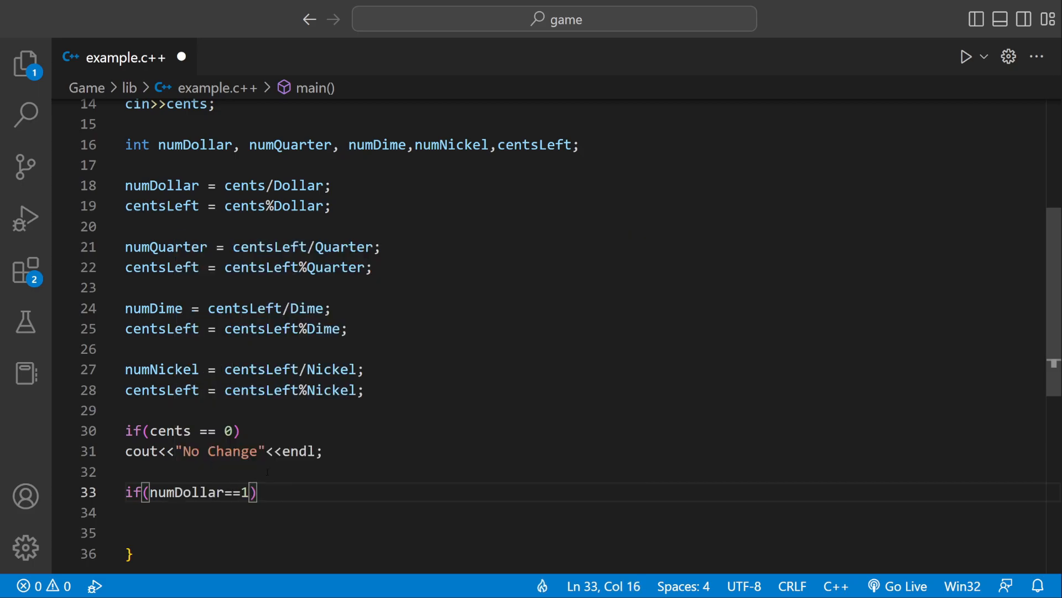
scroll("down", 3)
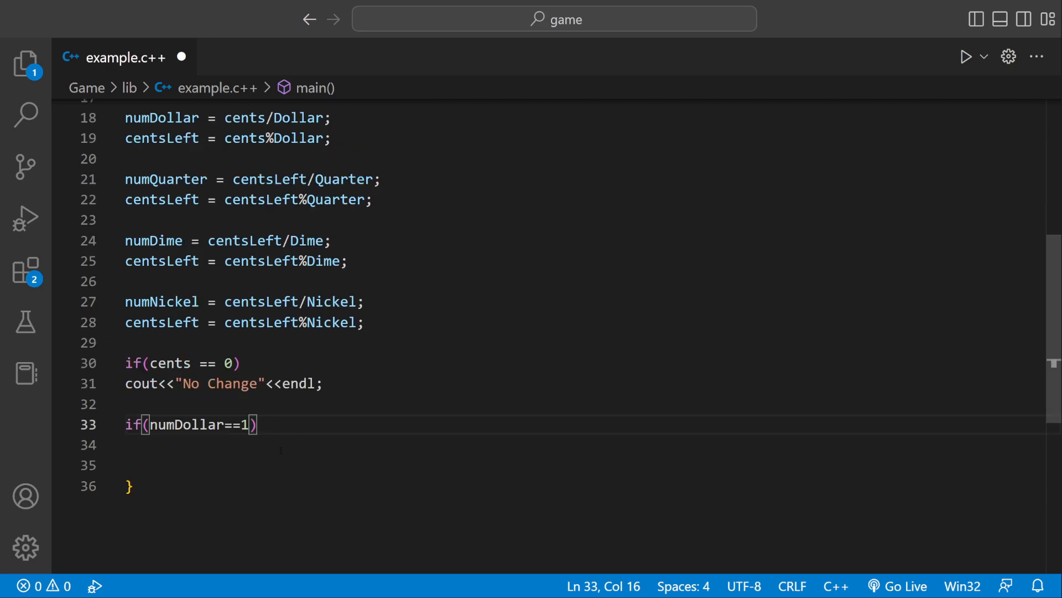
type("cout<<")
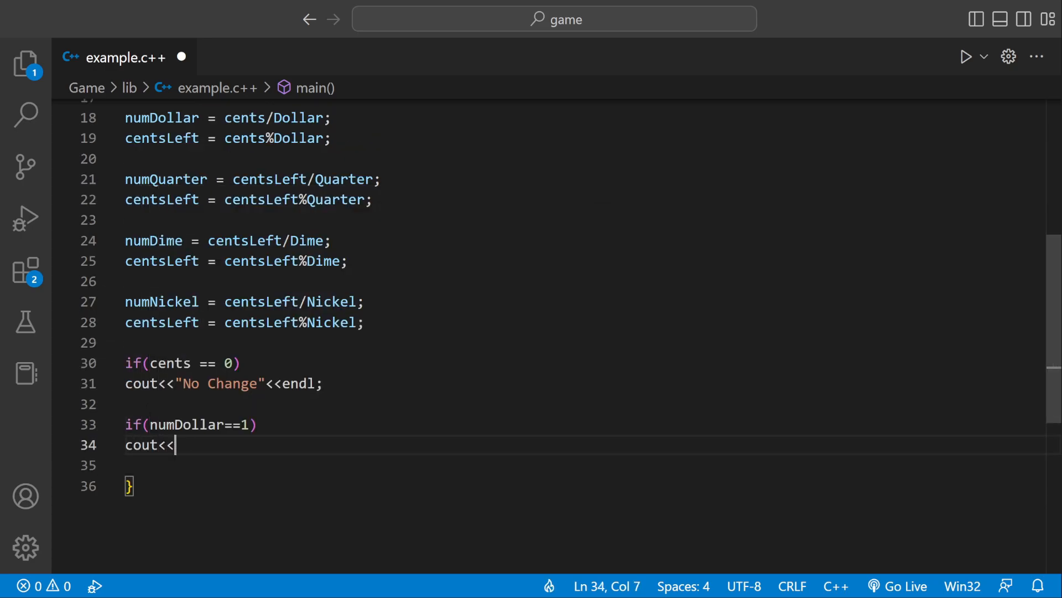
type("numDollar")
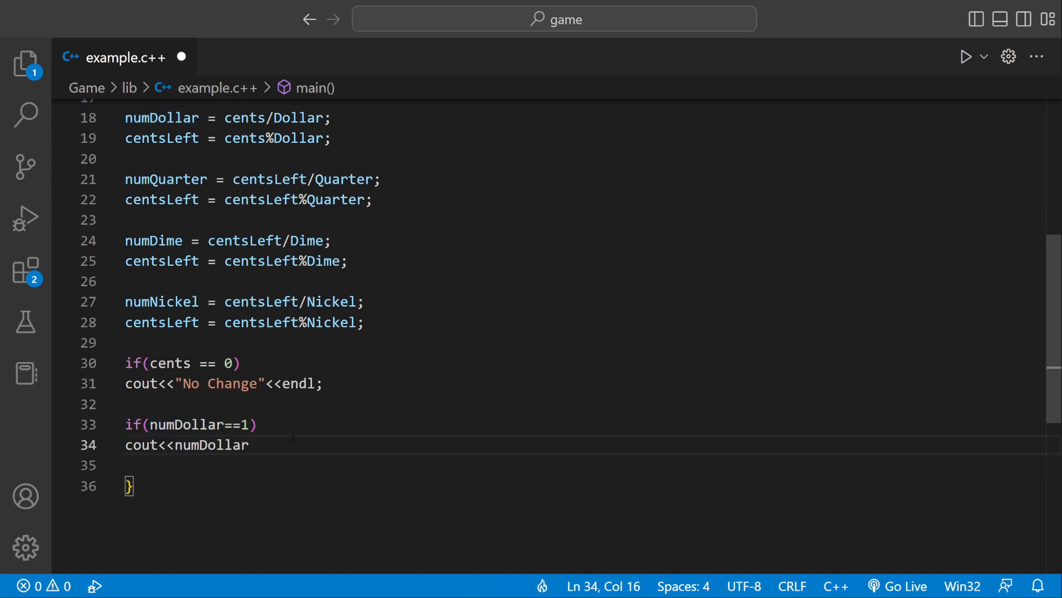
type("<<")
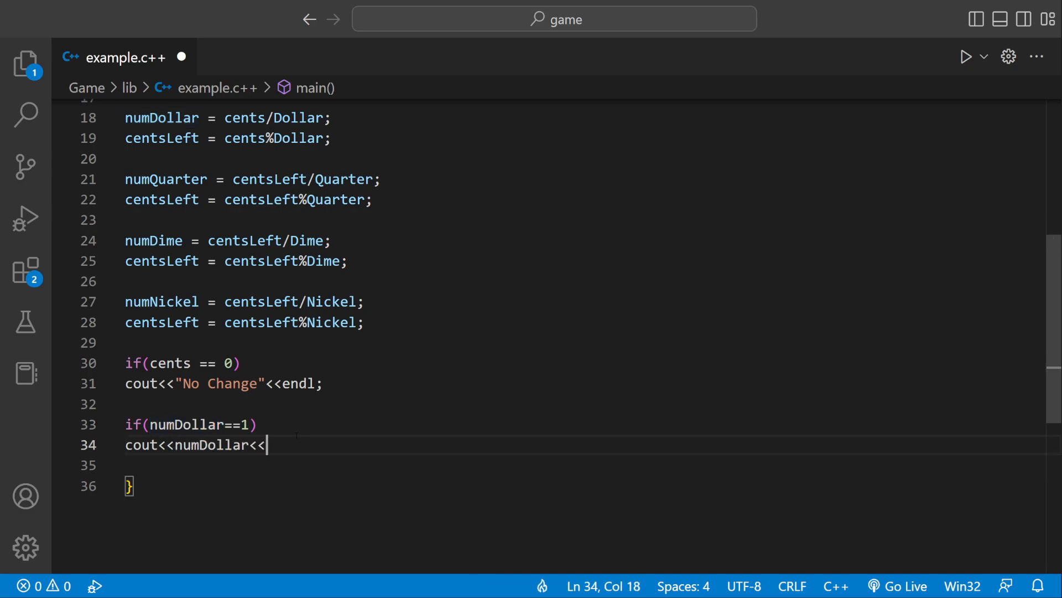
type("\"")
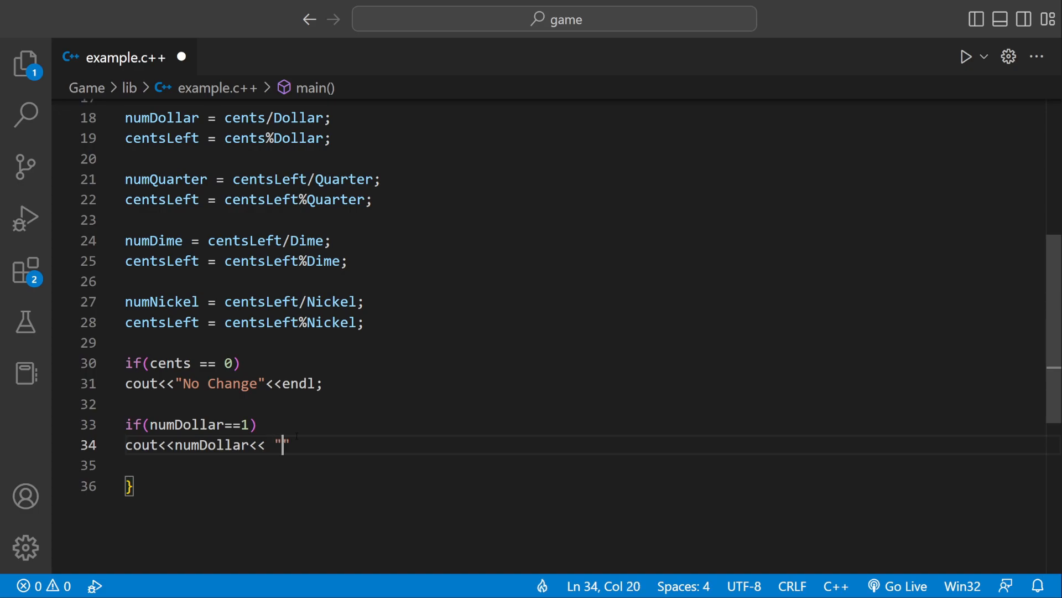
type("Dola")
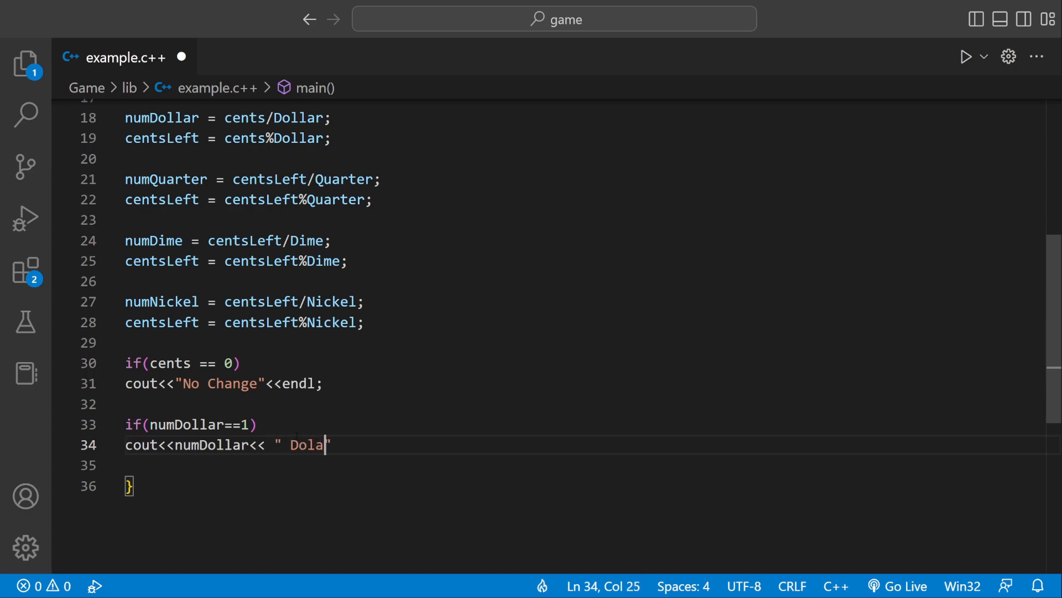
type("lr\"")
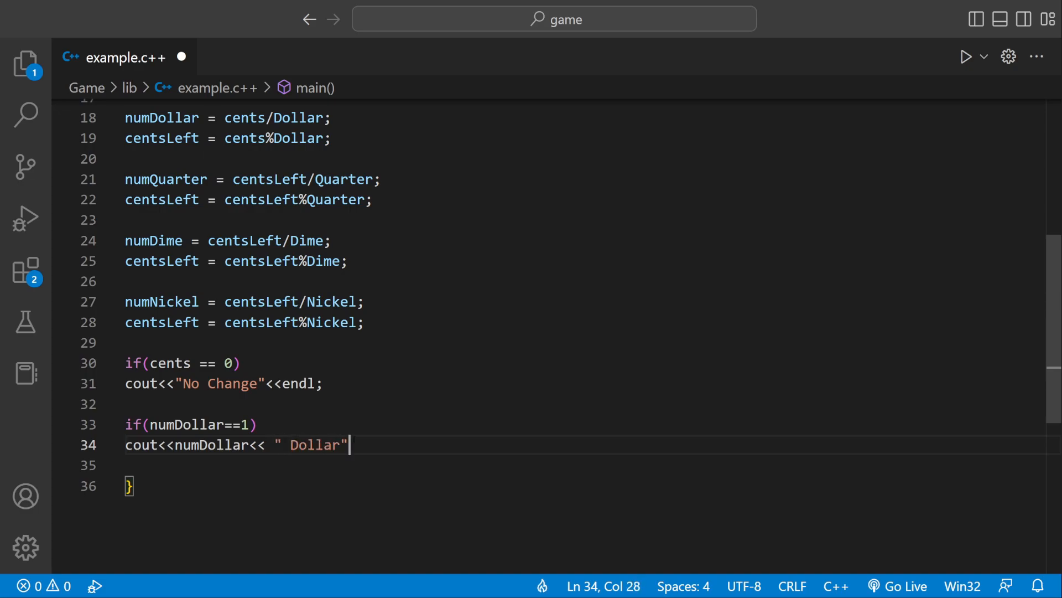
type("<<en")
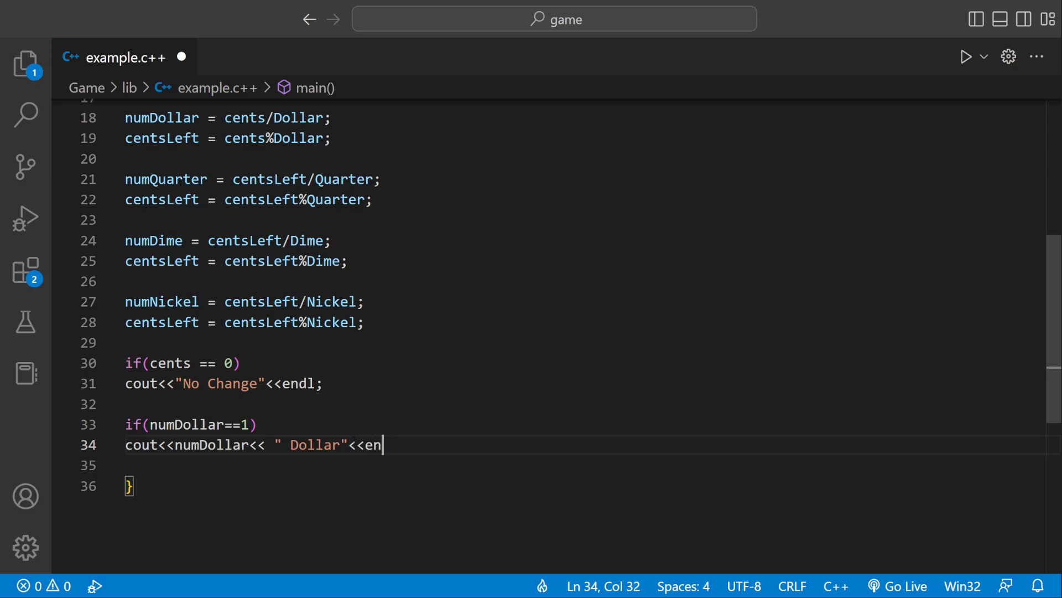
type("l")
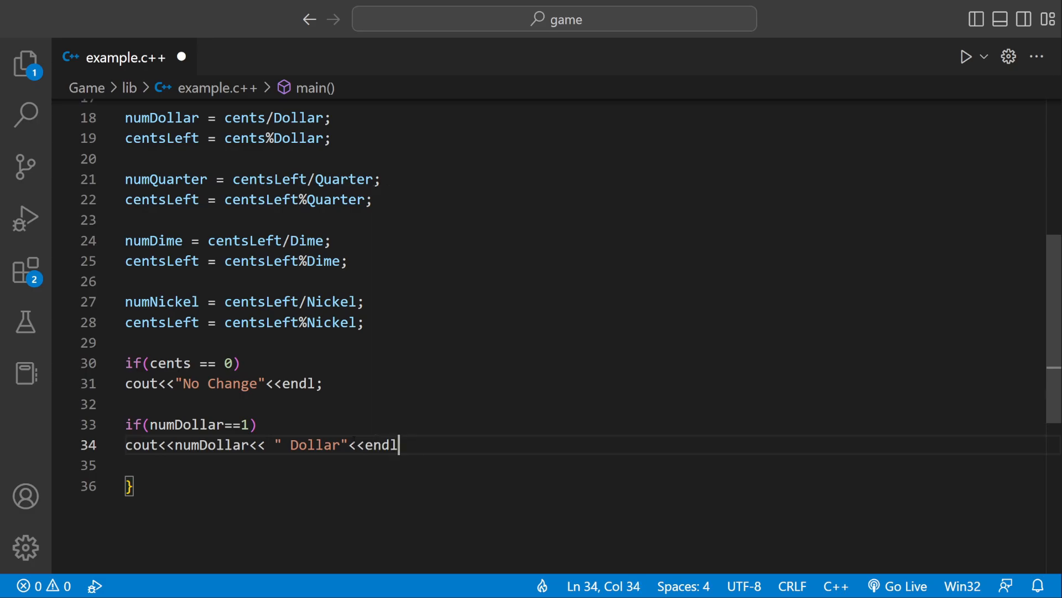
type(";")
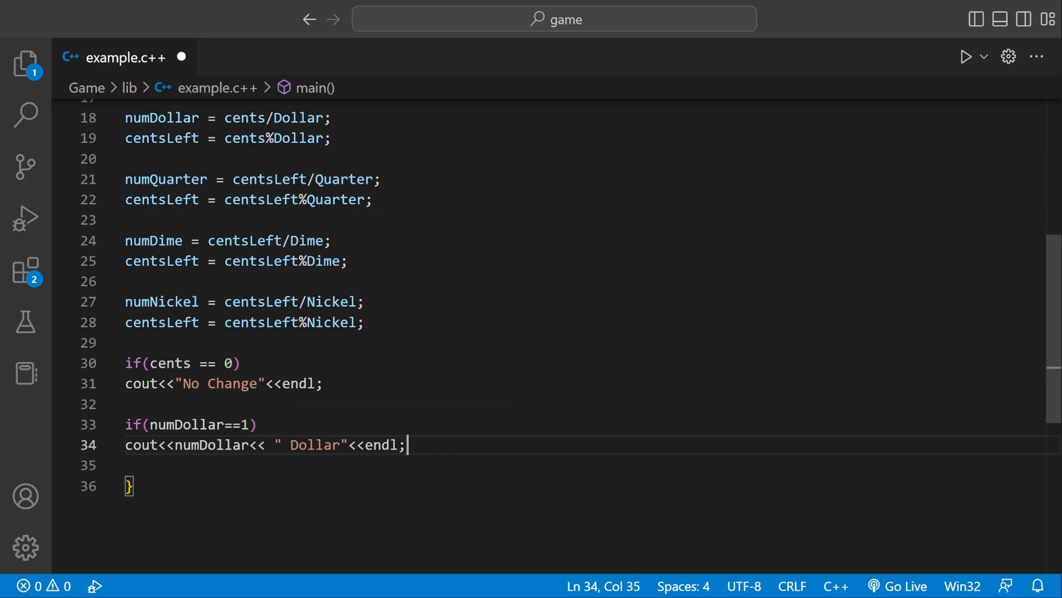
Add else if(numDollar >0) printing numDollar with " Dollars" and endl
type("e")
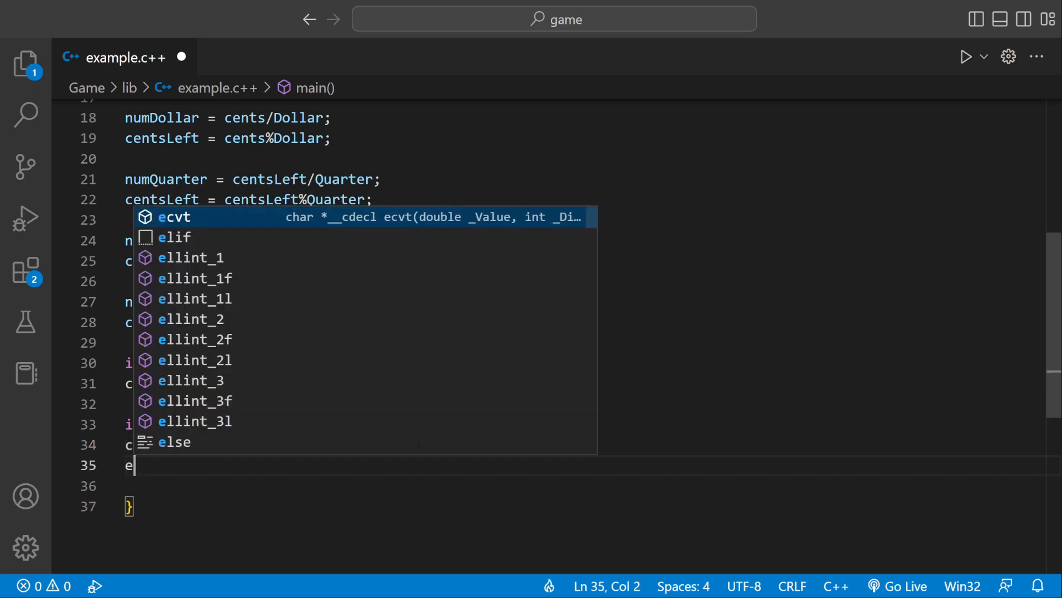
type("lse if()")
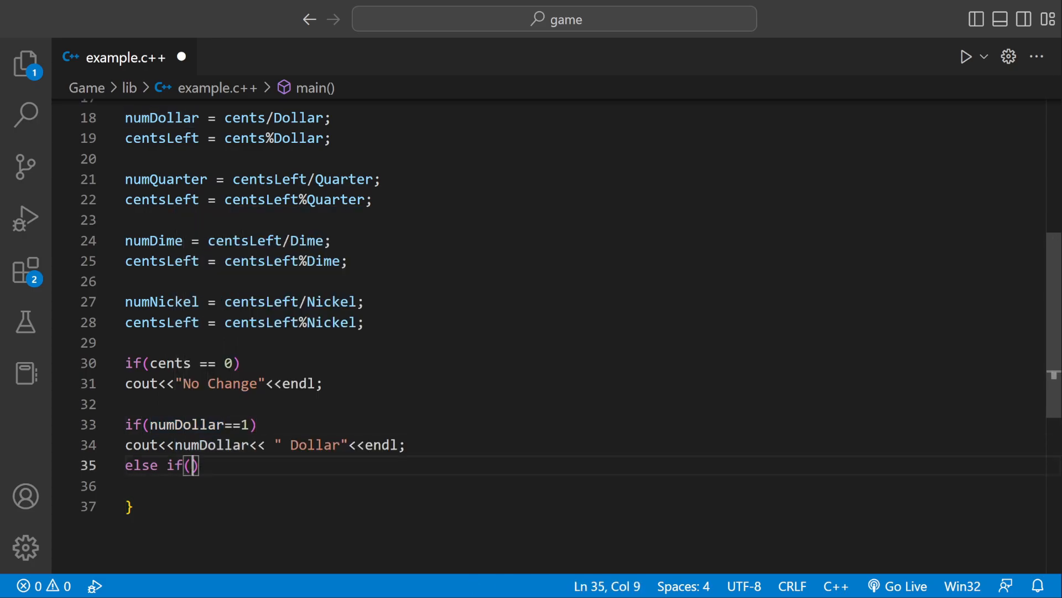
type("numDollar >0")
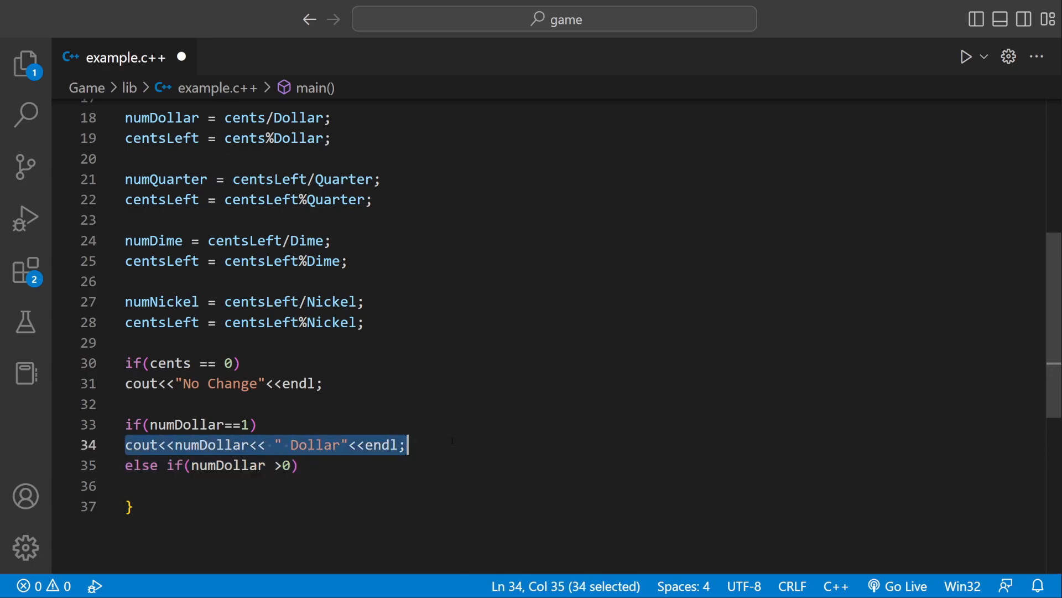
key("Enter")
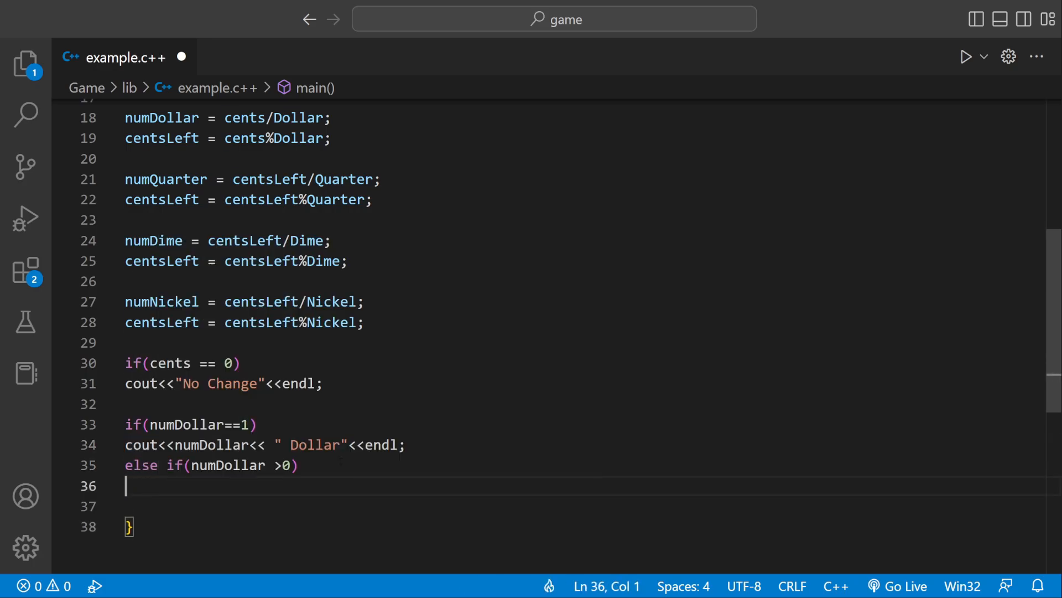
type("cout<<numDollar<< \" Dollars\"<<endl;")
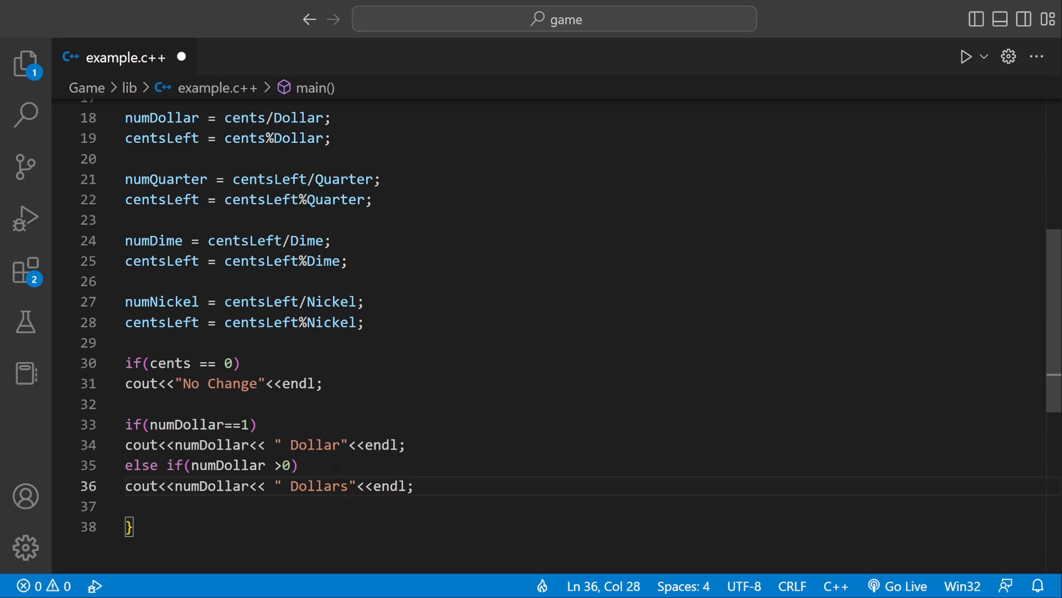
double_click(211, 350)
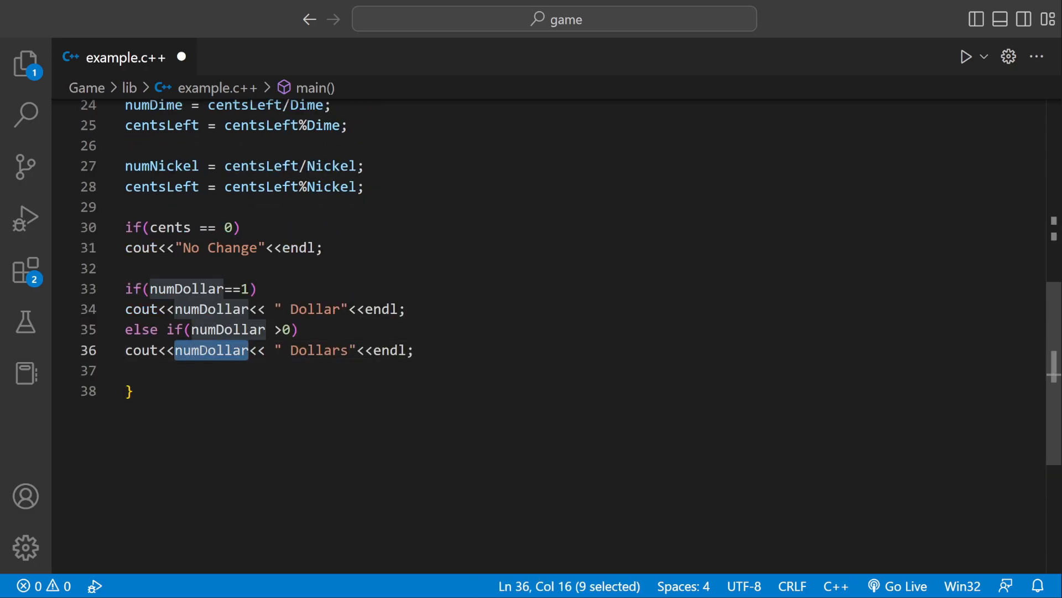
double_click(317, 350)
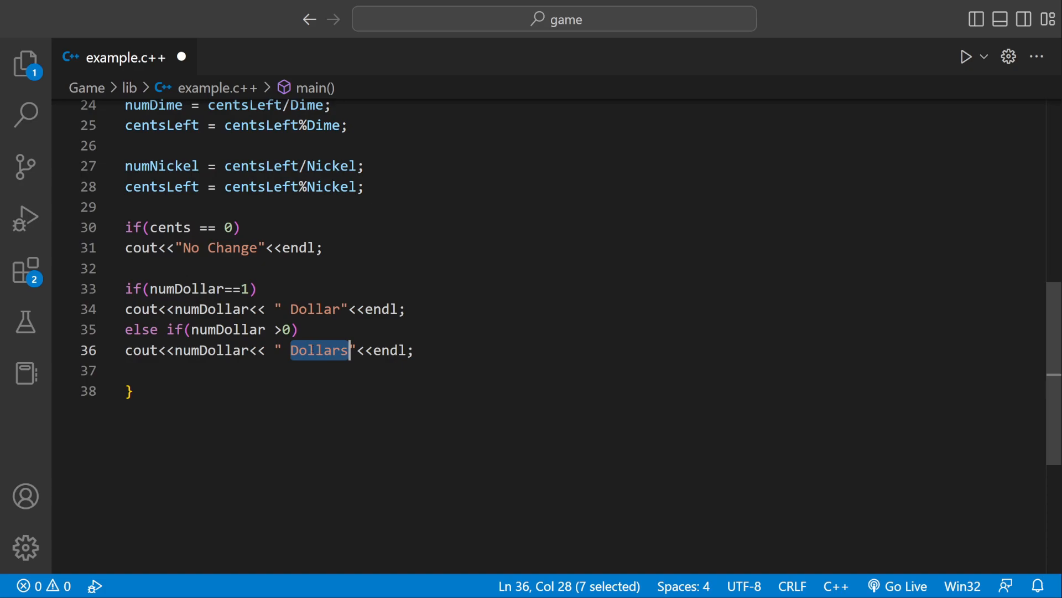
key("enter")
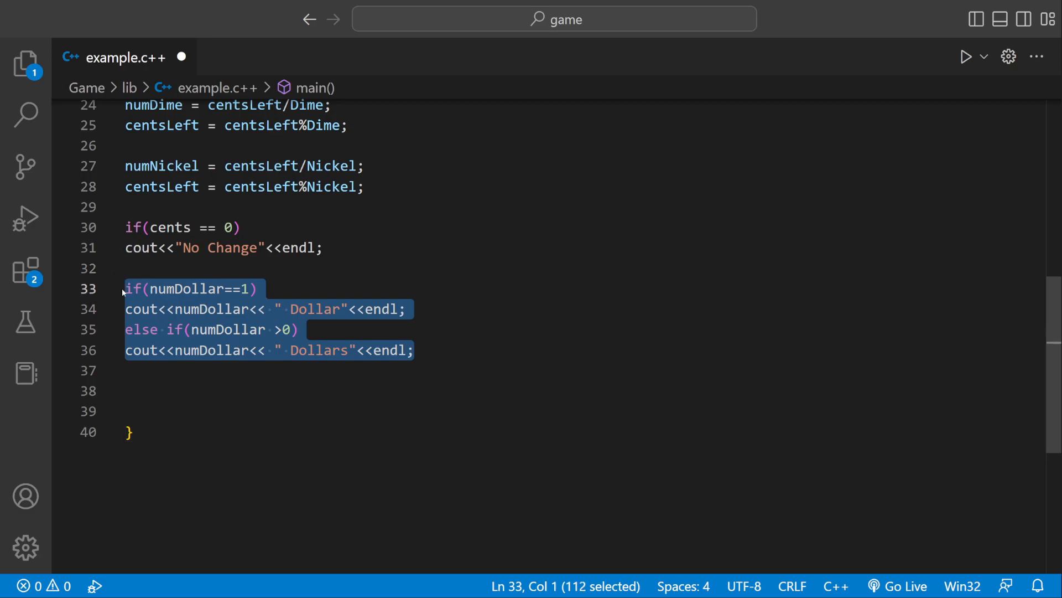
Rename the copied block's variable to numQuarter and its strings to " Quarter" and " Quarters"
scroll("up", 3)
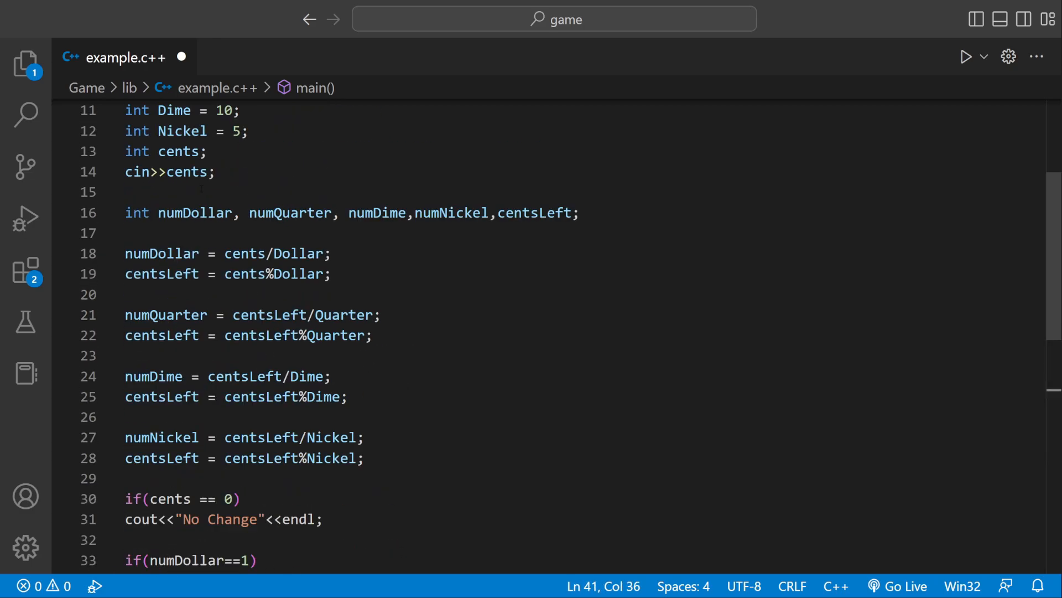
scroll("down", 3)
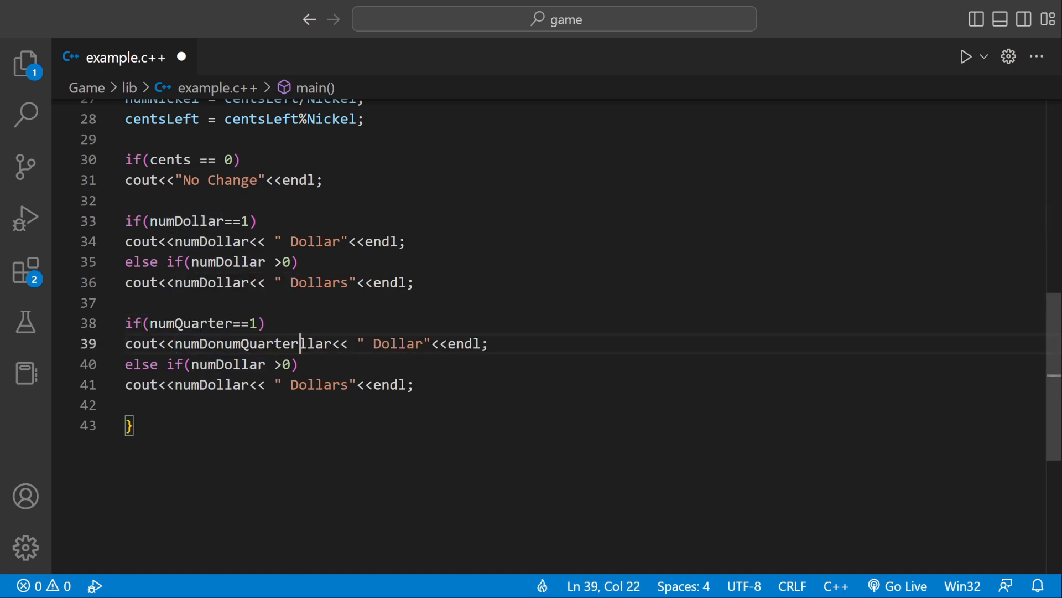
key("Backspace")
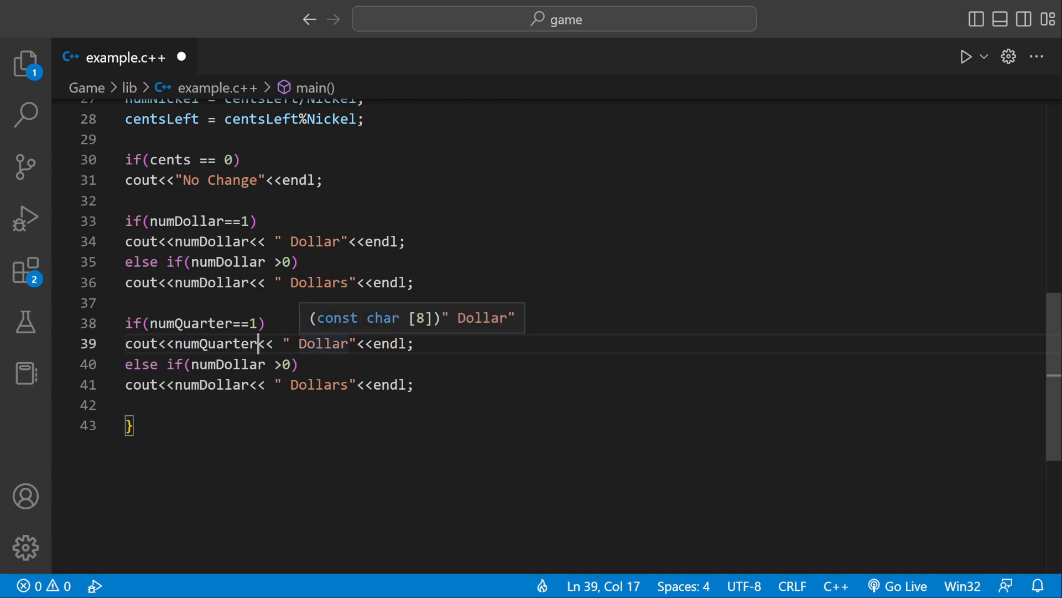
type("Q")
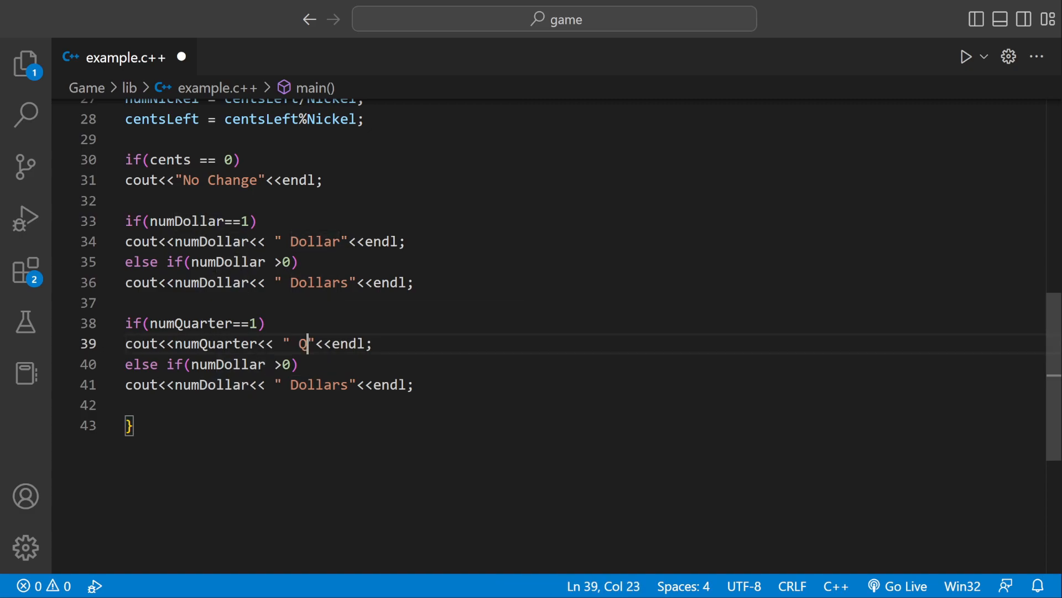
type("uarter")
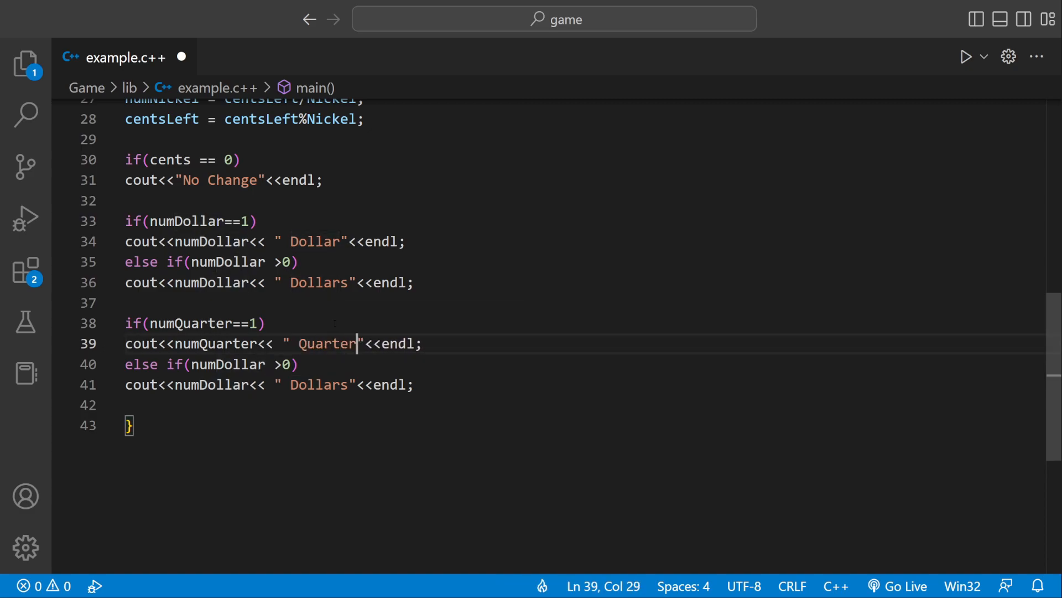
left_click(223, 364)
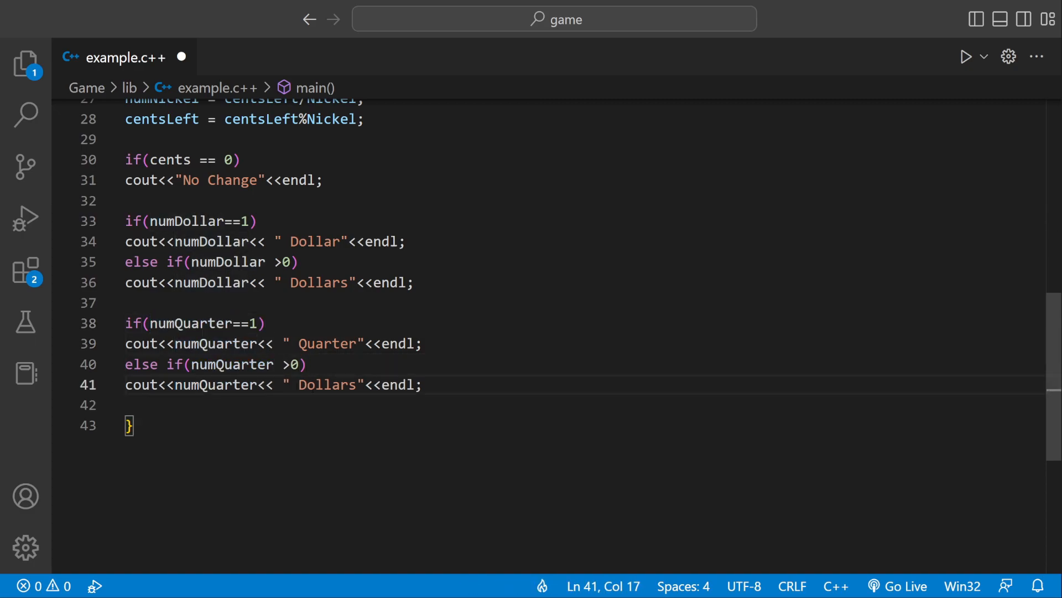
type("Quarter")
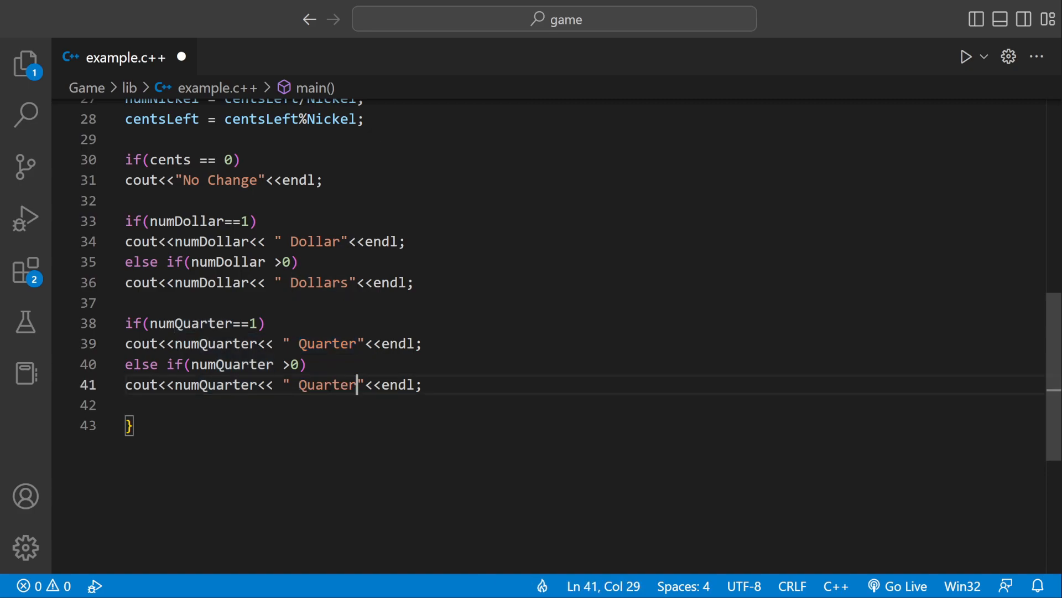
type("s")
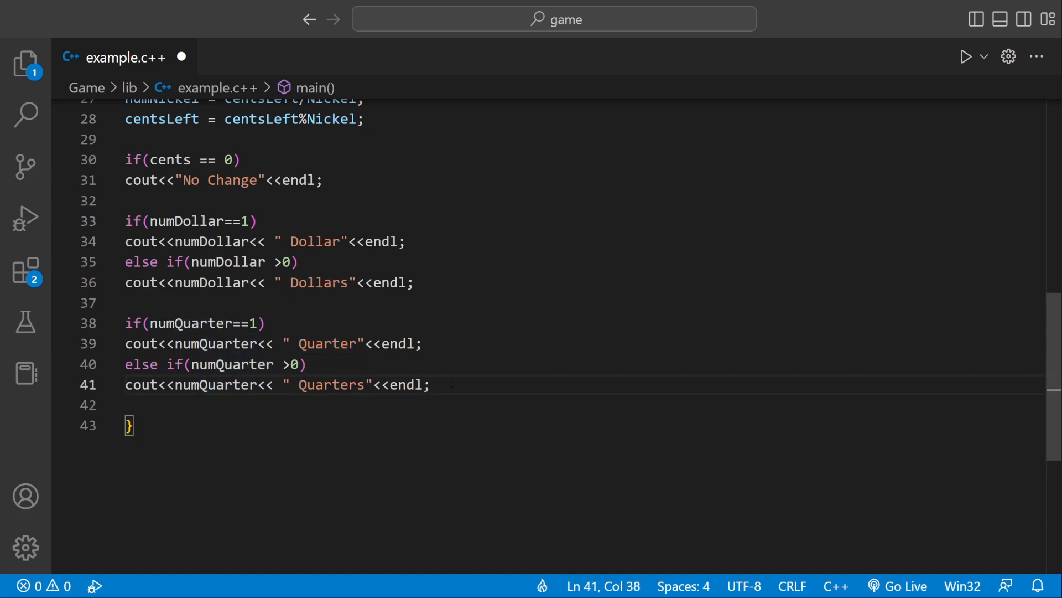
key("enter")
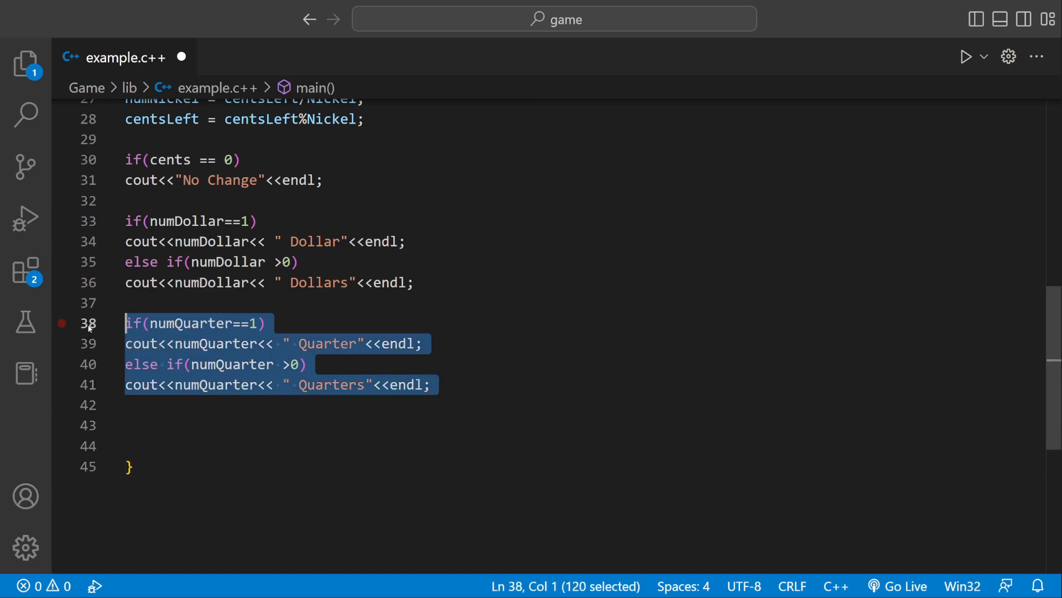
Change the copied block's singular output label to ' Dime'
scroll("up", 3)
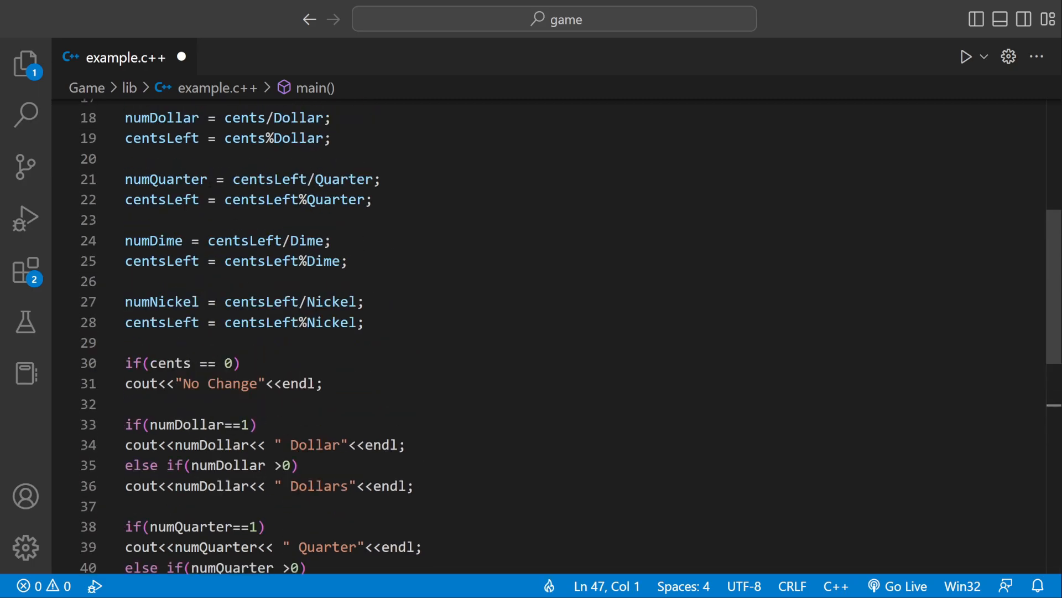
scroll("up", 3)
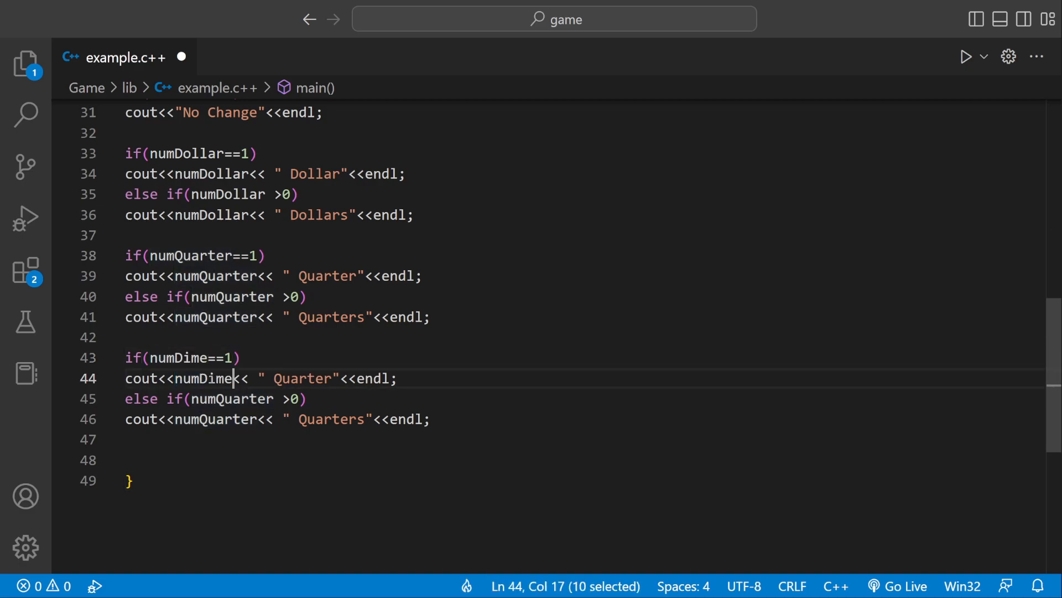
left_click(313, 378)
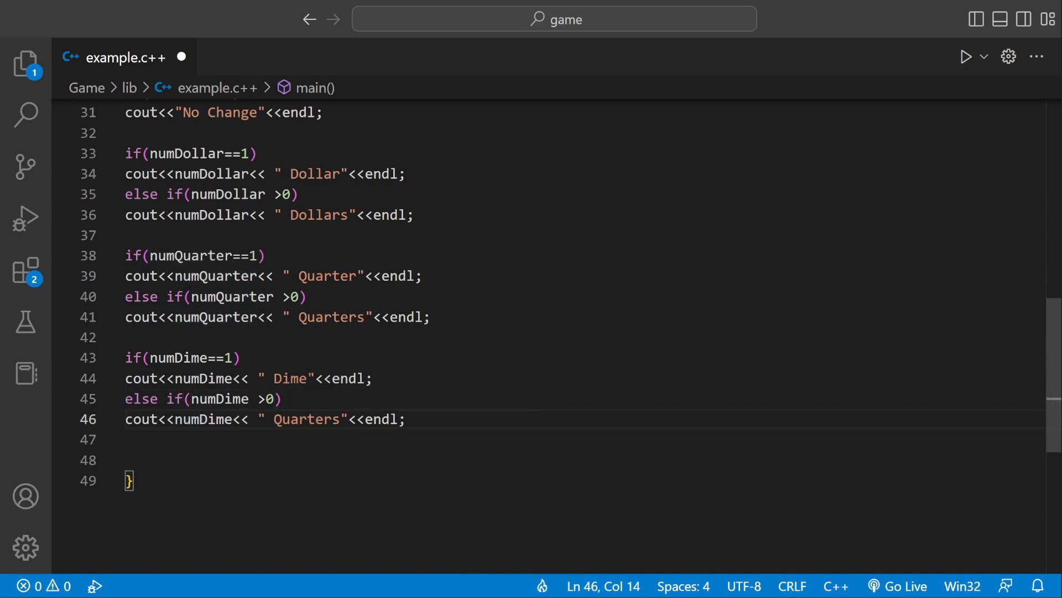
type("Dime")
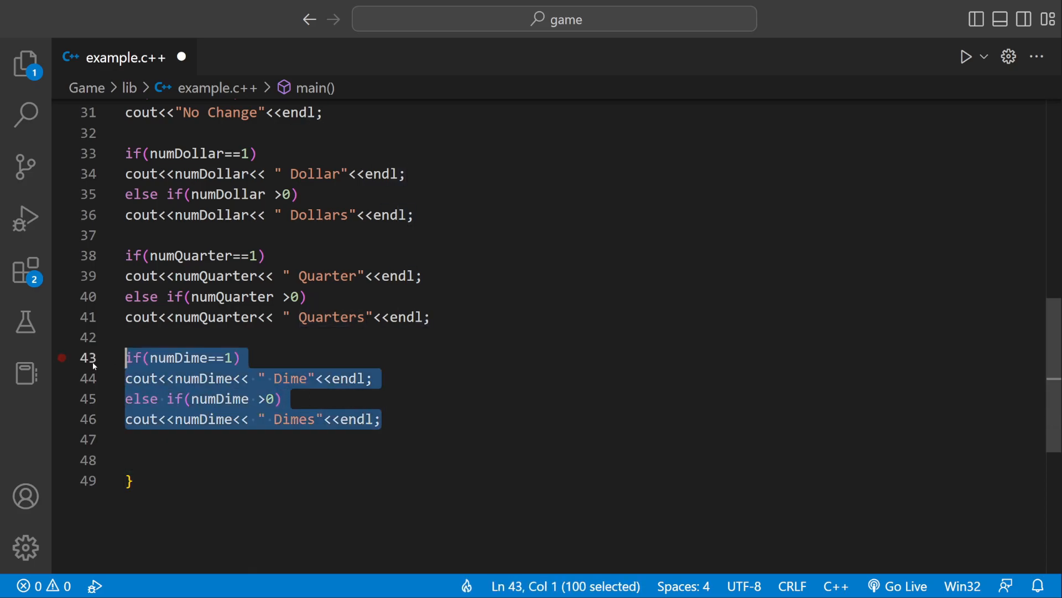
scroll("up", 3)
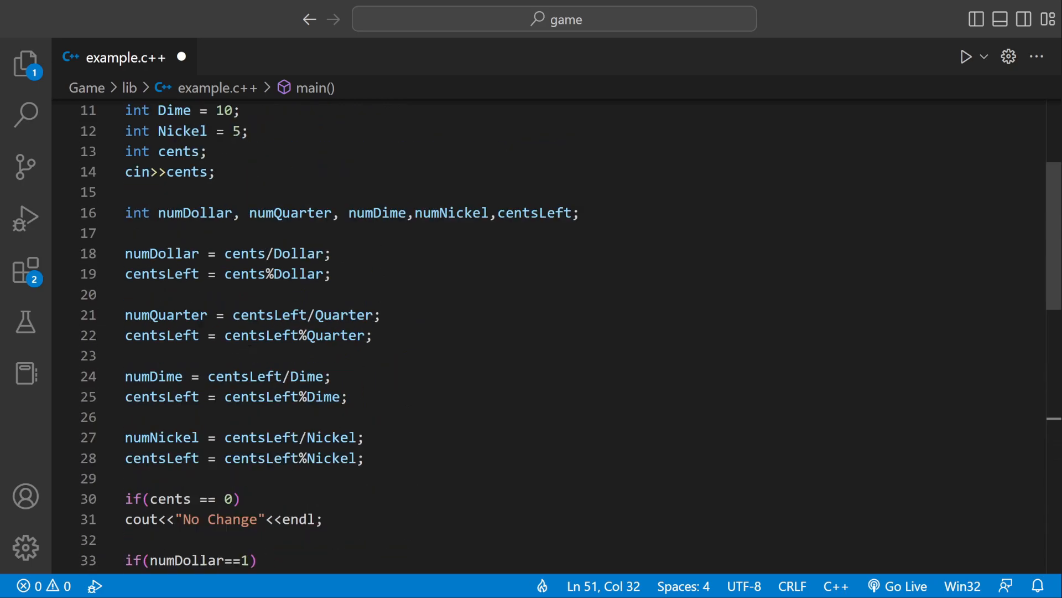
Rename the next block's singular label to ' Nickel' and select its plural ' Dimes' label
scroll("down", 3)
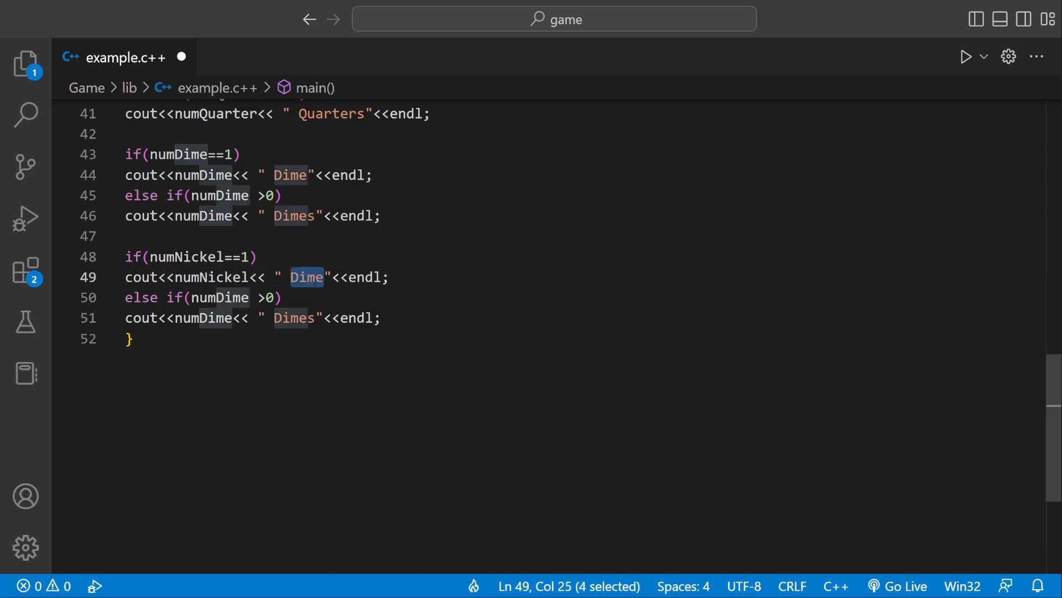
type("Nickel")
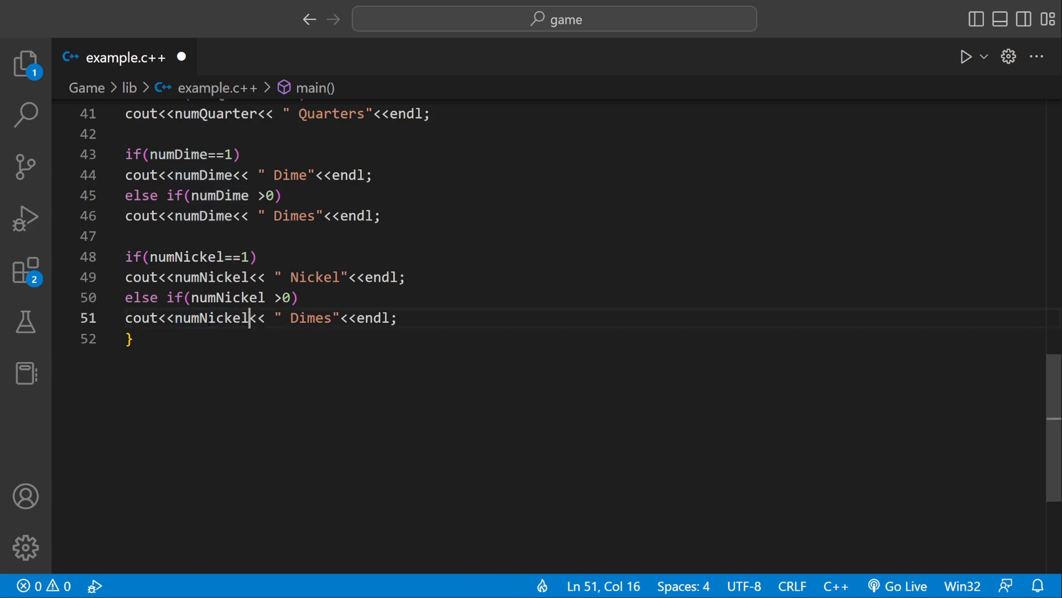
double_click(311, 318)
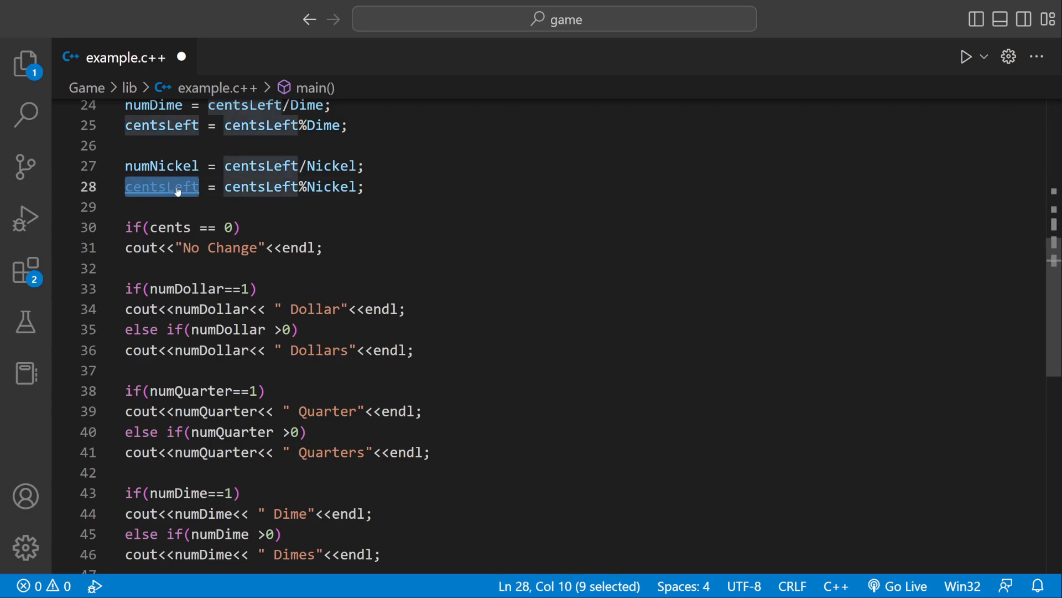
Make the final block use centsLeft with singular ' Penny' and plural 'Pennie…' label text
scroll("down", 3)
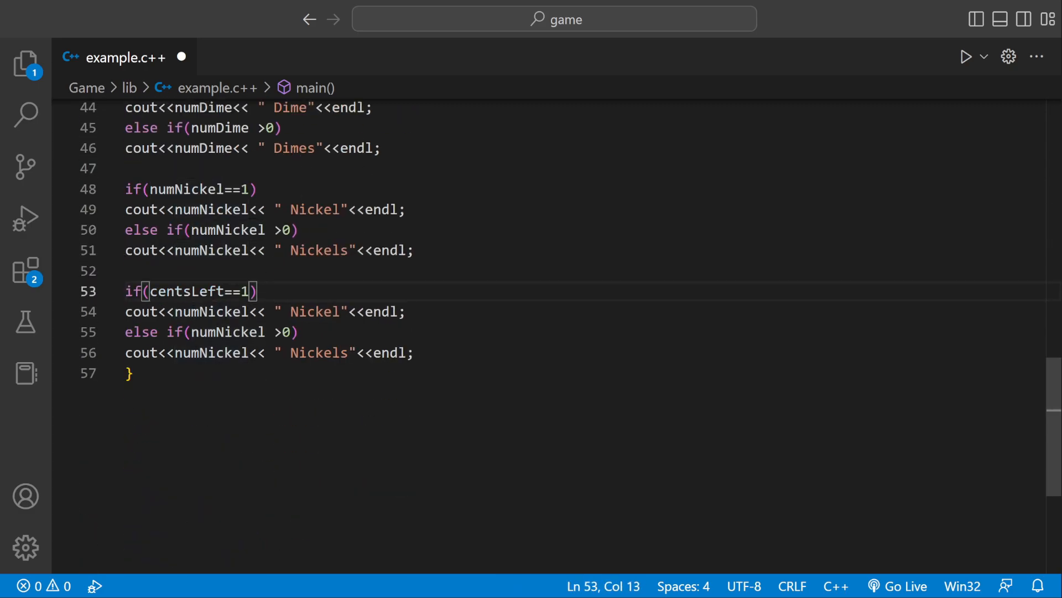
type("centsLeft")
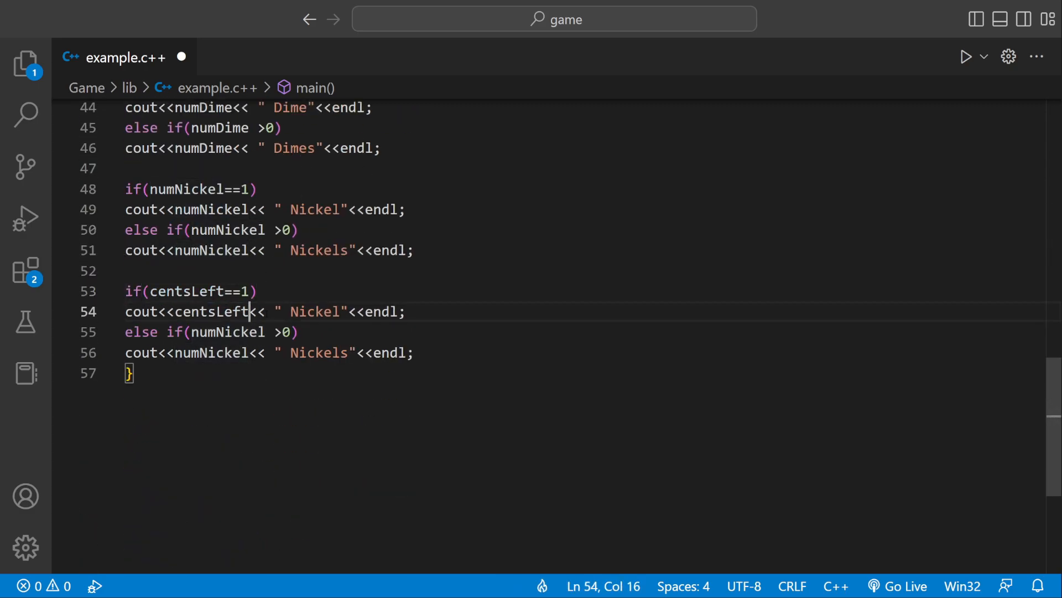
type("Pw")
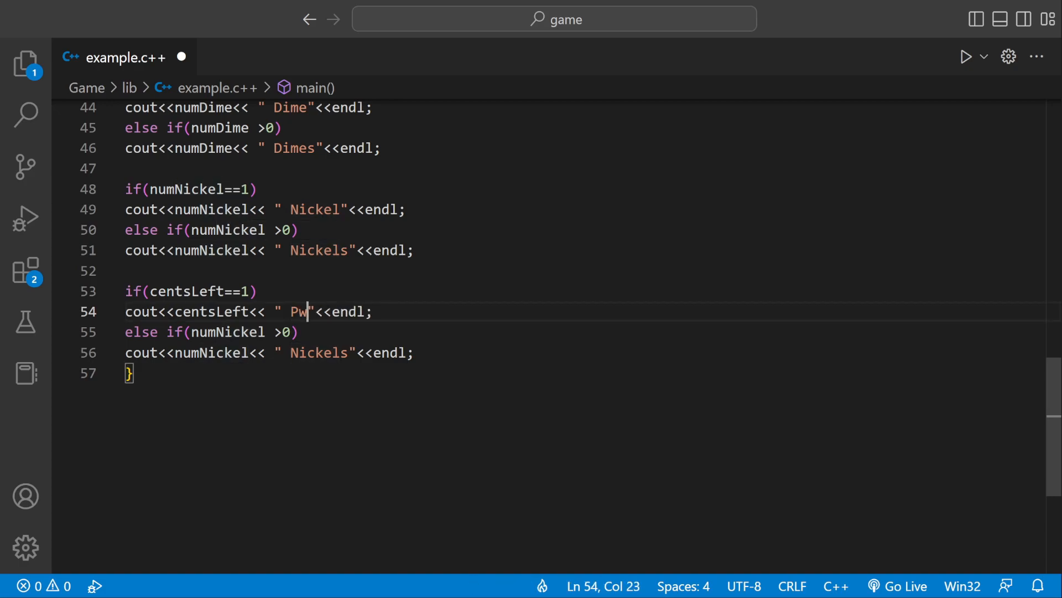
type("enny")
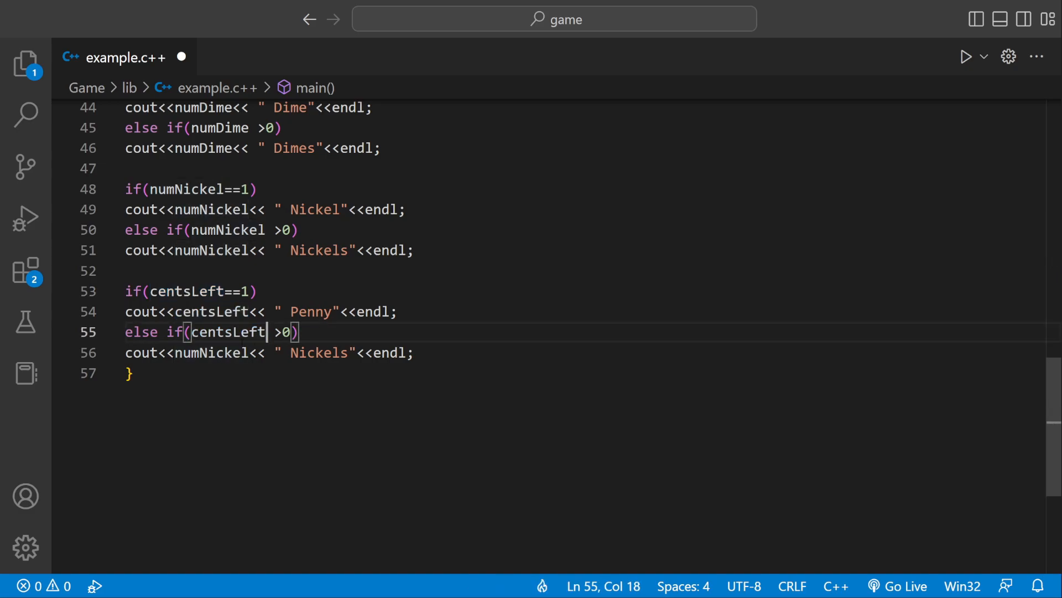
double_click(310, 312)
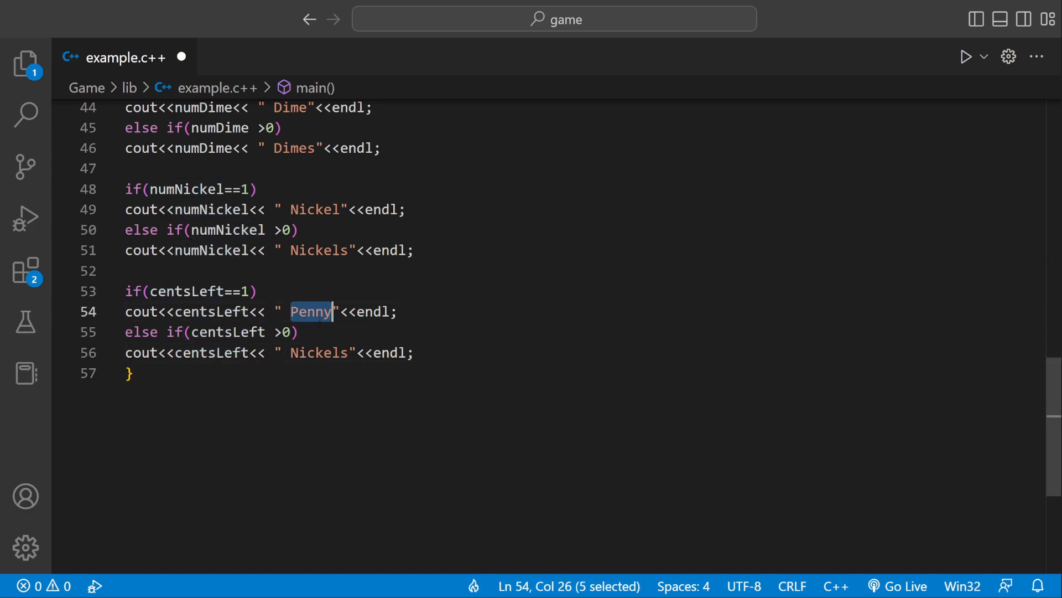
type("Pennie")
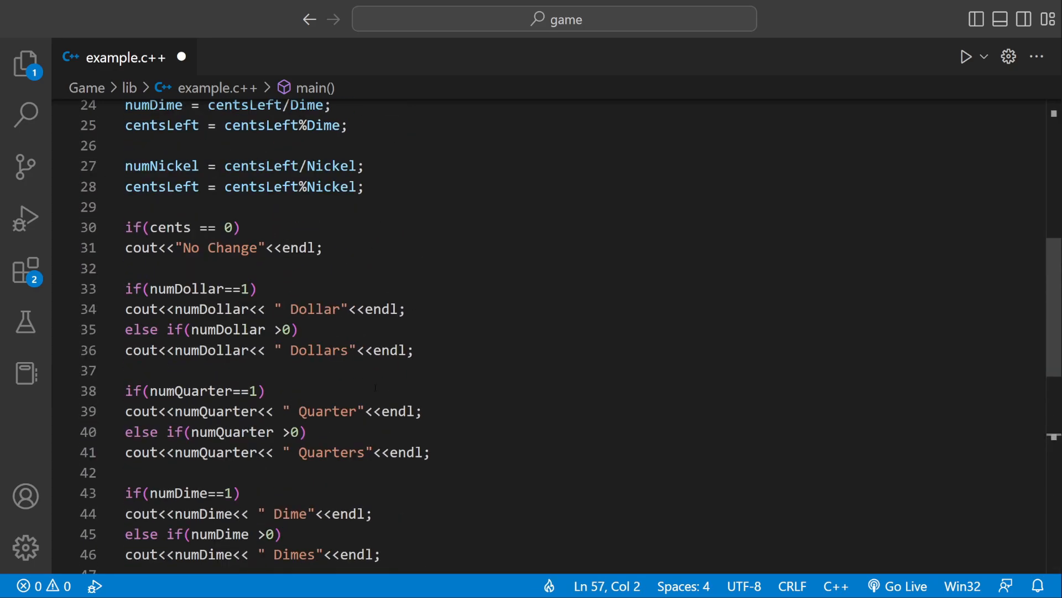
scroll("up", 3)
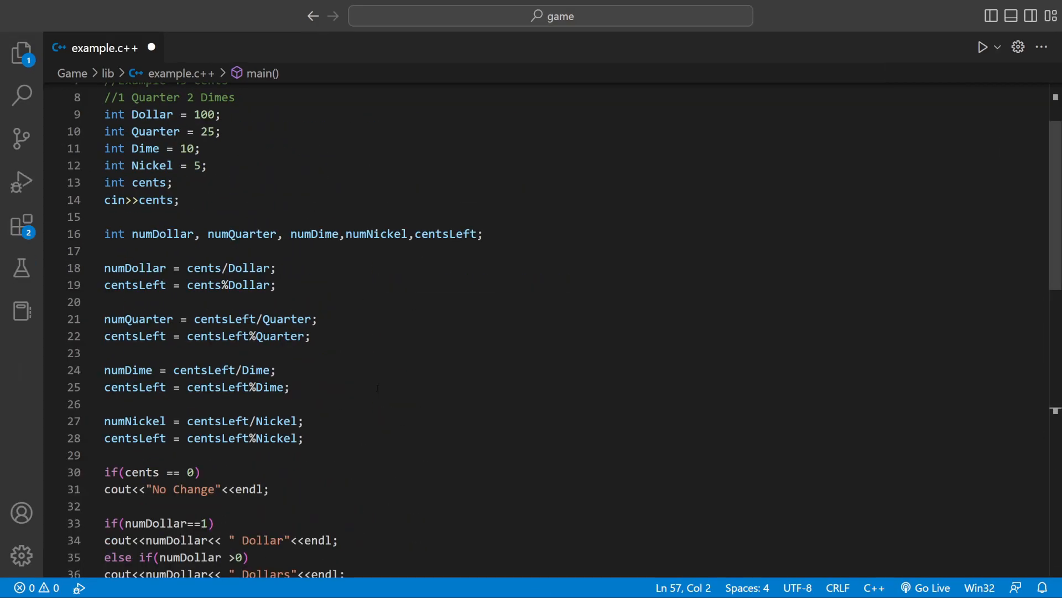
Run the file with Run C/C++ File from the Run dropdown
scroll("down", 3)
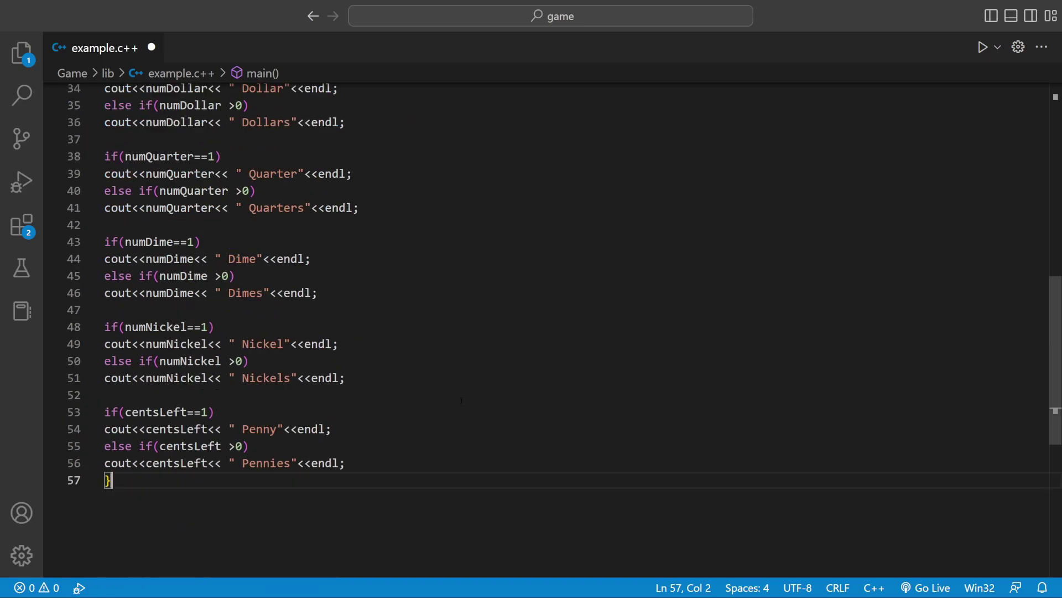
left_click(996, 46)
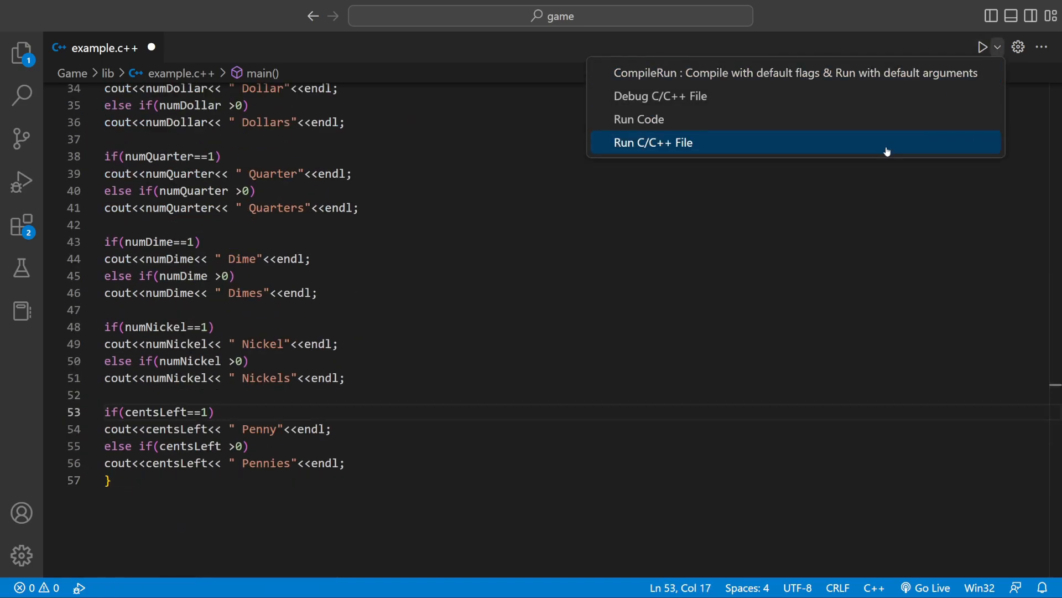
left_click(652, 142)
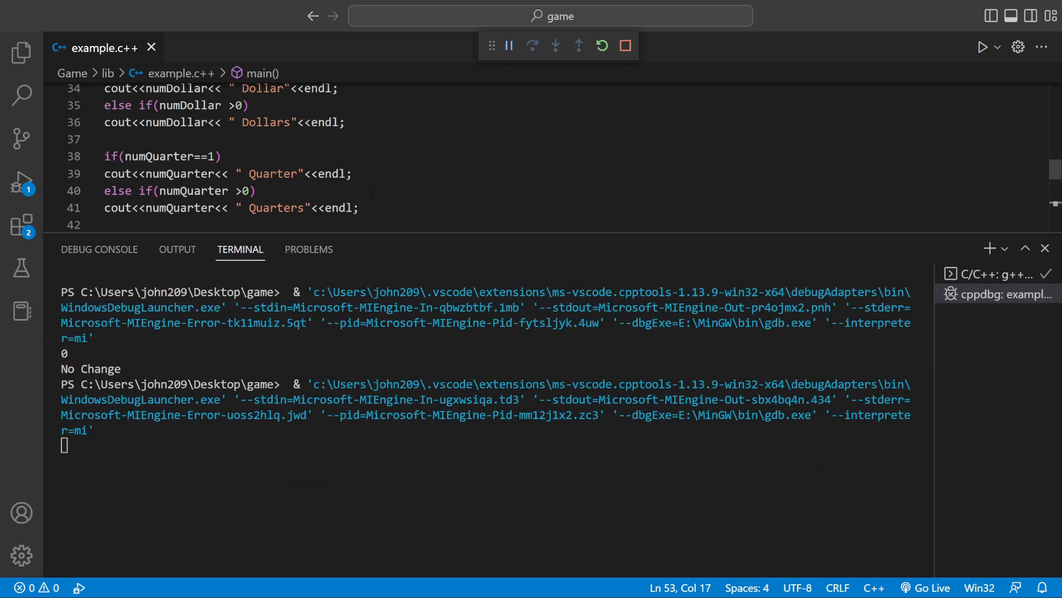
Rerun the C/C++ file to test 45, 100, 200 and 209 cents
scroll("up", 3)
type("45")
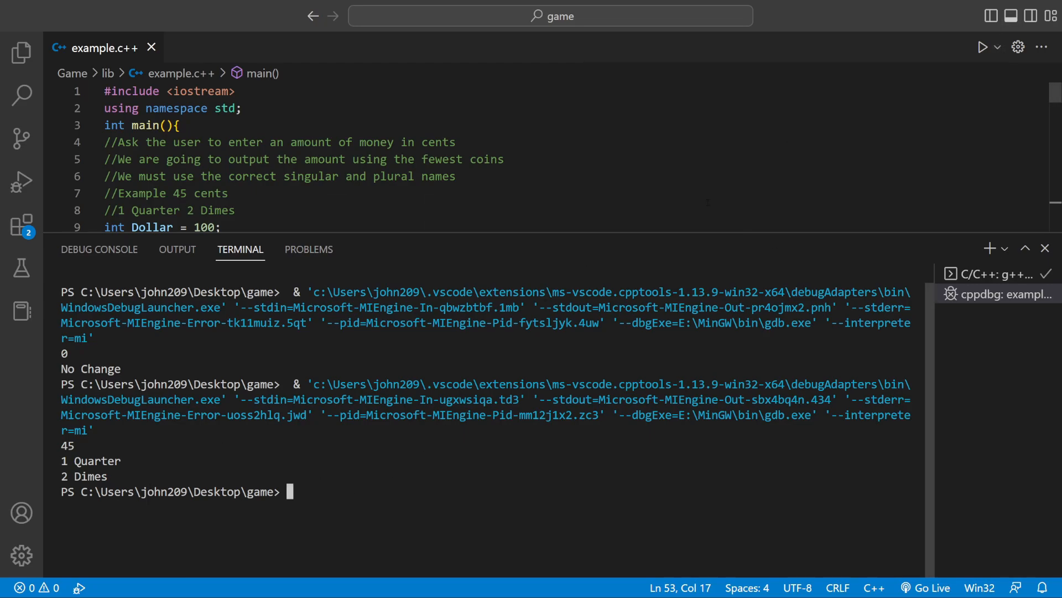
left_click(983, 47)
type("100")
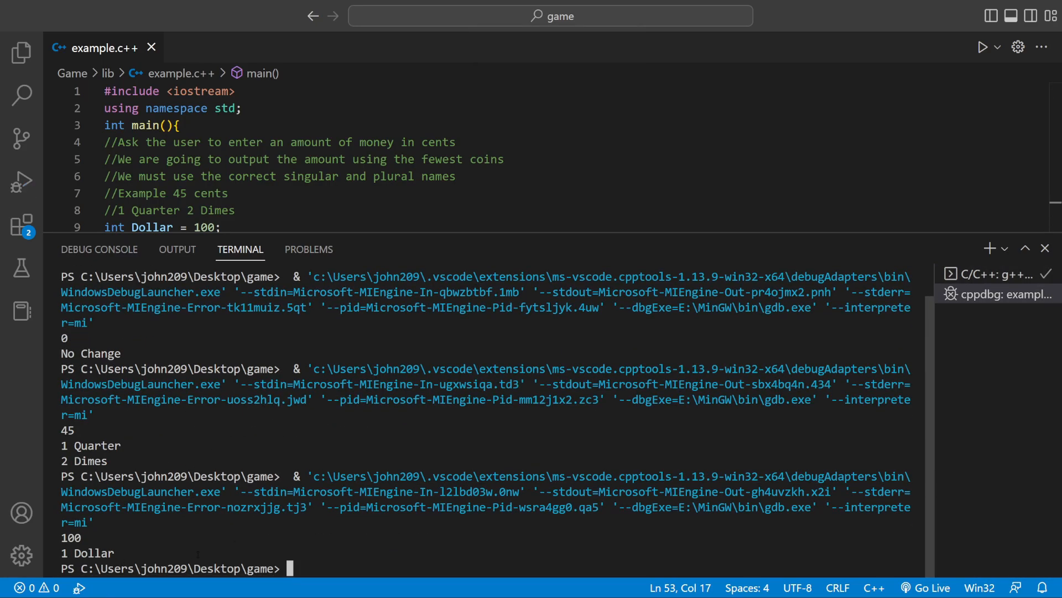
left_click(996, 46)
type("200")
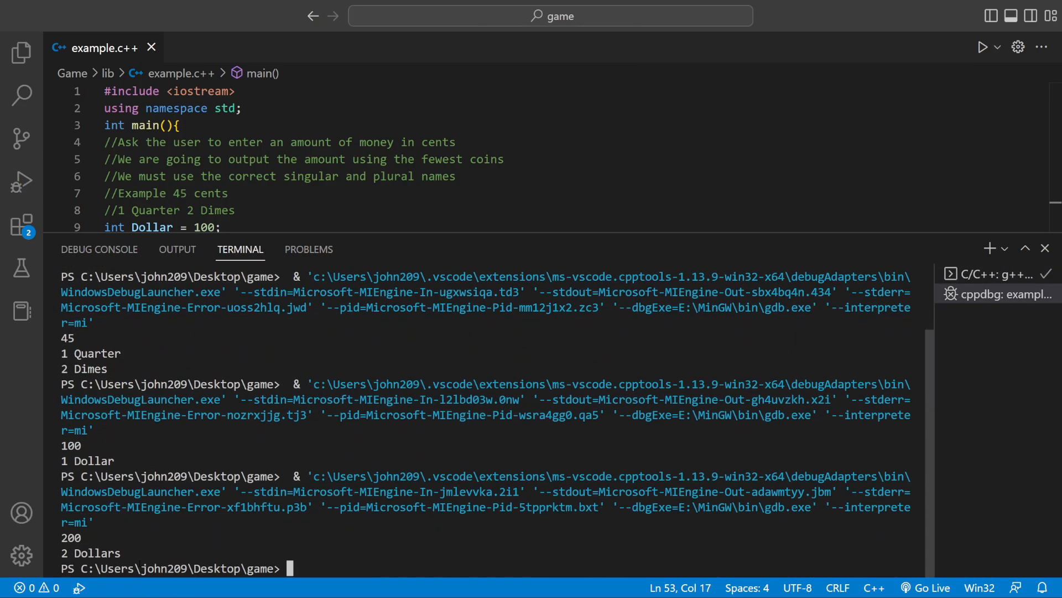
left_click(996, 46)
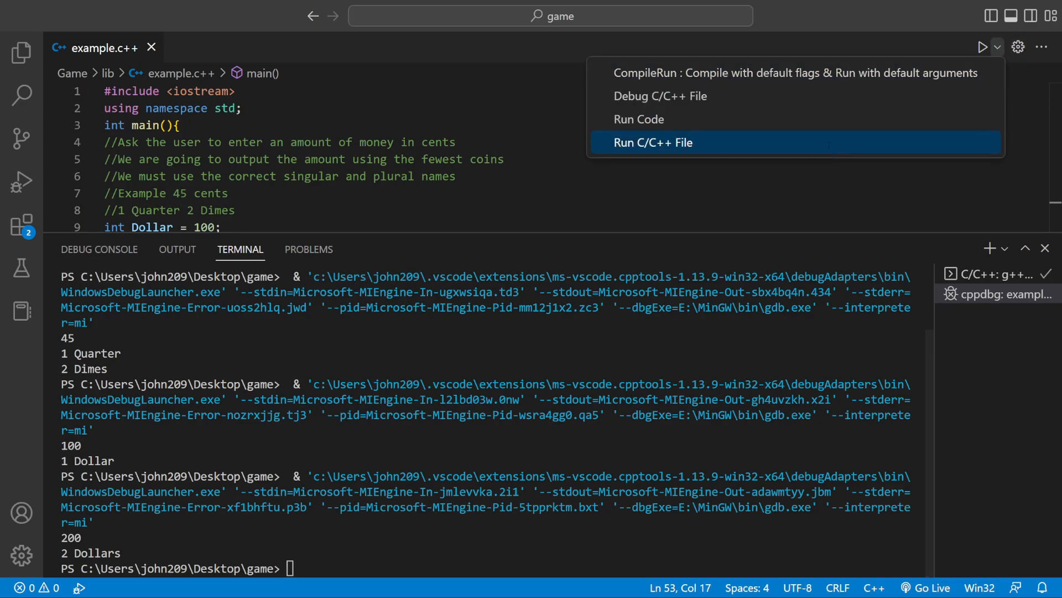
left_click(651, 142)
type("209")
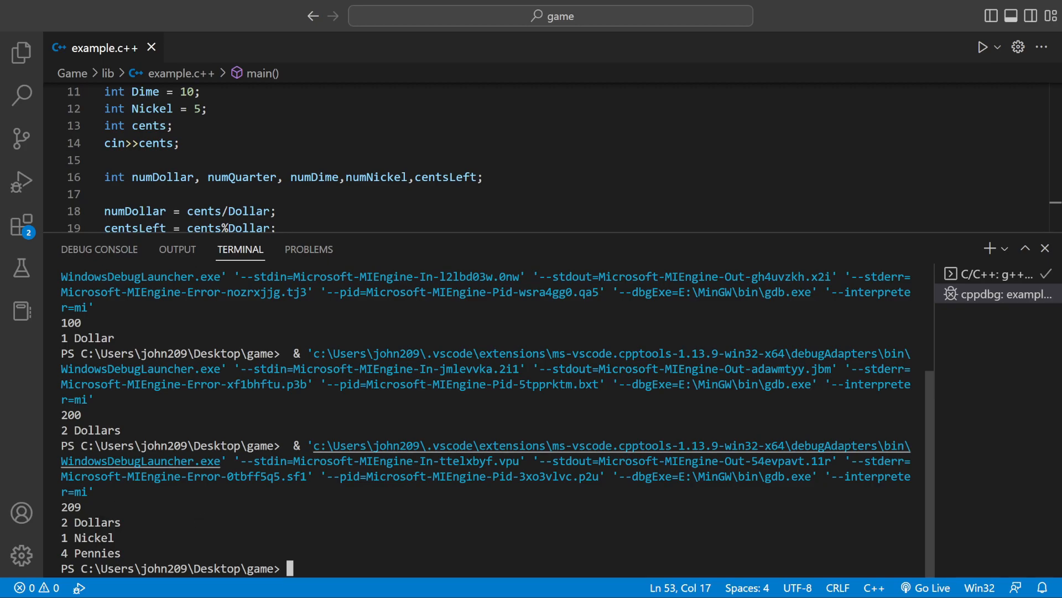
mouse_move(1044, 248)
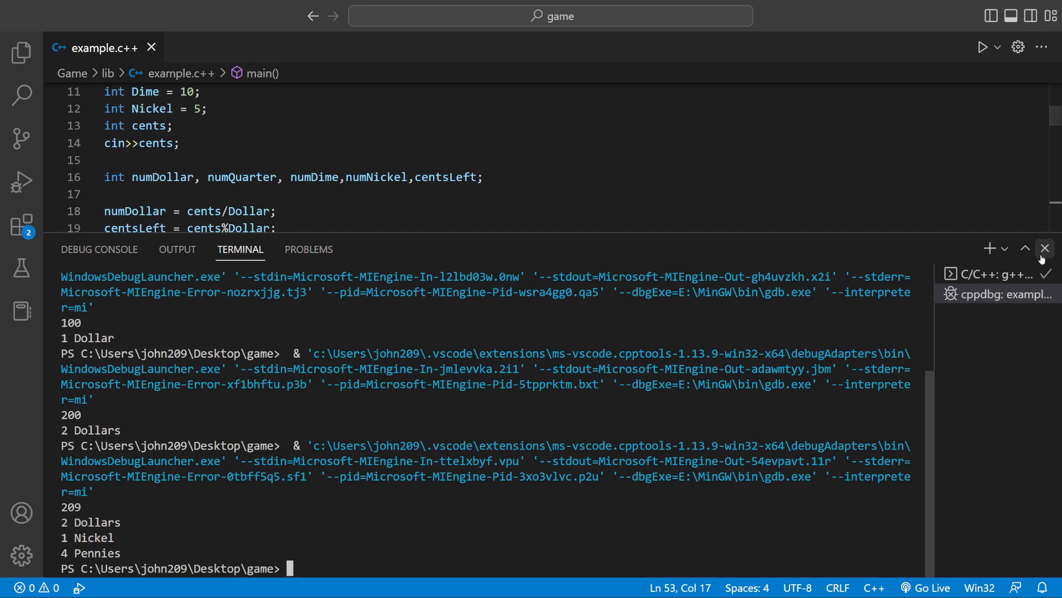
Close the terminal panel and scroll through the finished change-making code
left_click(1042, 249)
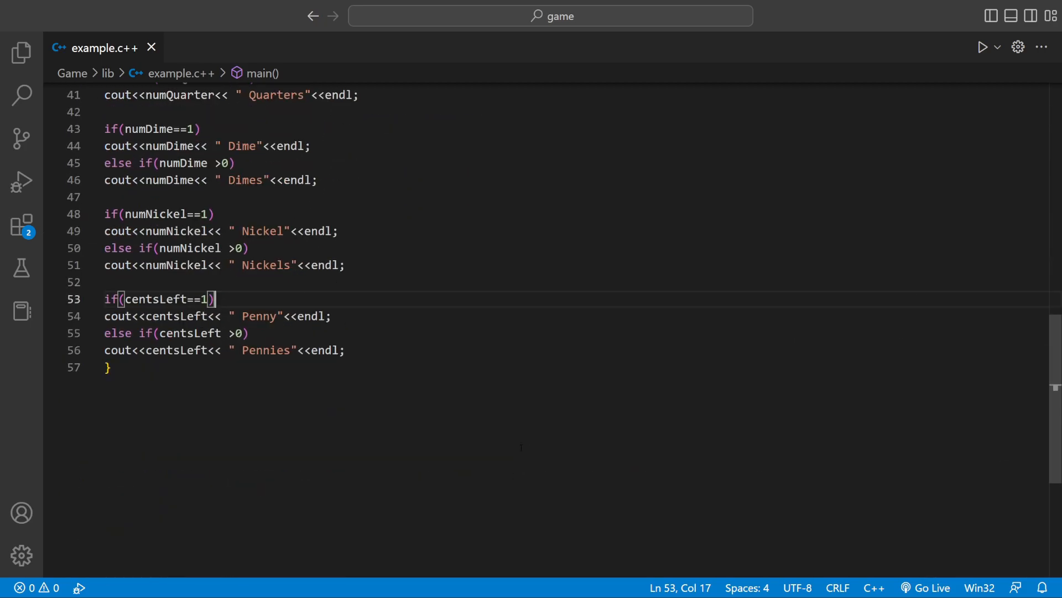
scroll("up", 3)
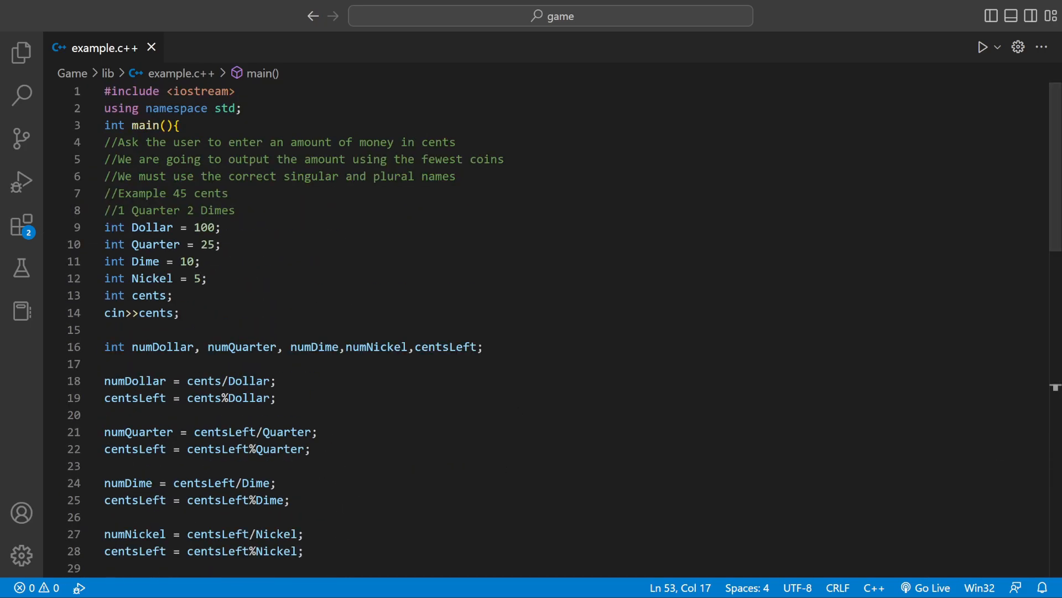
scroll("down", 3)
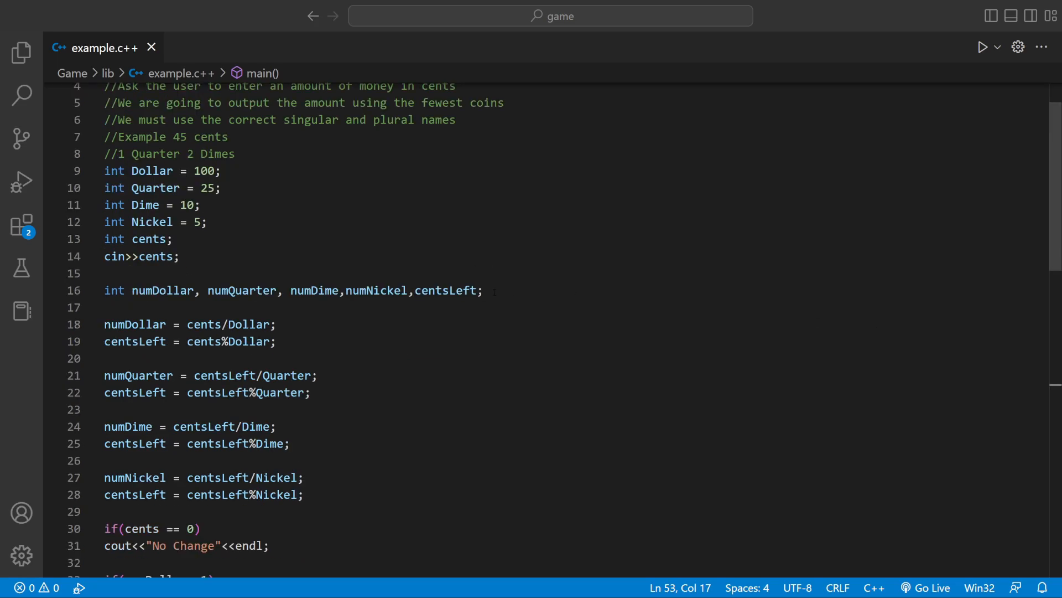
scroll("down", 3)
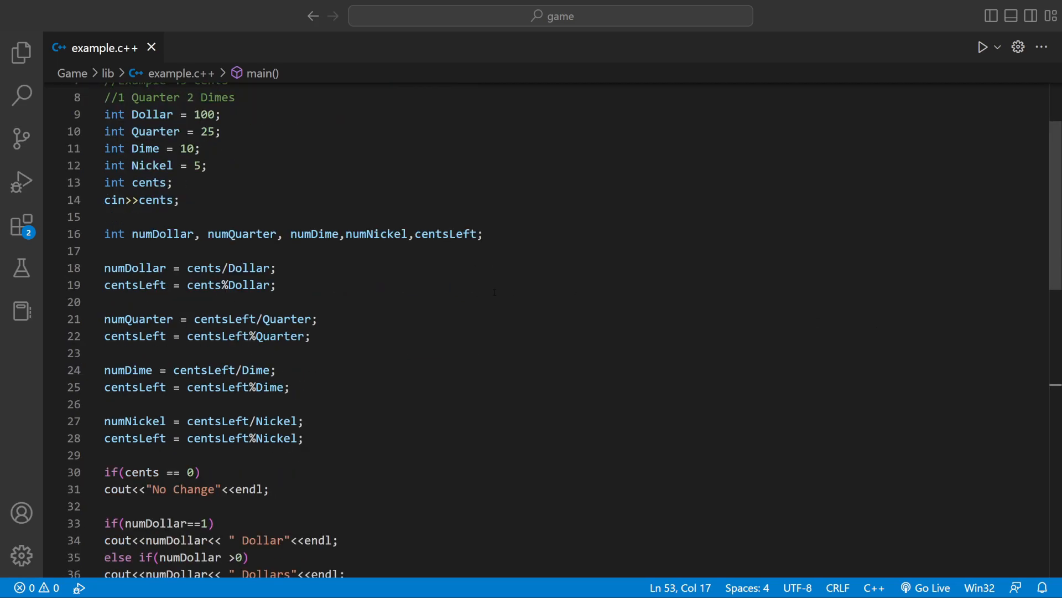
scroll("down", 3)
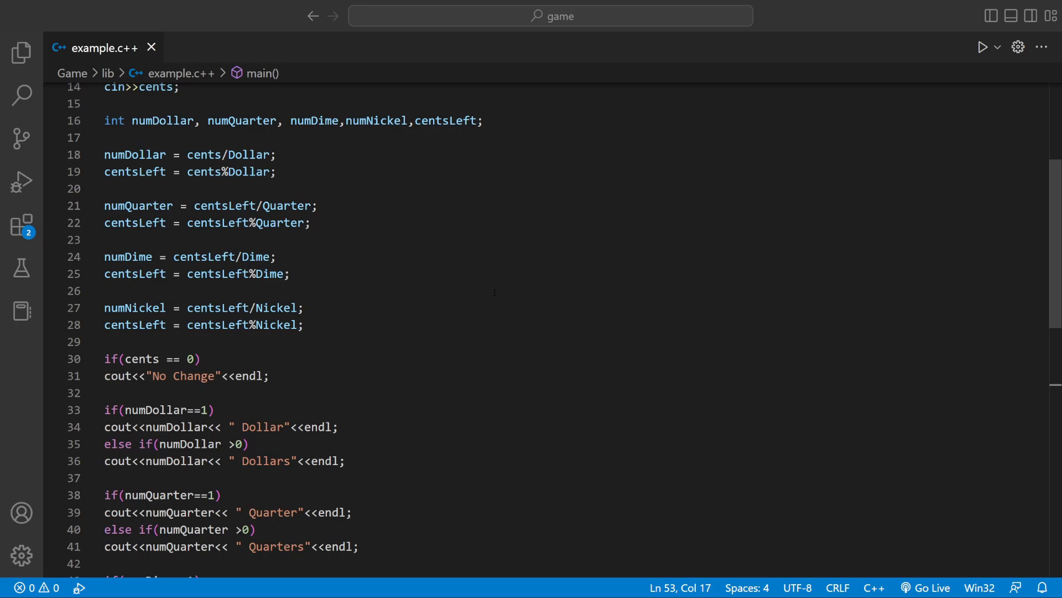
scroll("down", 3)
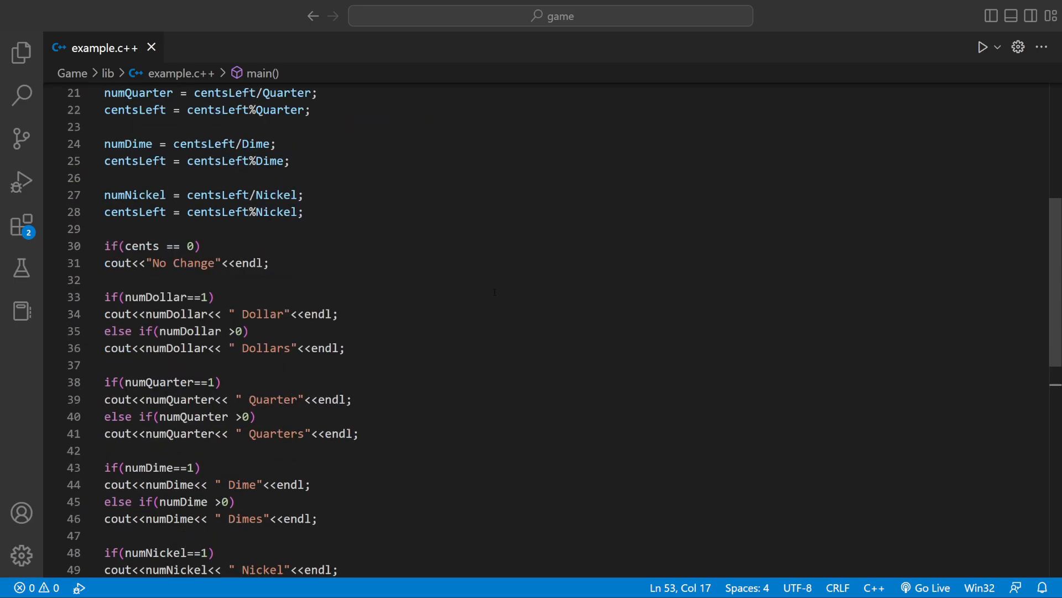